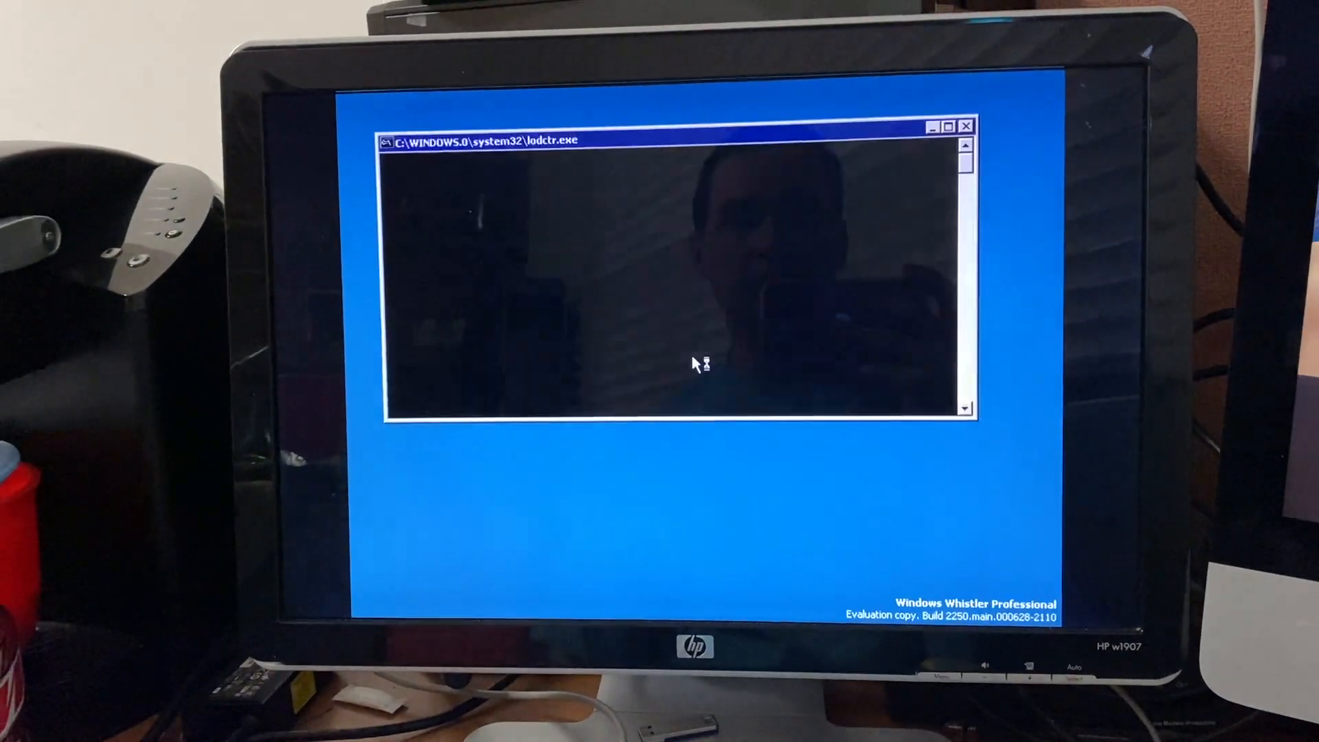
# - Let the lodctr.exe console finish so the desktop and Getting Started window load
pyautogui.click(966, 125)
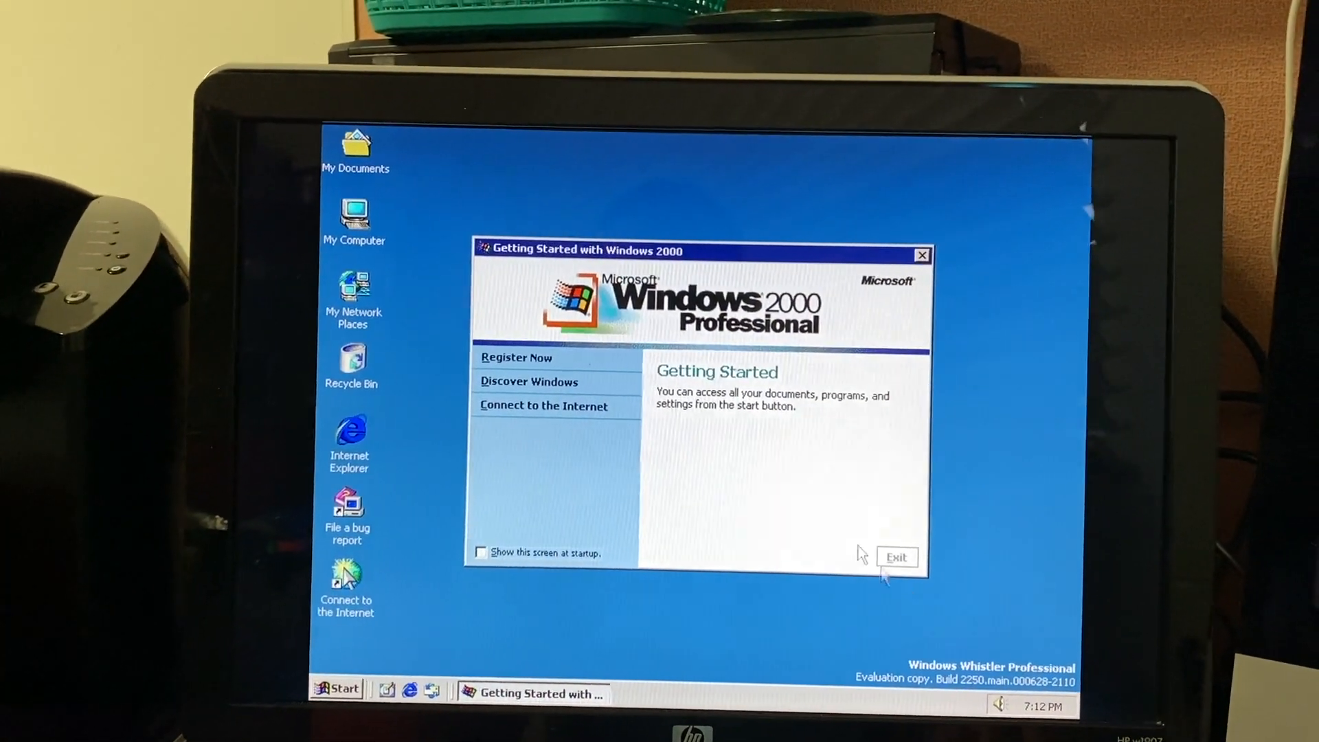
# - Exit the Getting Started window and bring up Display Properties on its Themes page
pyautogui.click(896, 556)
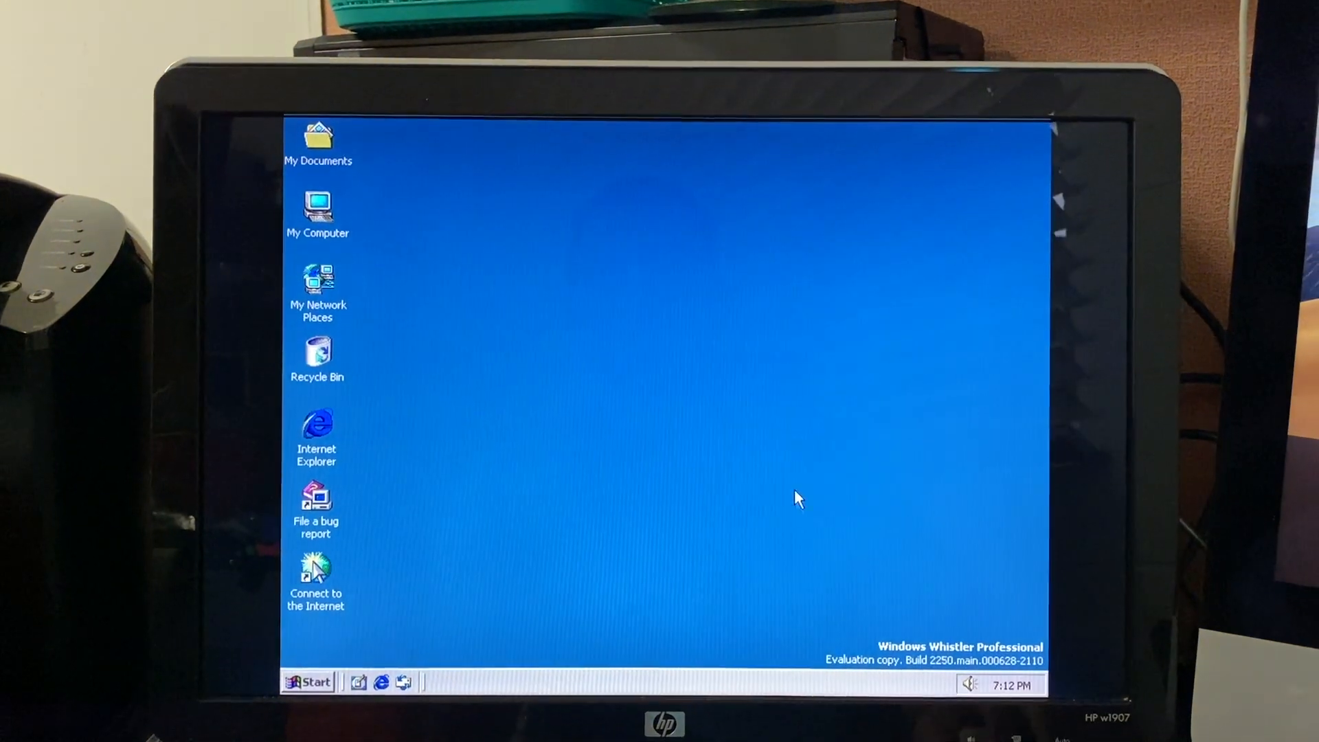
pyautogui.click(309, 682)
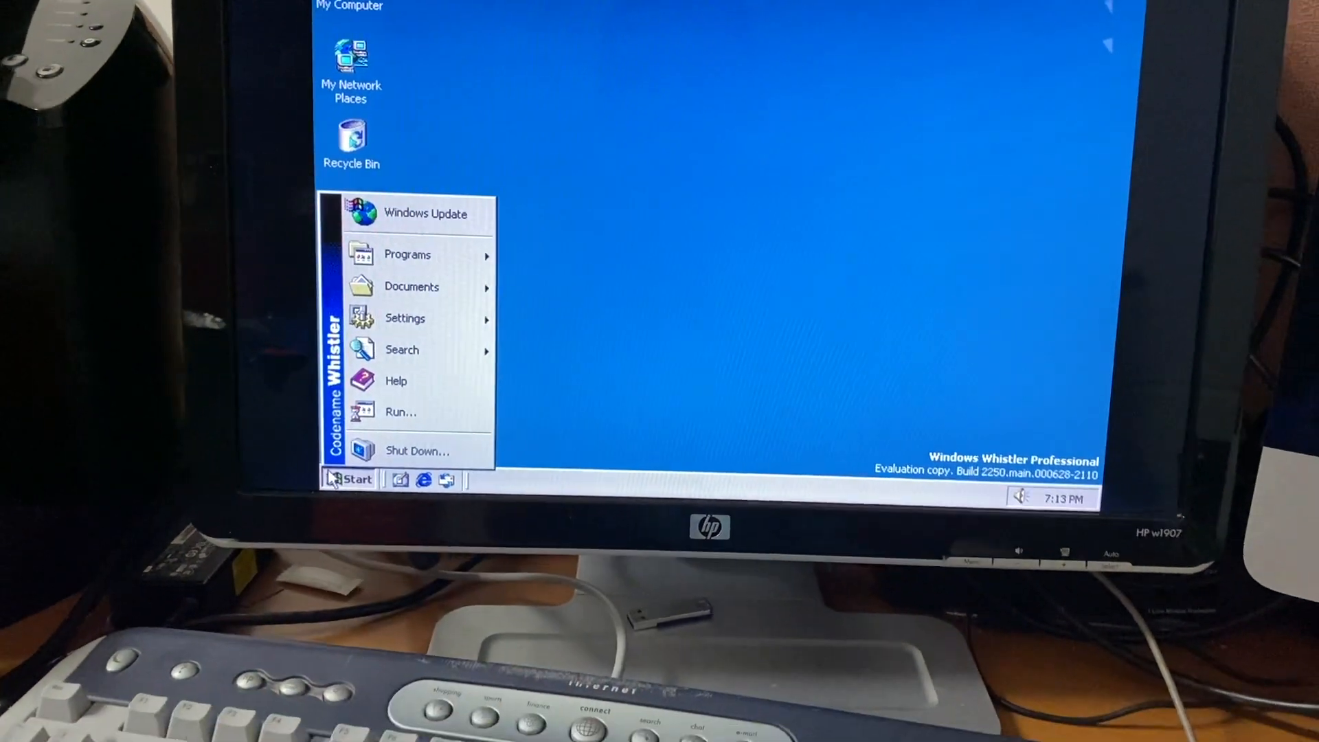
pyautogui.moveTo(420, 273)
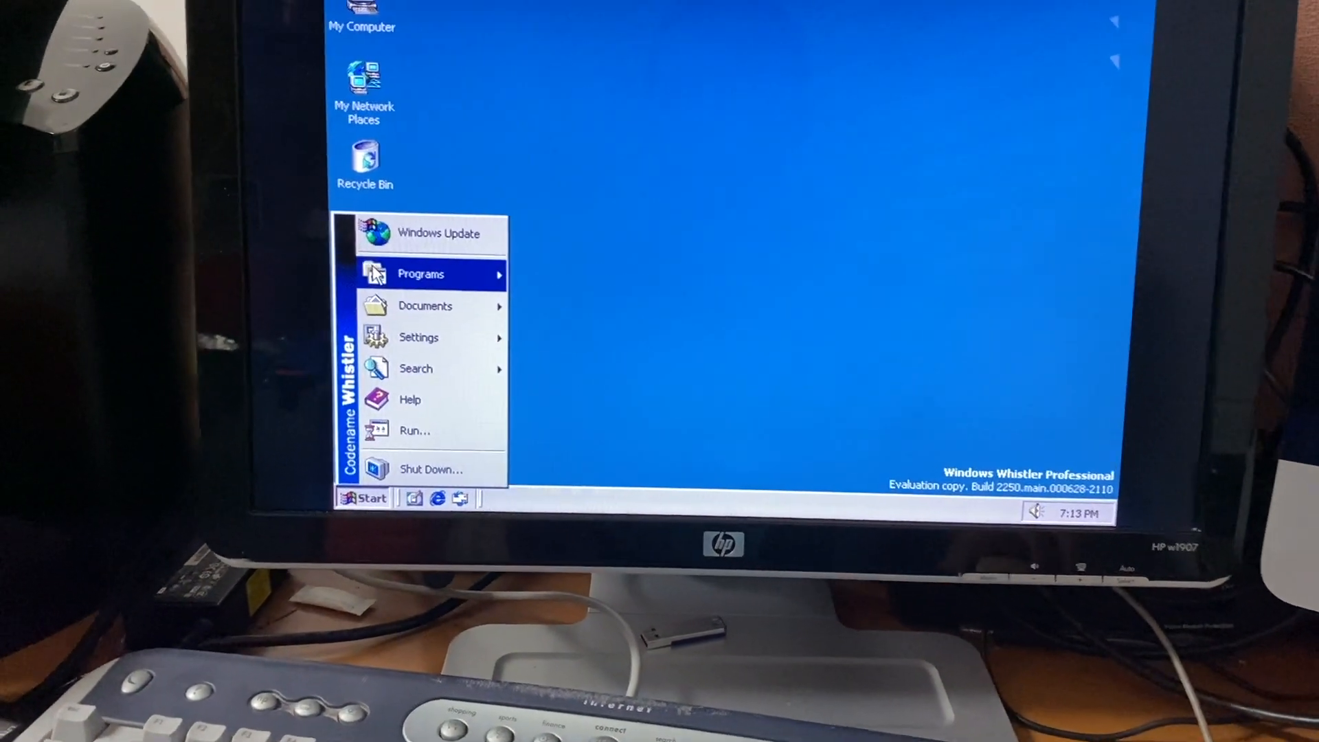
pyautogui.click(614, 197)
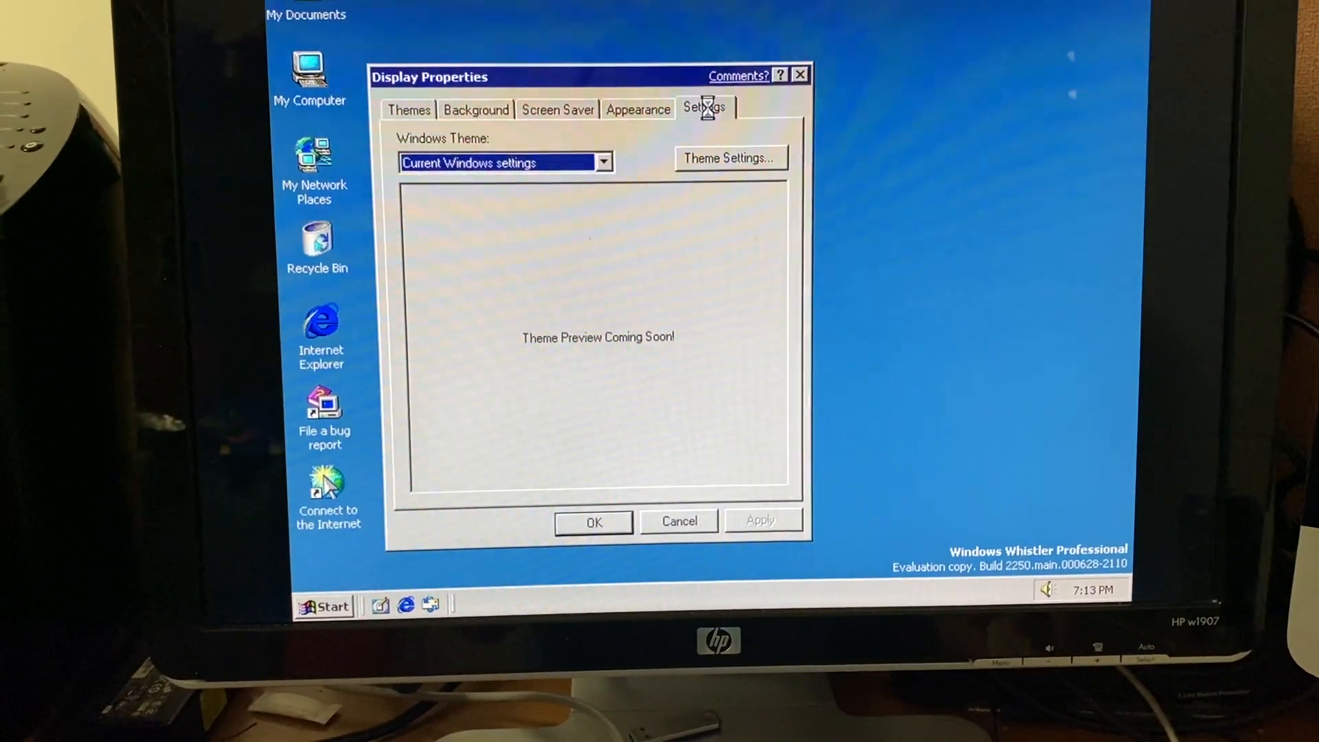
# - Apply True Color (32 bit) at 1024 by 768 and keep the new display settings
pyautogui.click(704, 107)
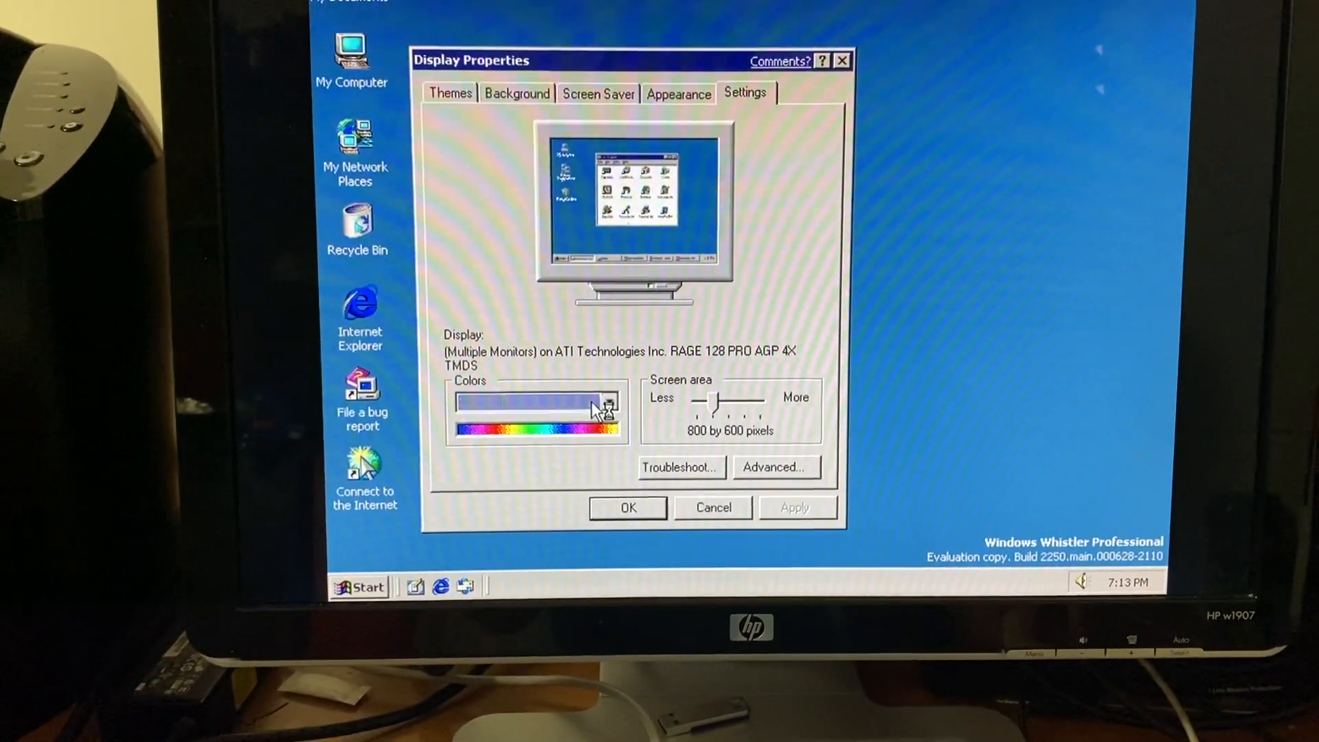
pyautogui.click(794, 507)
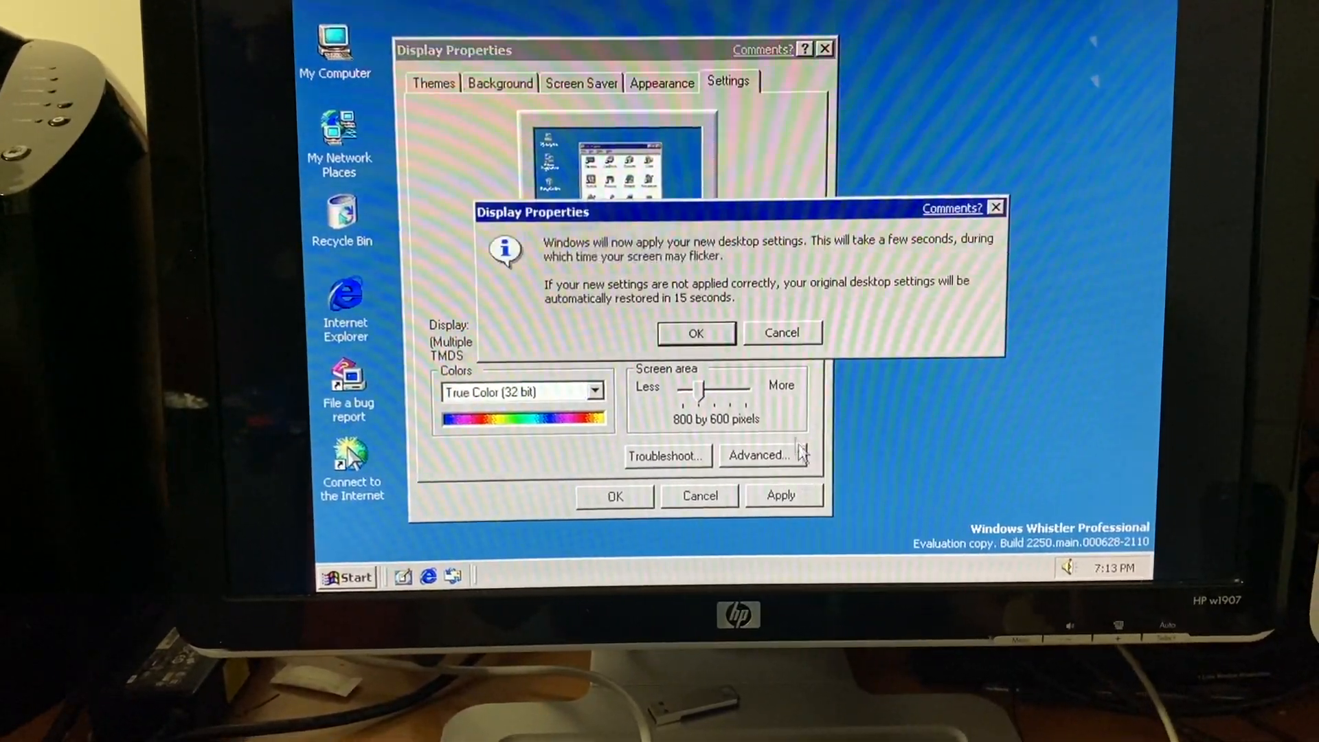
pyautogui.click(696, 333)
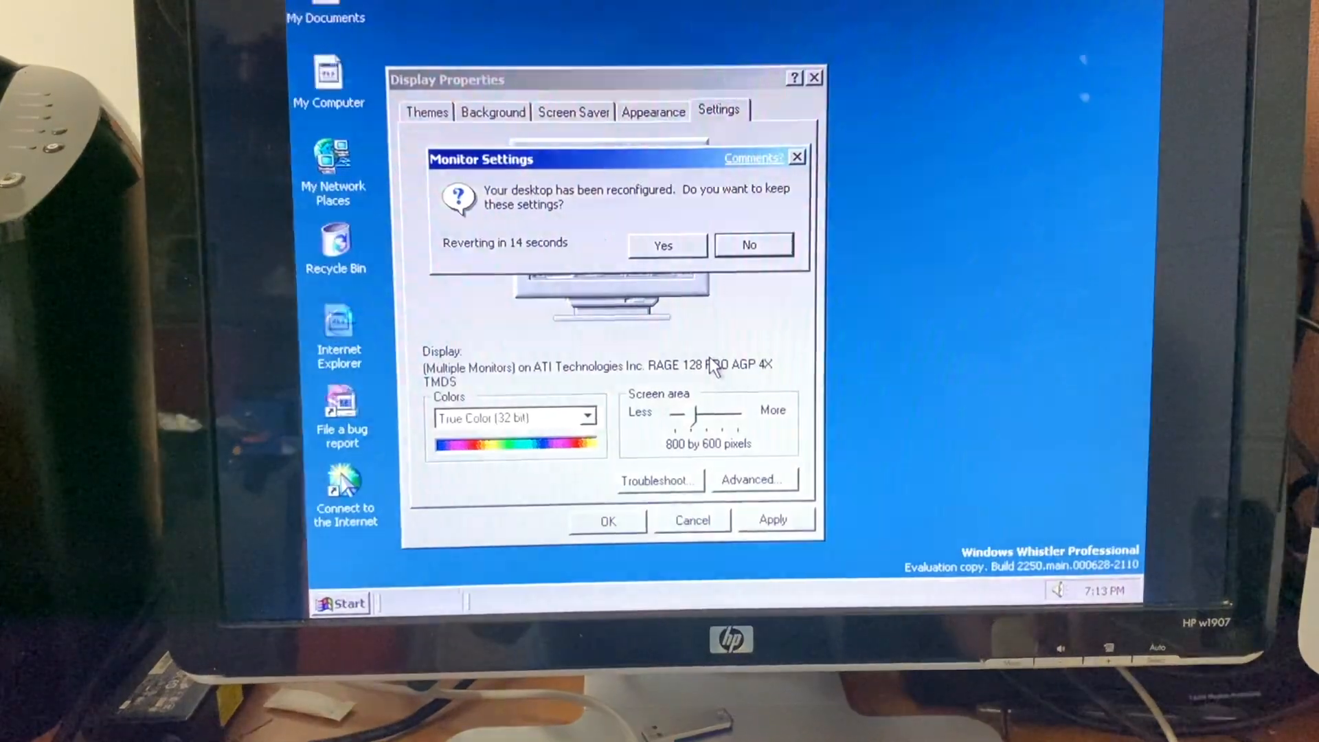
pyautogui.click(663, 245)
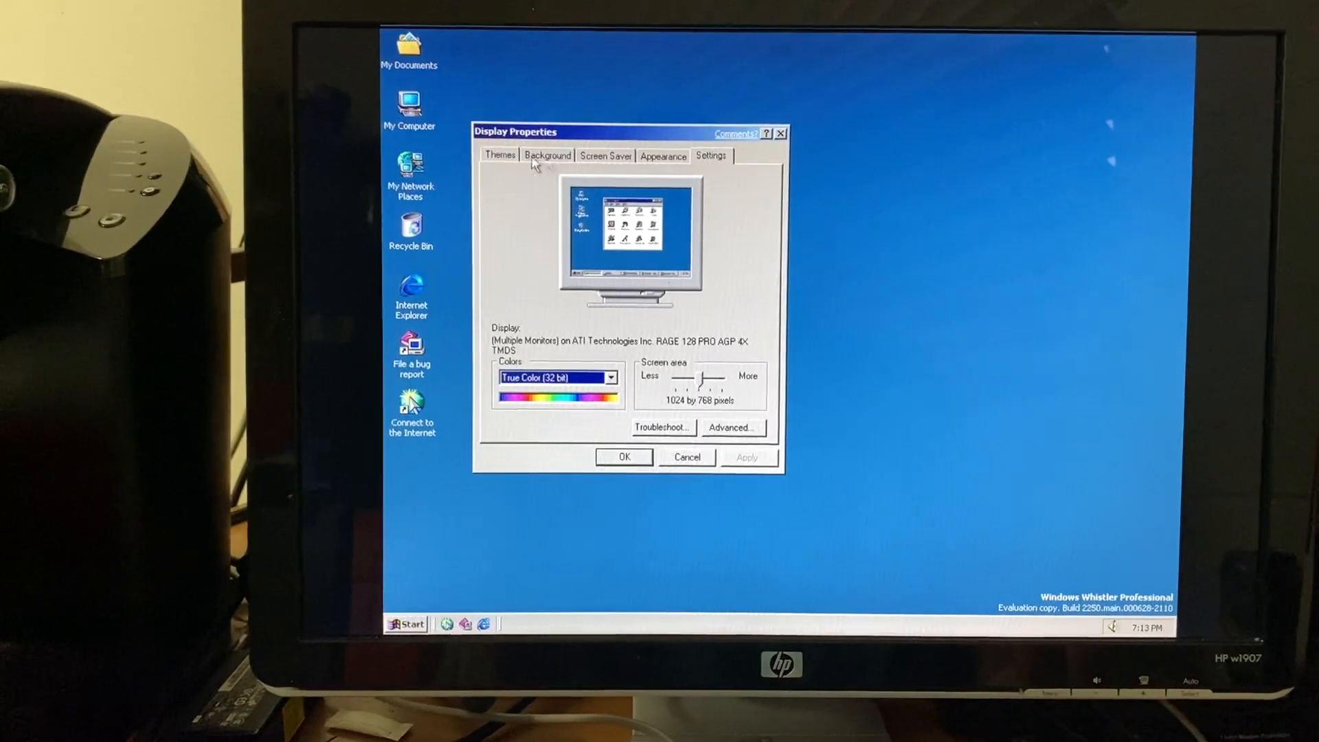
pyautogui.click(500, 155)
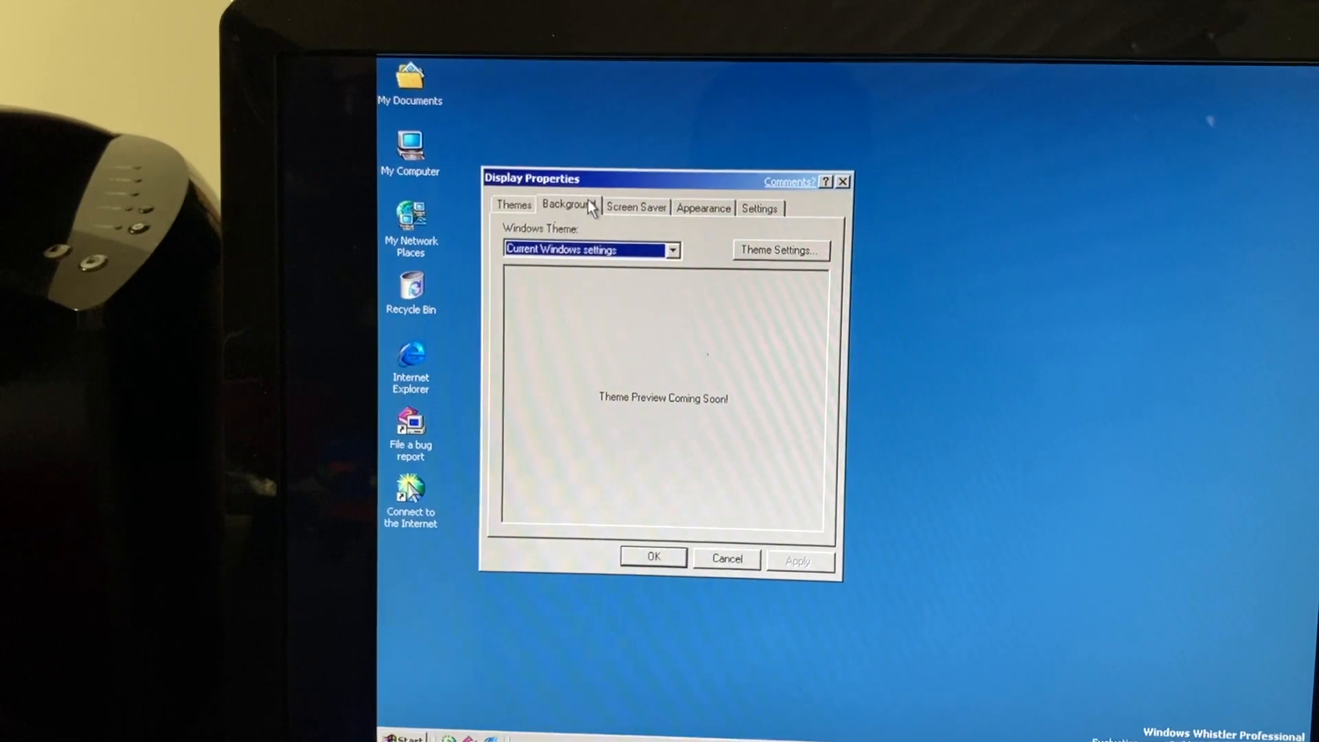
# - Review the screen saver options, then apply the Professional visual style with the Default scheme
pyautogui.click(628, 216)
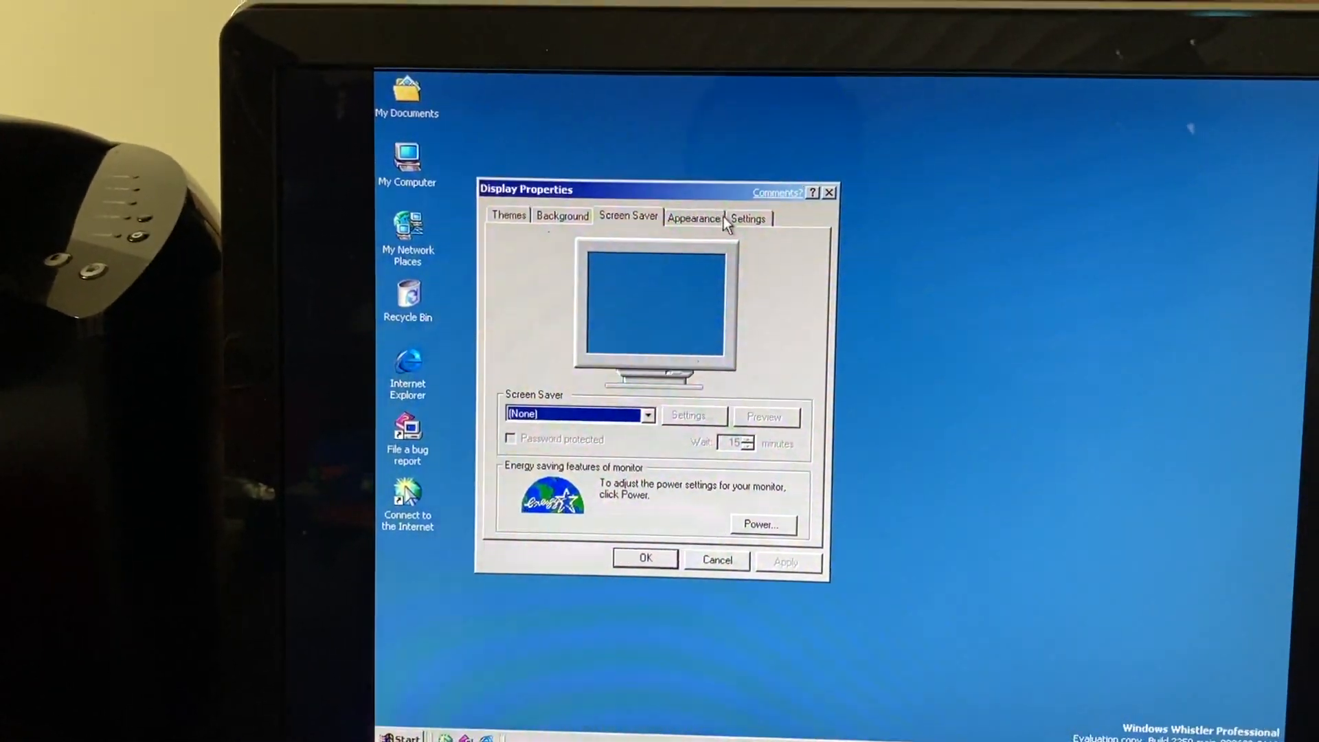
pyautogui.click(694, 217)
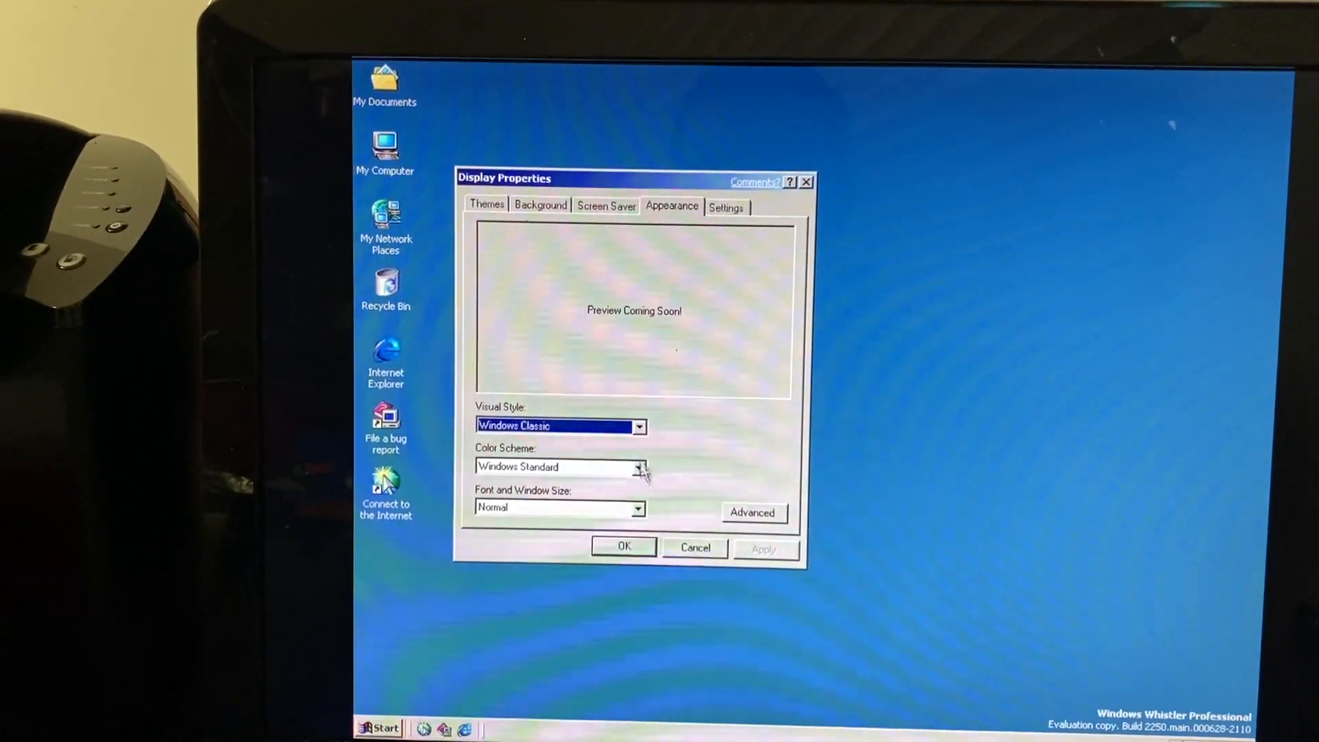
pyautogui.click(639, 426)
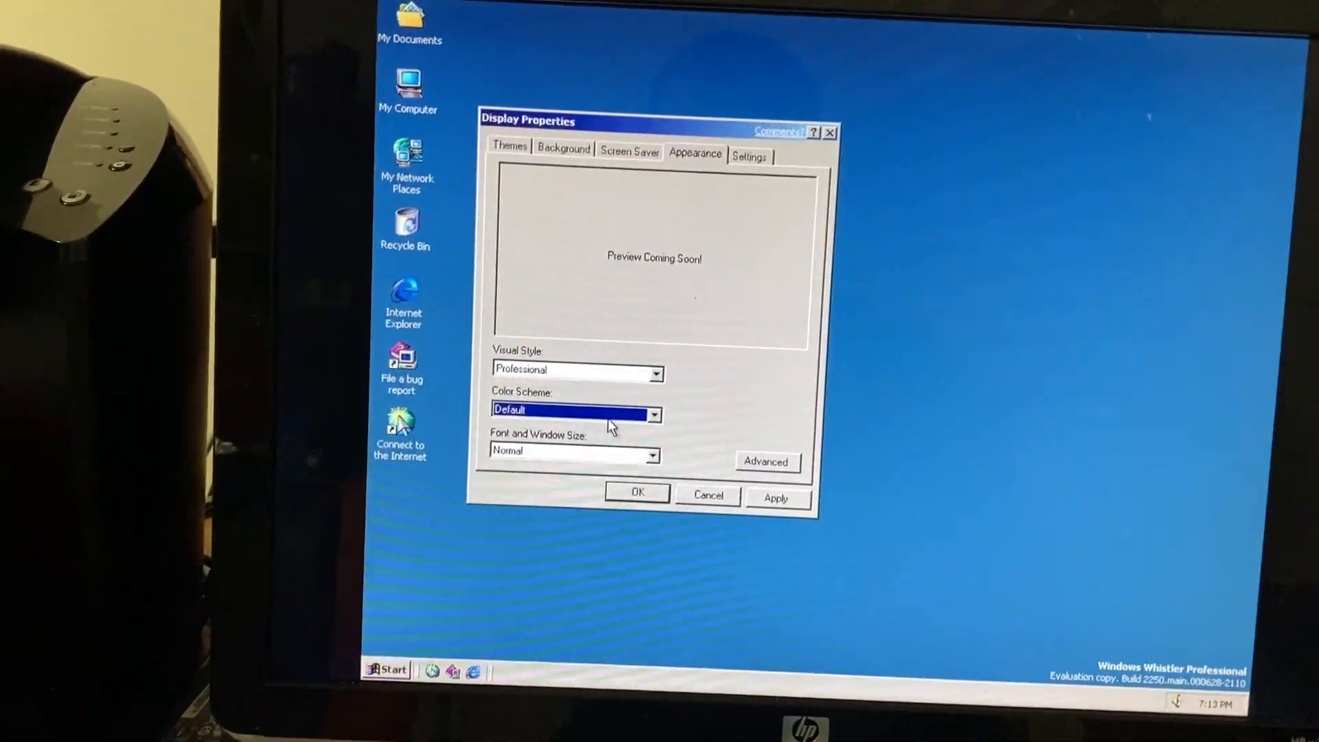
pyautogui.click(765, 462)
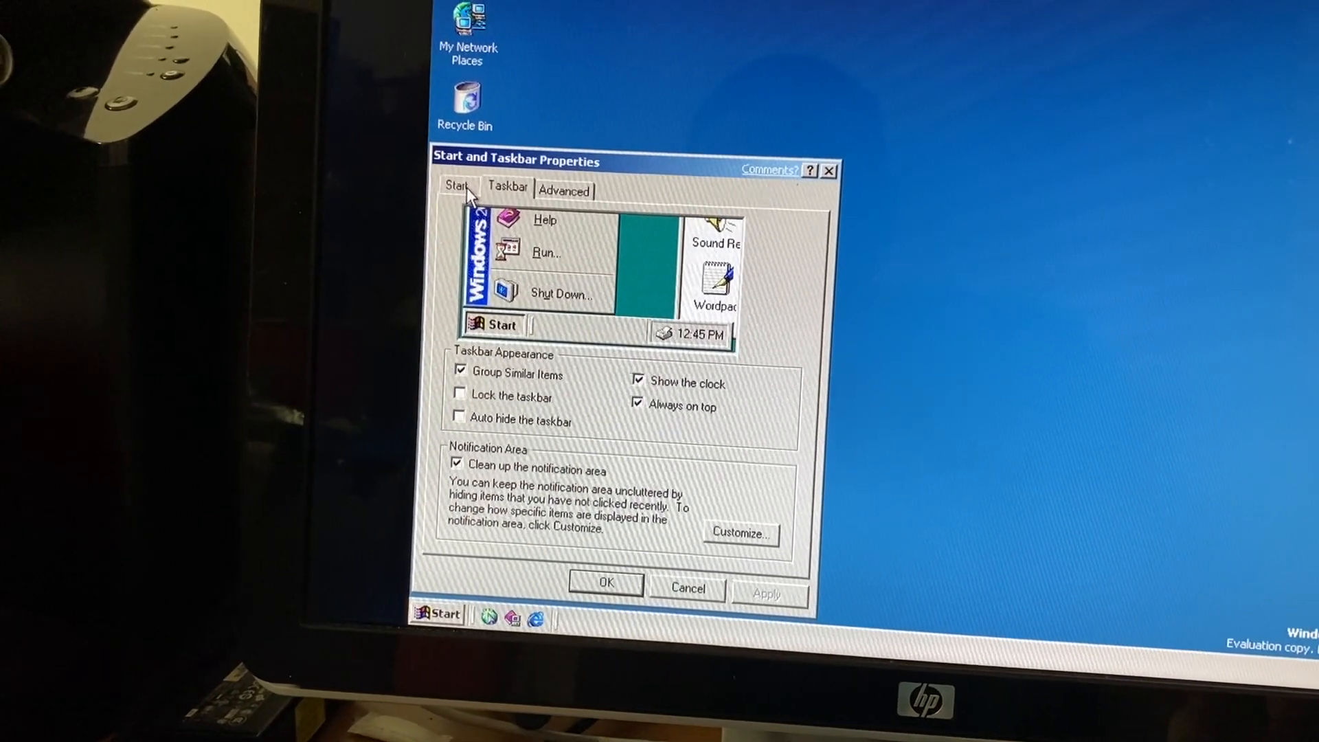
# - Review the Start options, close the taskbar properties and show the two-column Start menu
pyautogui.click(456, 186)
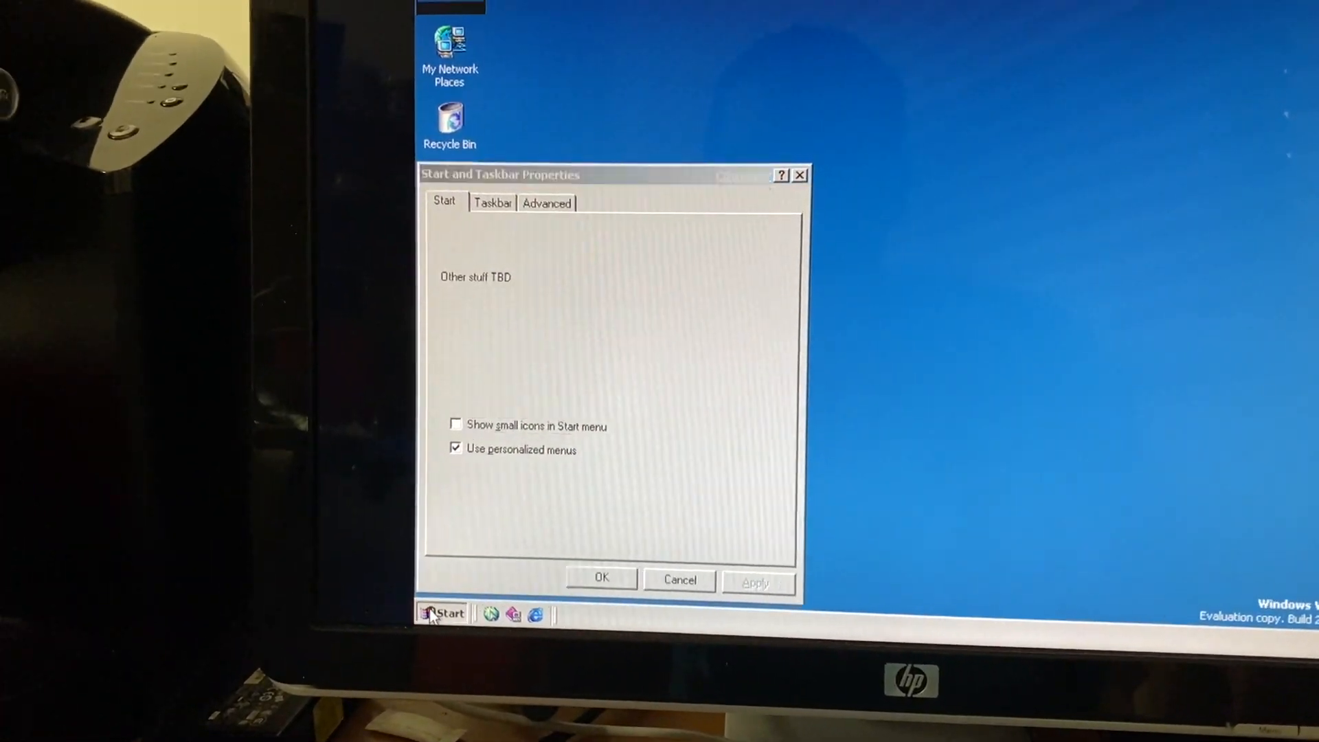
pyautogui.click(451, 613)
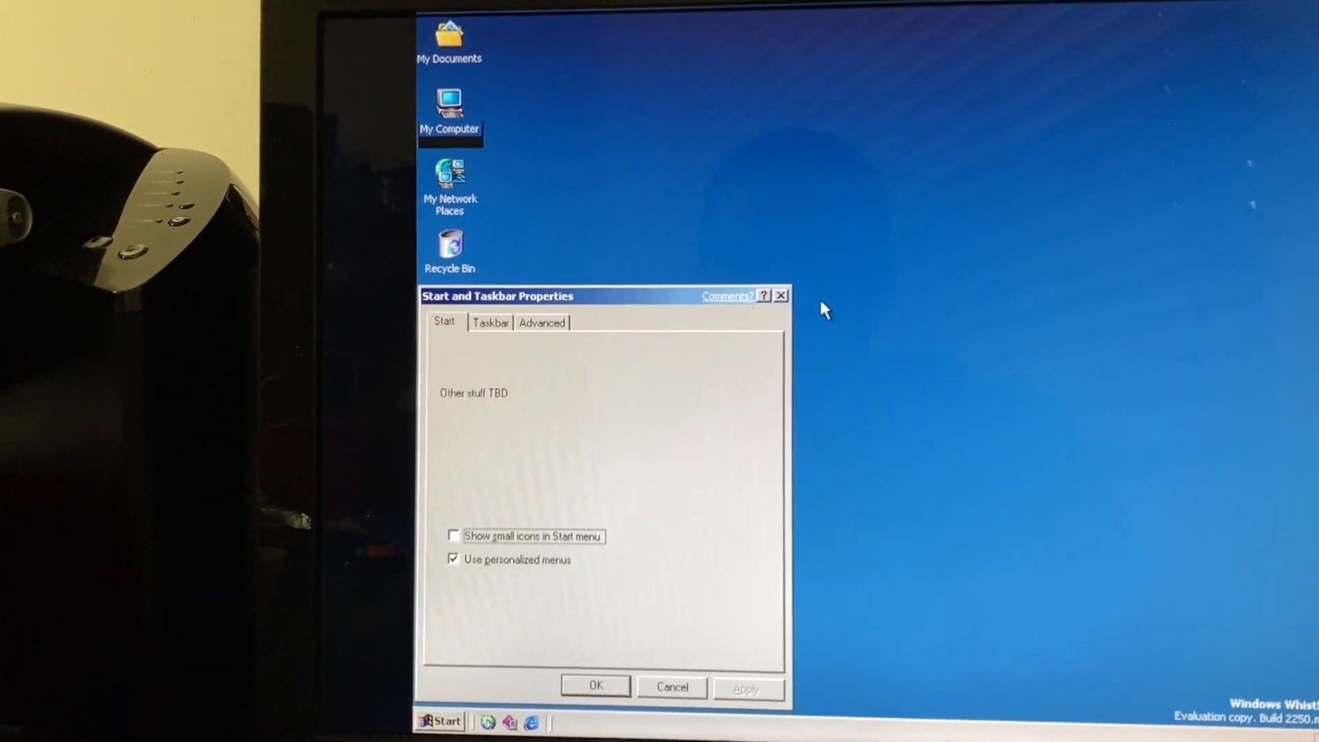
pyautogui.click(443, 718)
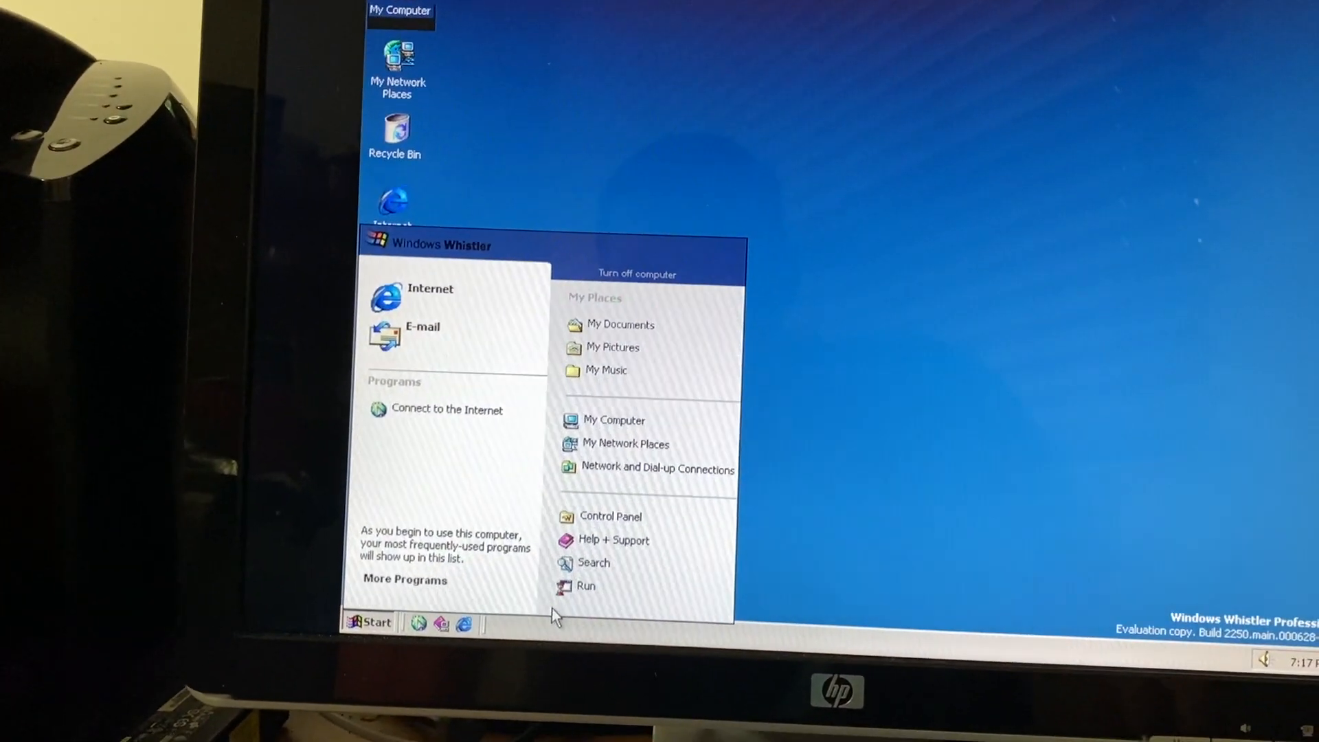
# - Browse More Programs through Accessories > System Tools, then launch Control Panel in category view
pyautogui.click(404, 580)
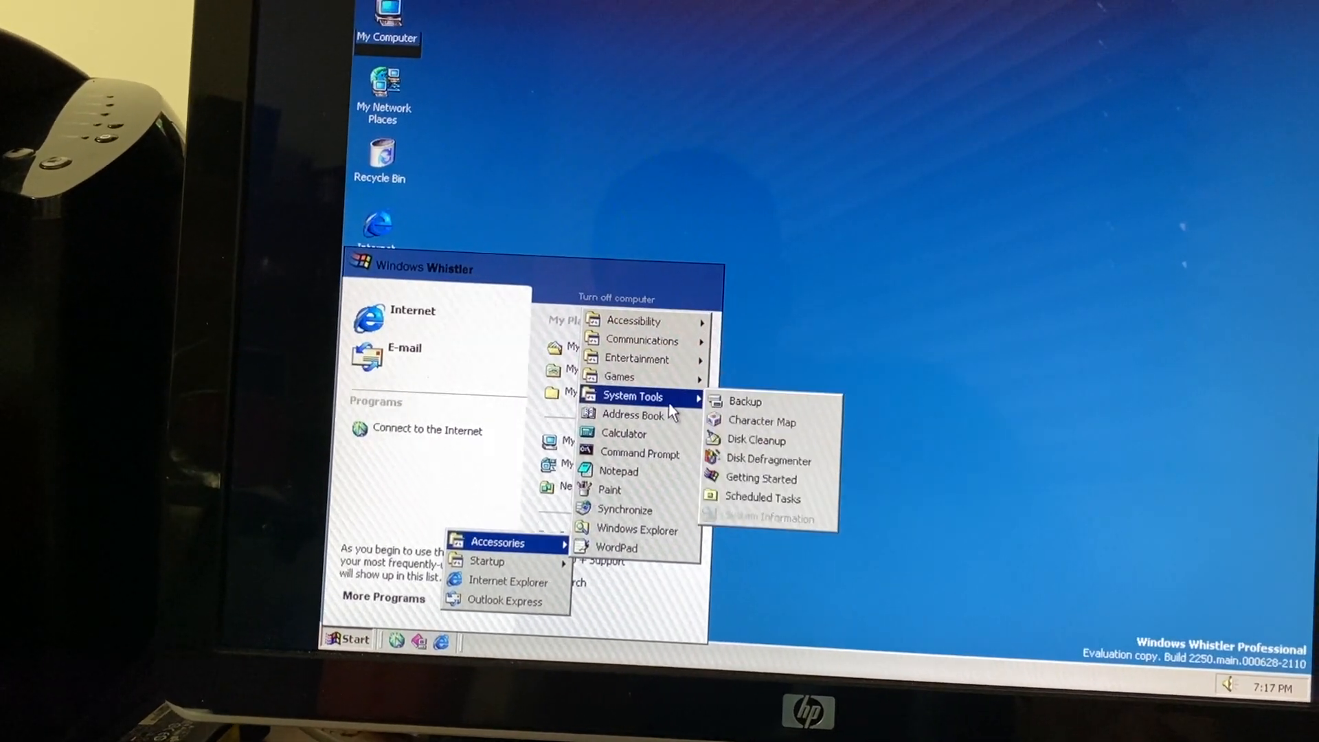
pyautogui.moveTo(638, 357)
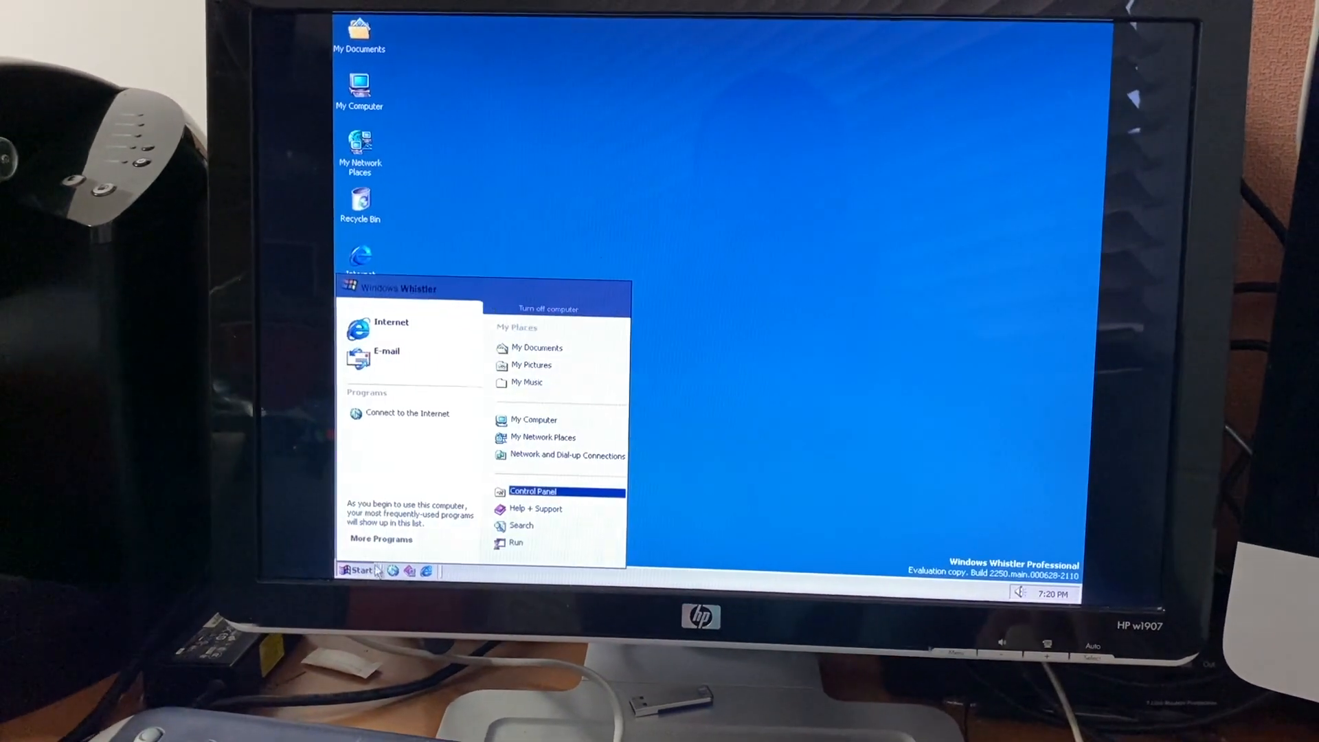
pyautogui.moveTo(533, 491)
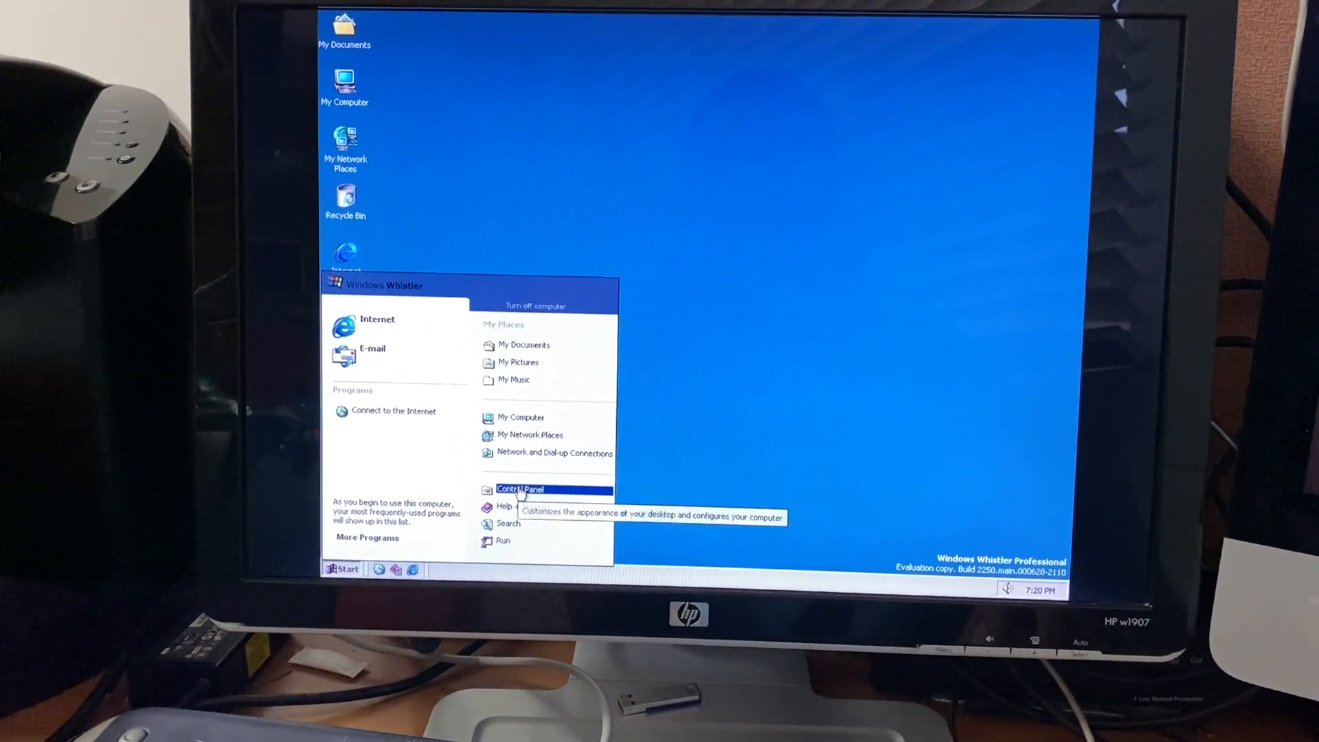
pyautogui.click(520, 489)
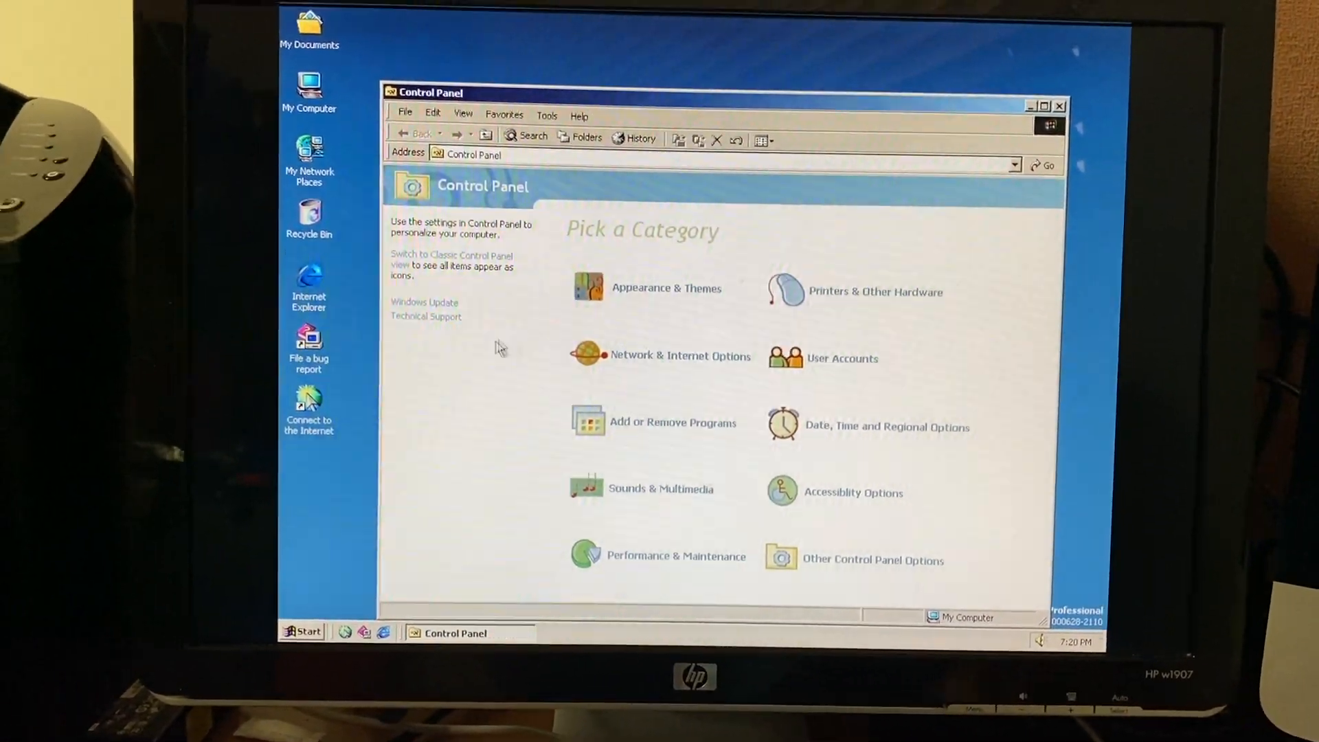
# - Switch Control Panel to classic icons and look at the Hot Pluggable Devices settings
pyautogui.click(451, 260)
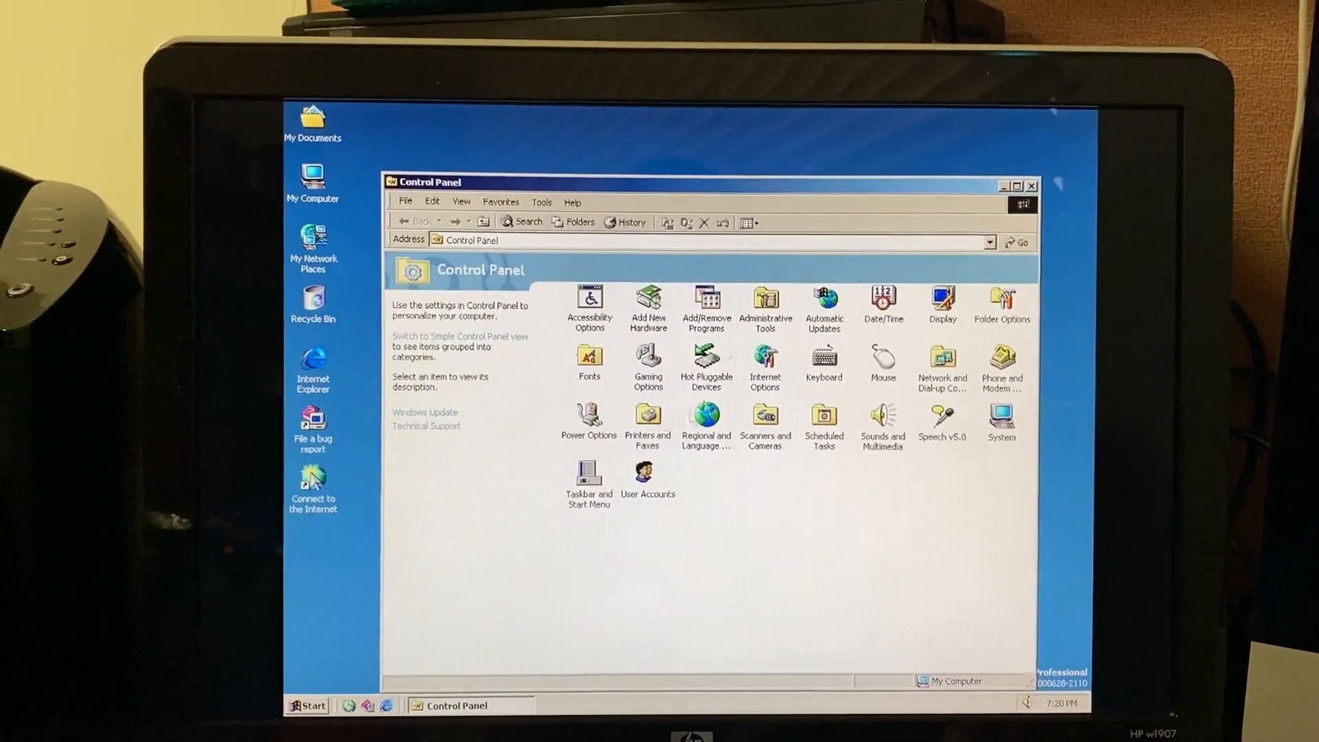
pyautogui.doubleClick(706, 360)
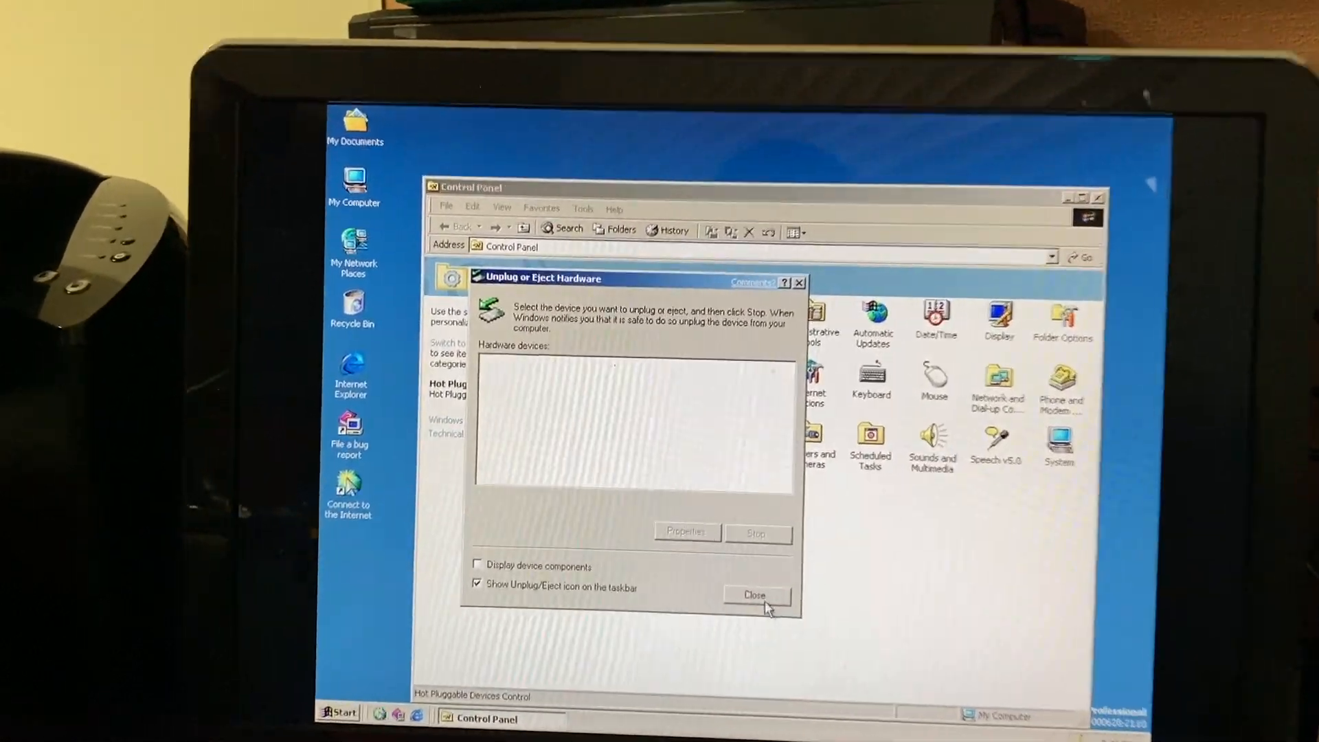
pyautogui.click(756, 594)
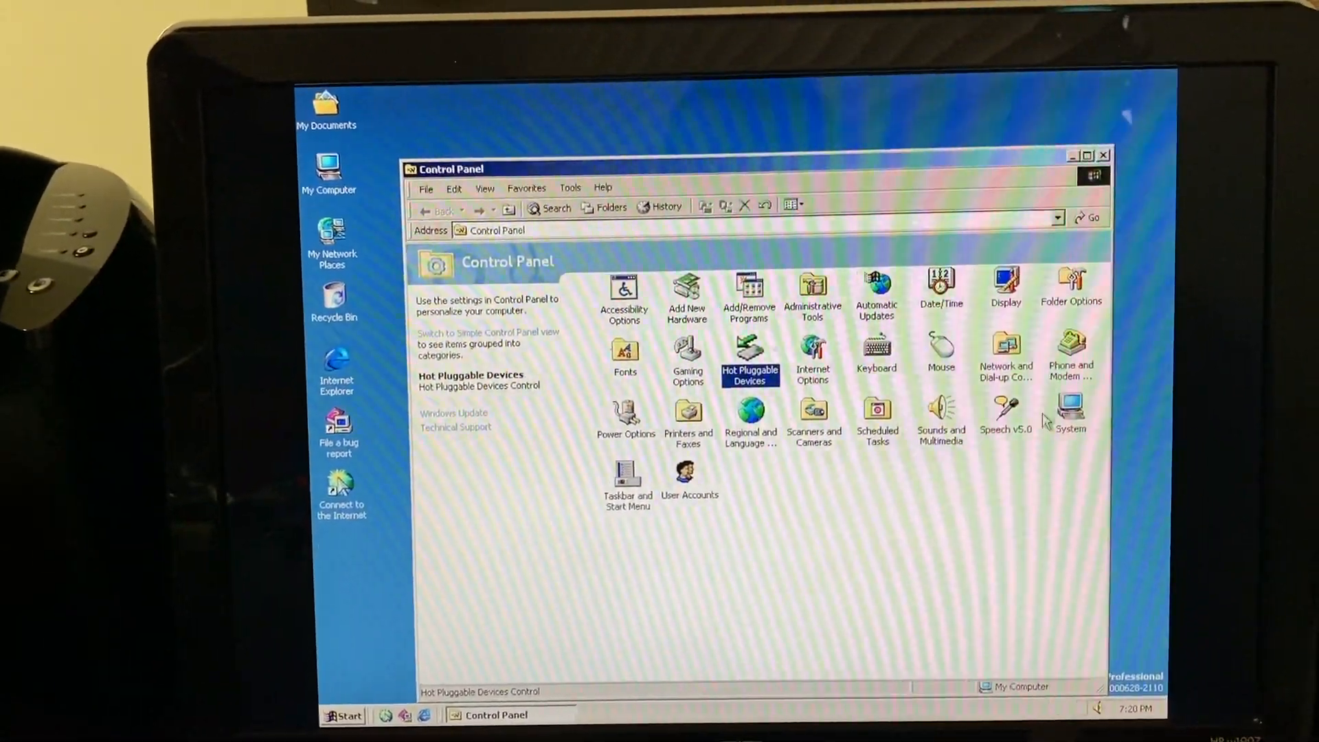
# - Try Speech v5.0 settings, abort after its errors, and close Control Panel to the desktop
pyautogui.doubleClick(1006, 412)
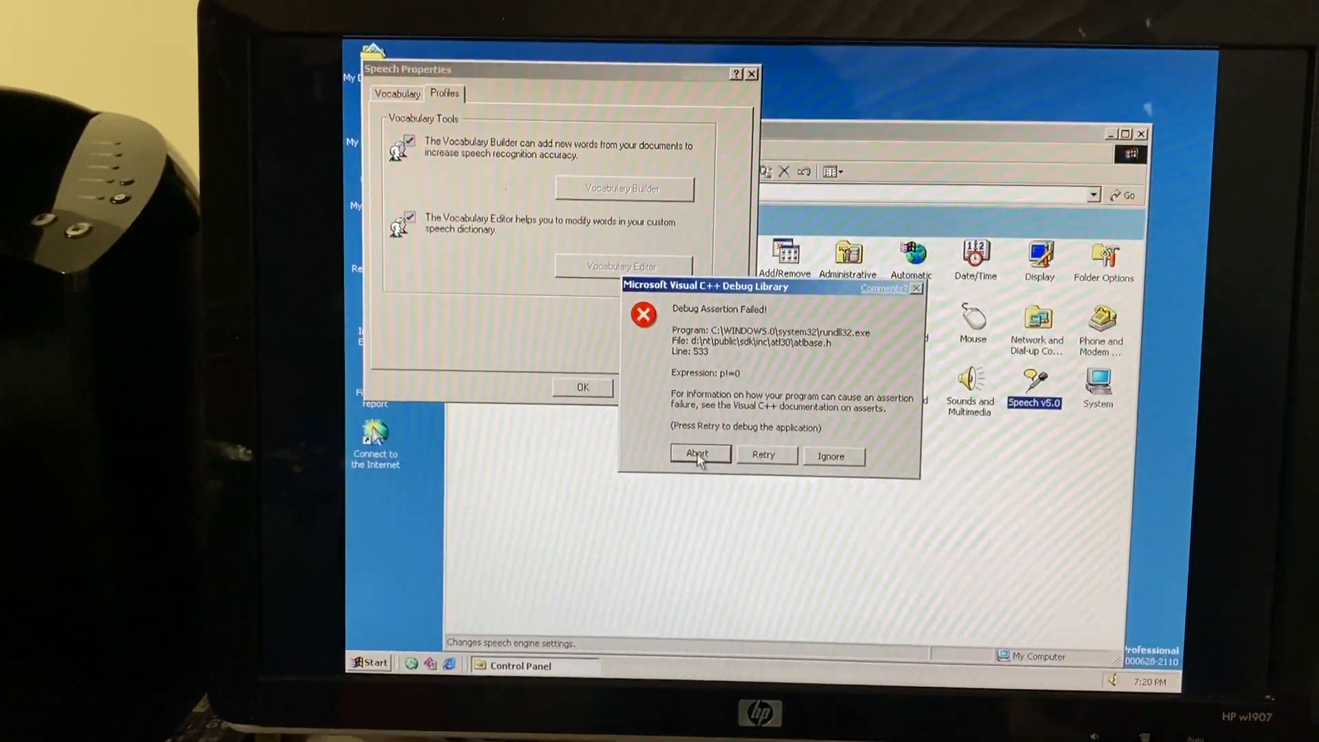
pyautogui.click(698, 455)
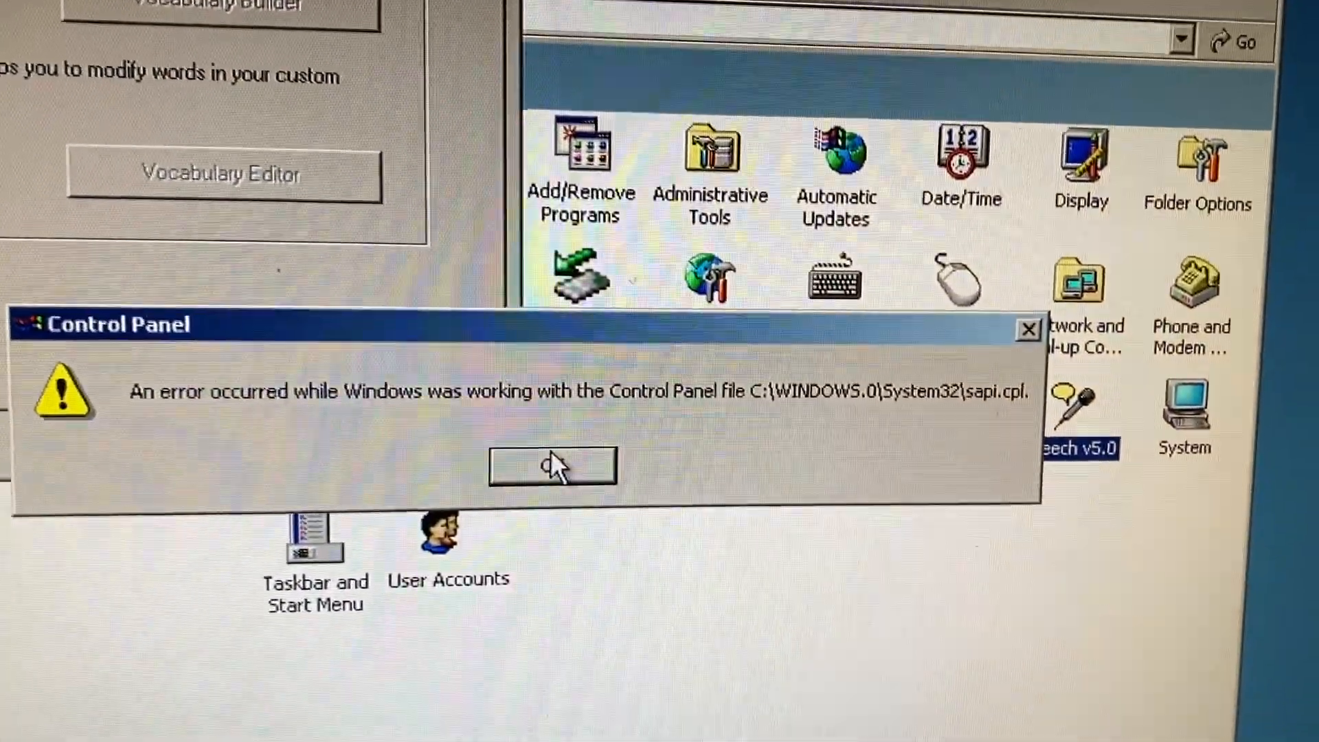
pyautogui.click(552, 466)
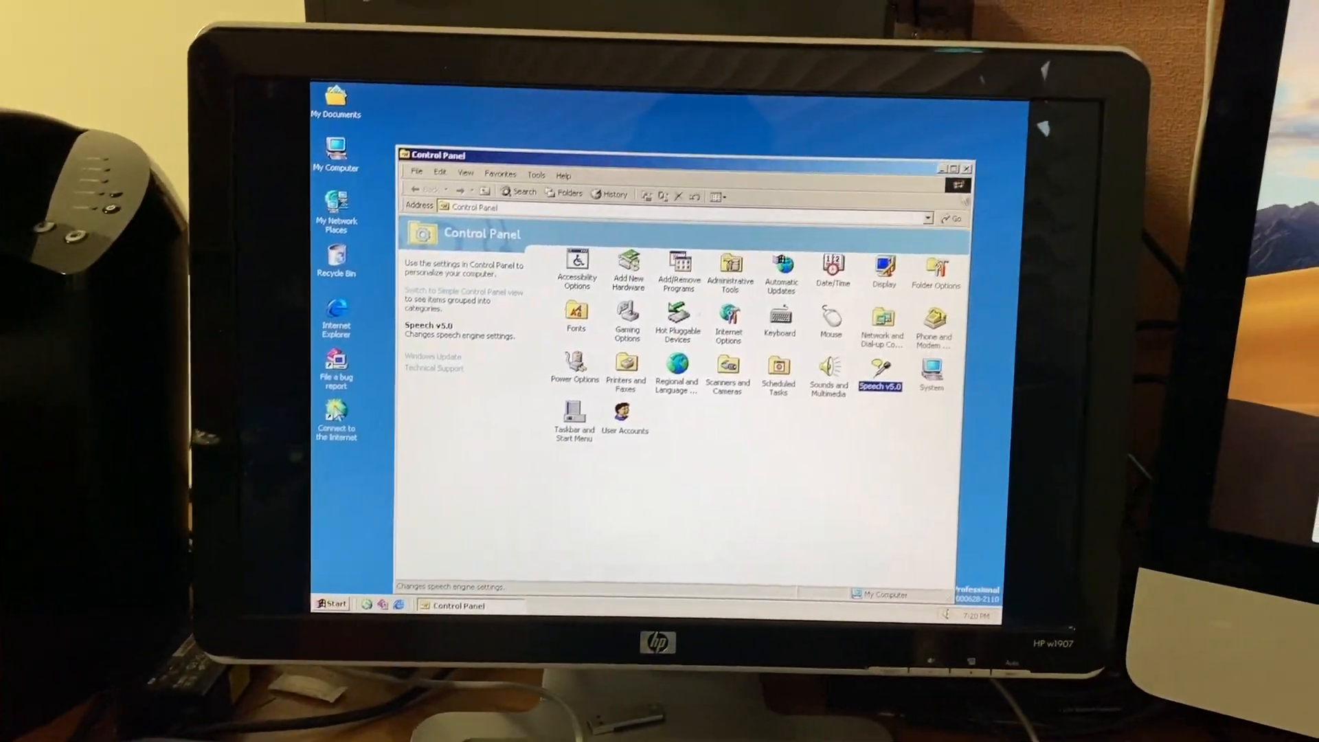
pyautogui.click(966, 167)
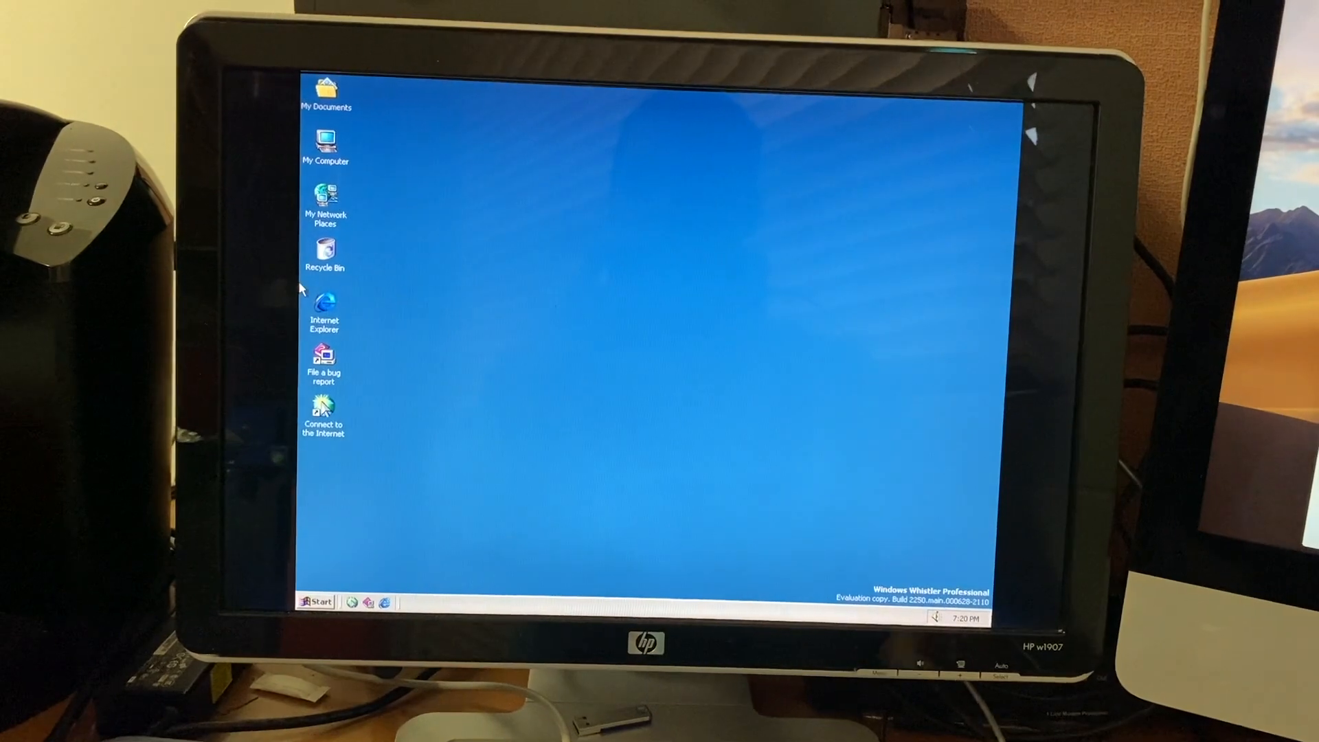
# - Check WIN98SE (C:) space in My Computer's Details pane (37.2 GB, 33.8 GB free), then close it
pyautogui.doubleClick(324, 143)
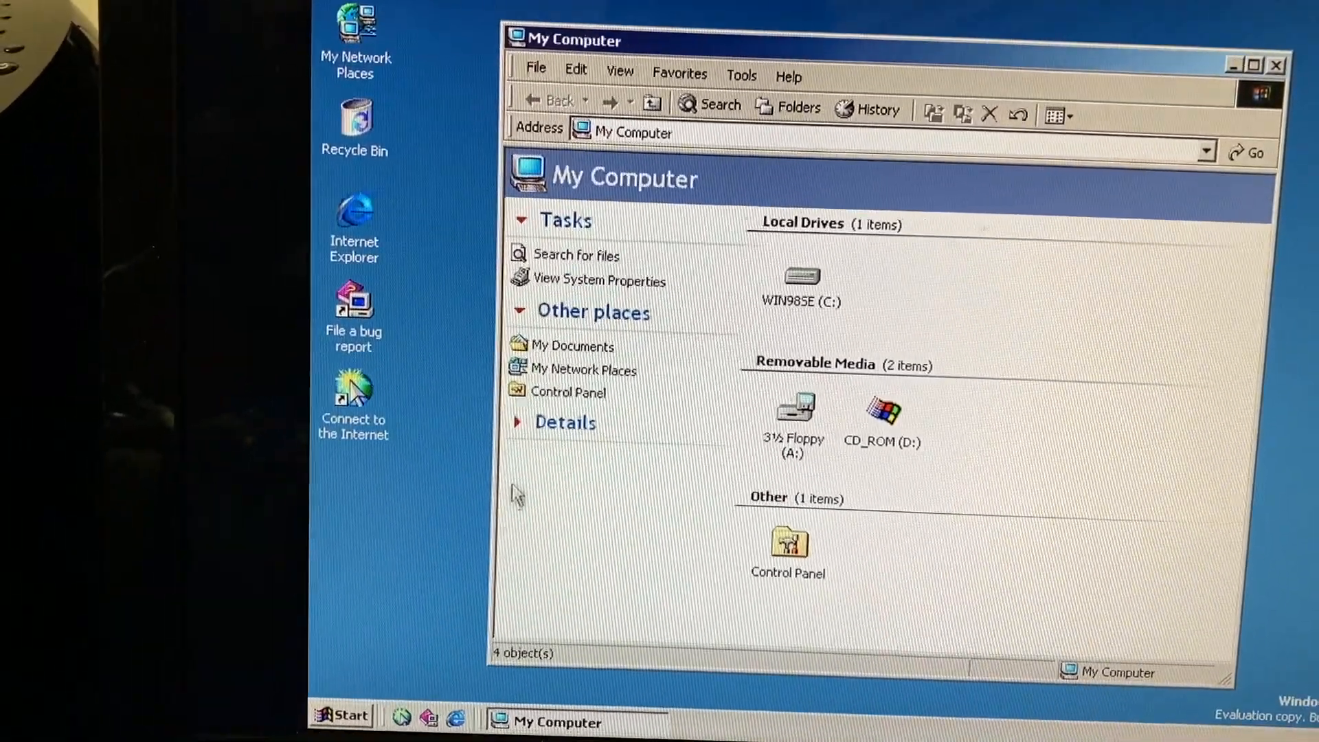
pyautogui.click(565, 422)
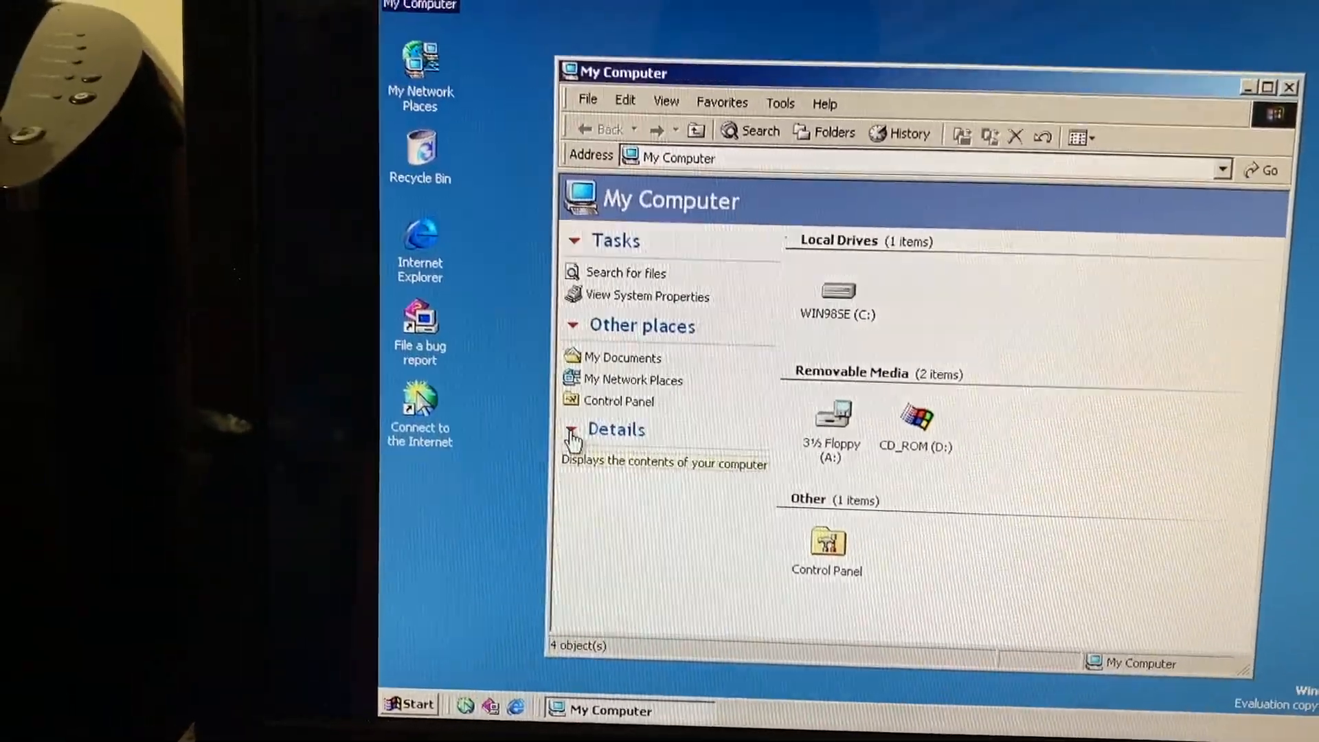
pyautogui.click(837, 298)
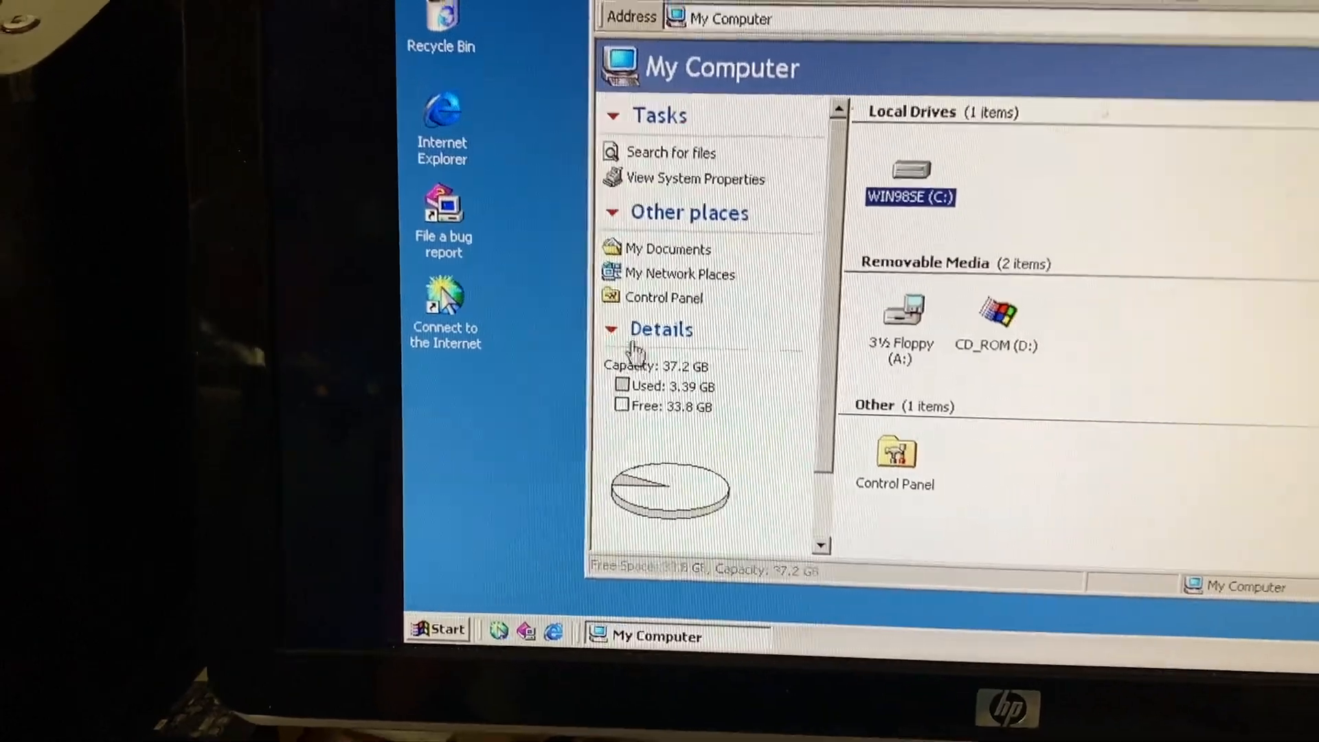
pyautogui.click(661, 329)
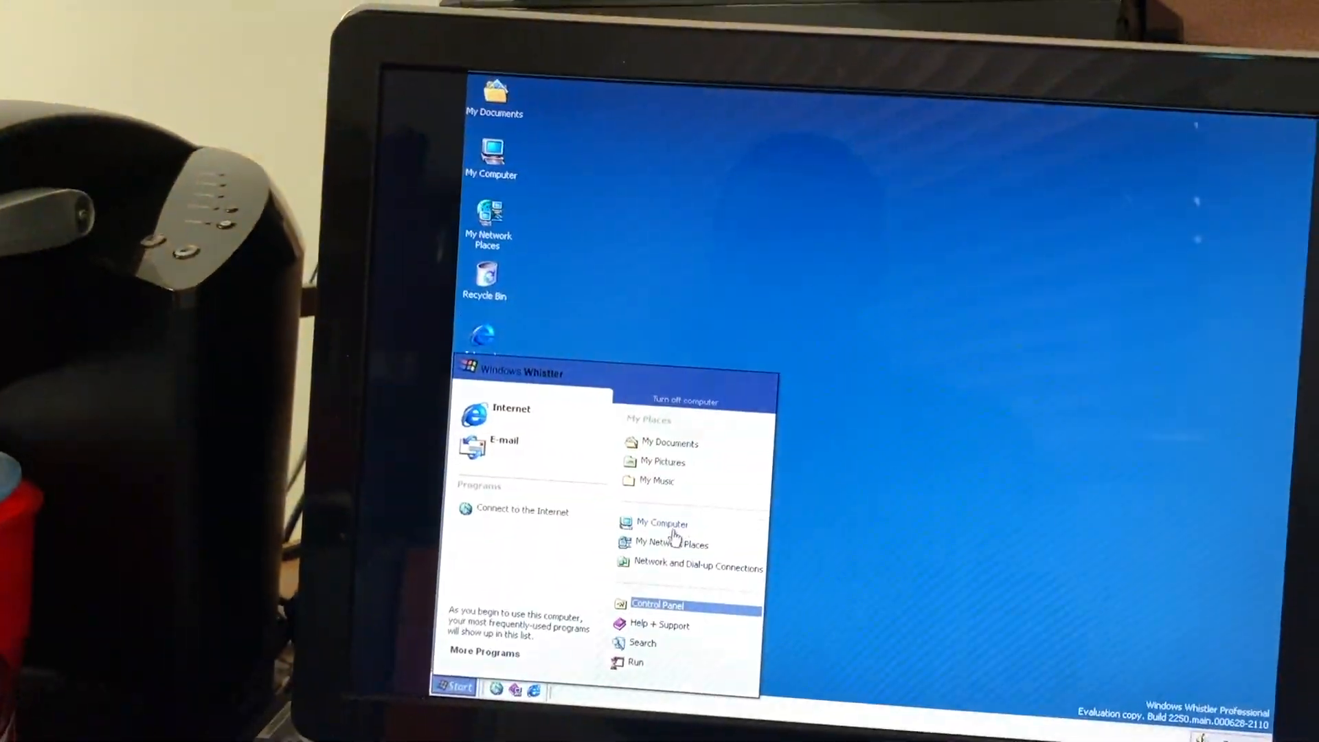
# - In User Accounts' logon and logoff options, turn on Use the Welcome page
pyautogui.click(658, 605)
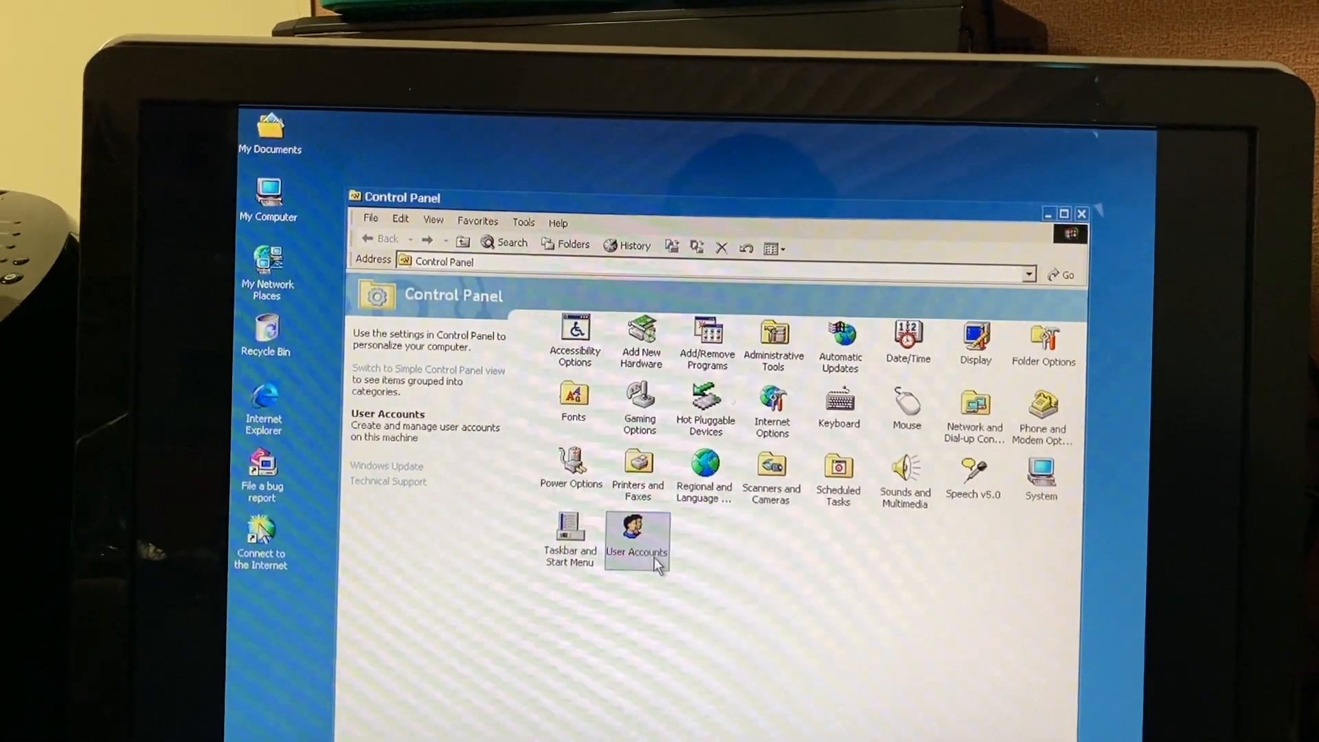
pyautogui.doubleClick(636, 538)
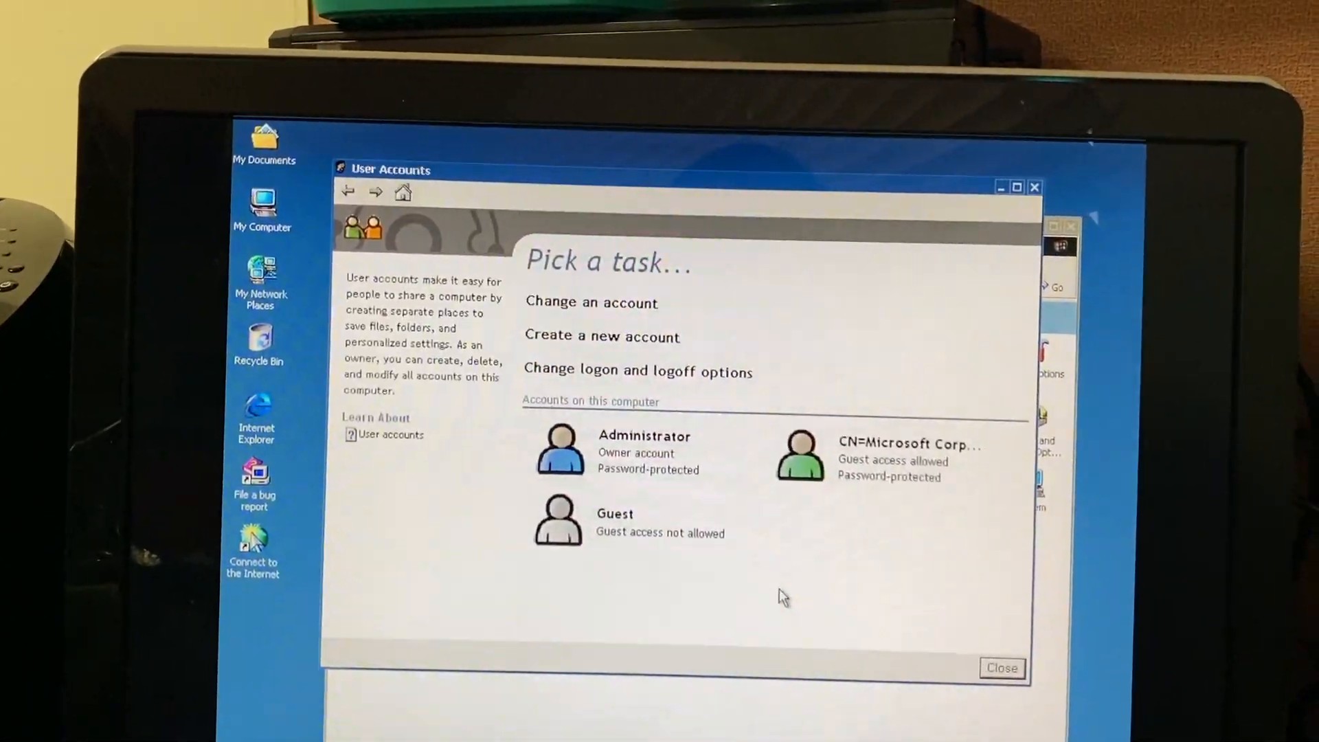
pyautogui.moveTo(643, 518)
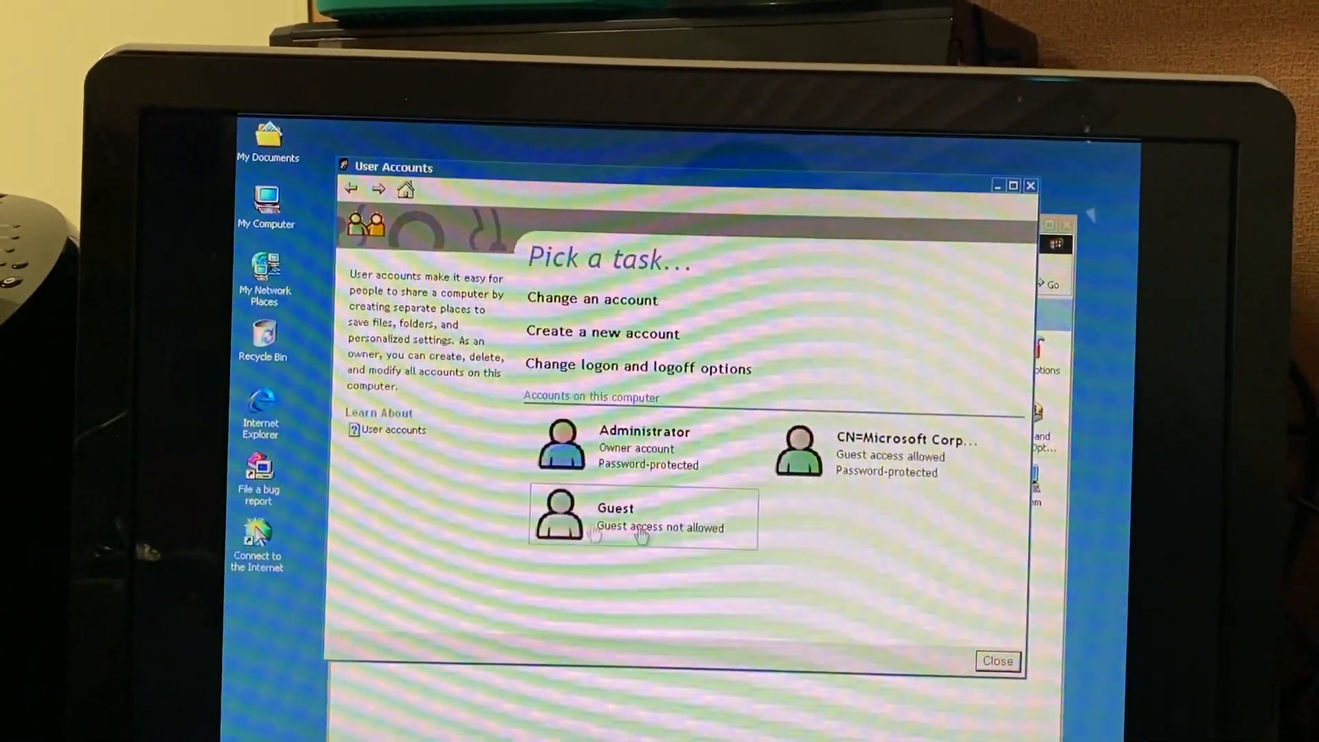
pyautogui.click(639, 366)
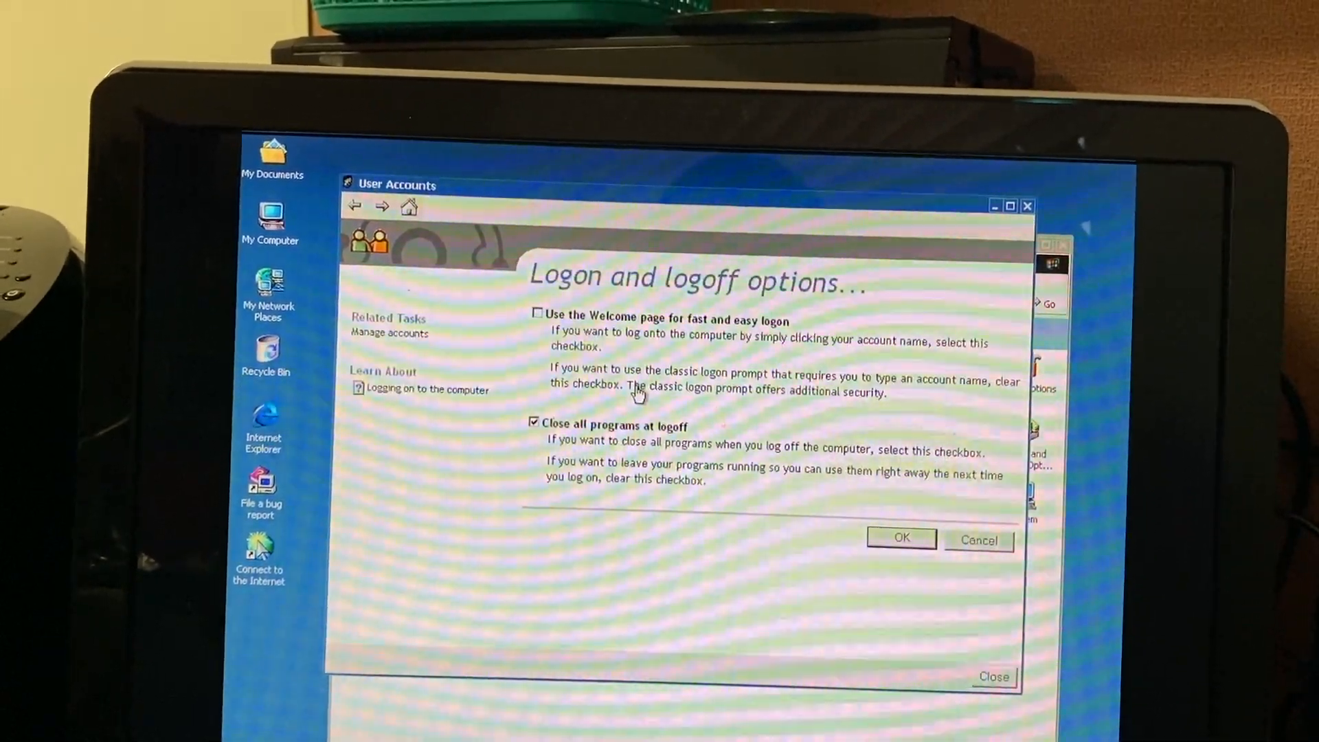
pyautogui.click(534, 342)
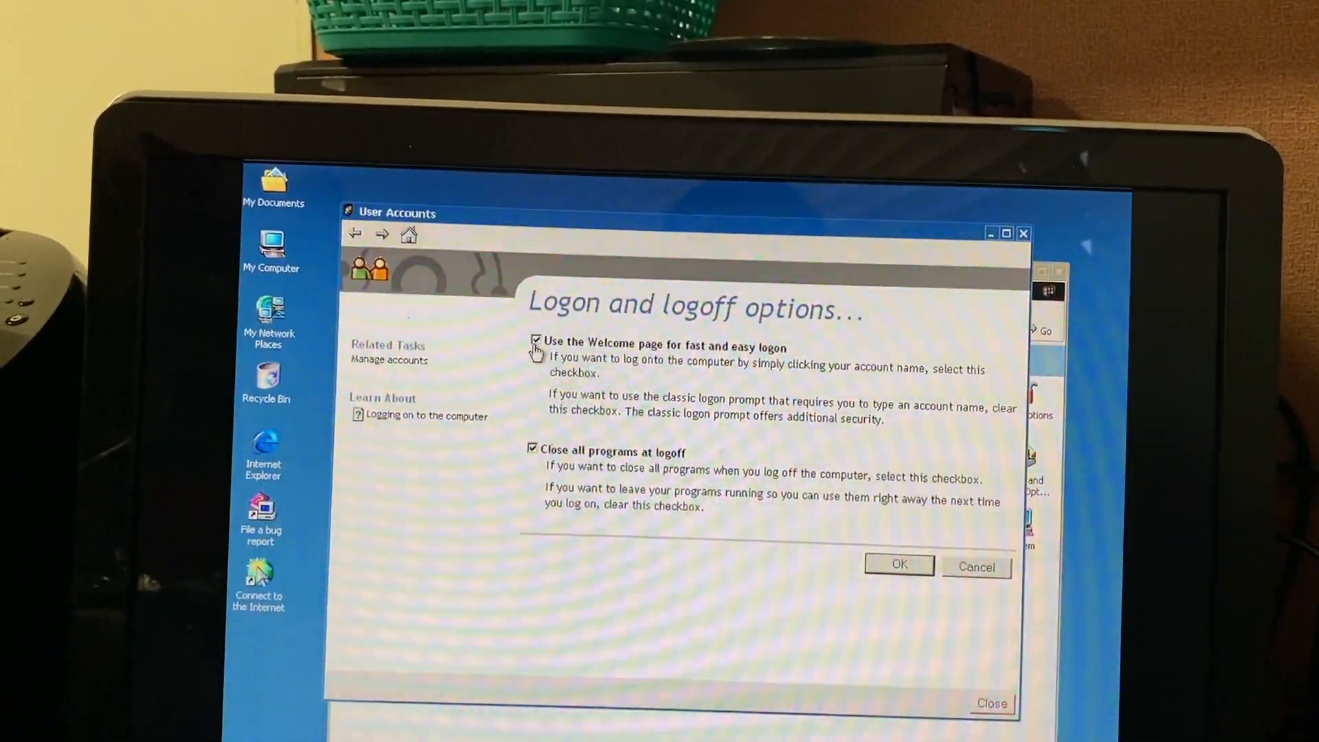
pyautogui.click(897, 564)
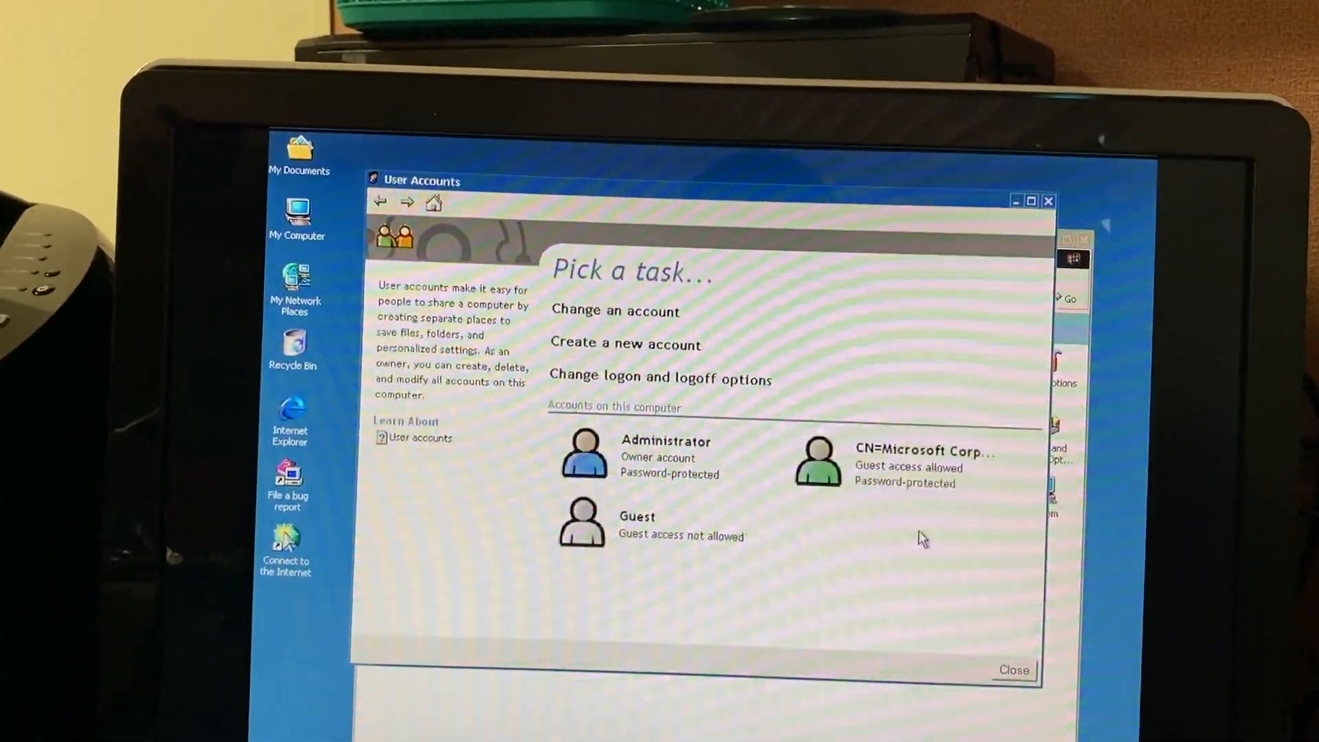
# - Restart the computer from Turn off computer and get back to the desktop via the Welcome screen
pyautogui.click(333, 719)
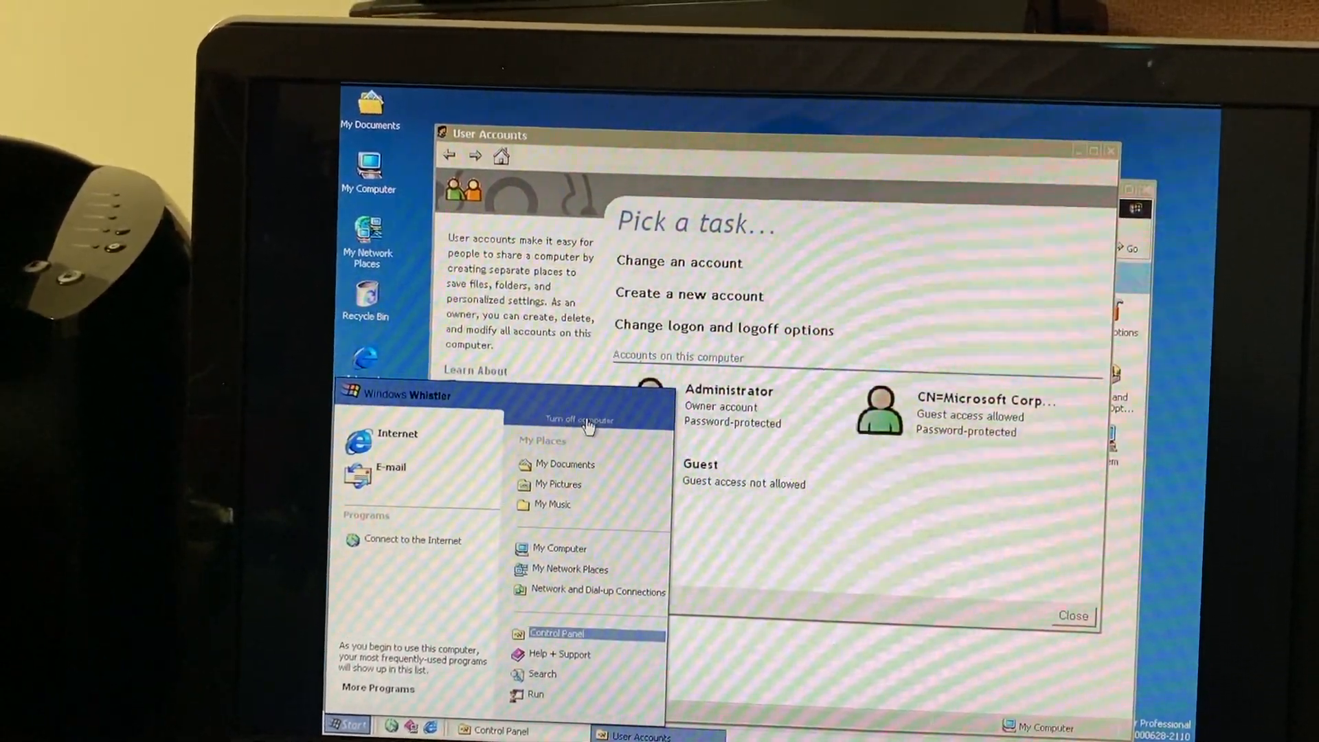
pyautogui.click(578, 420)
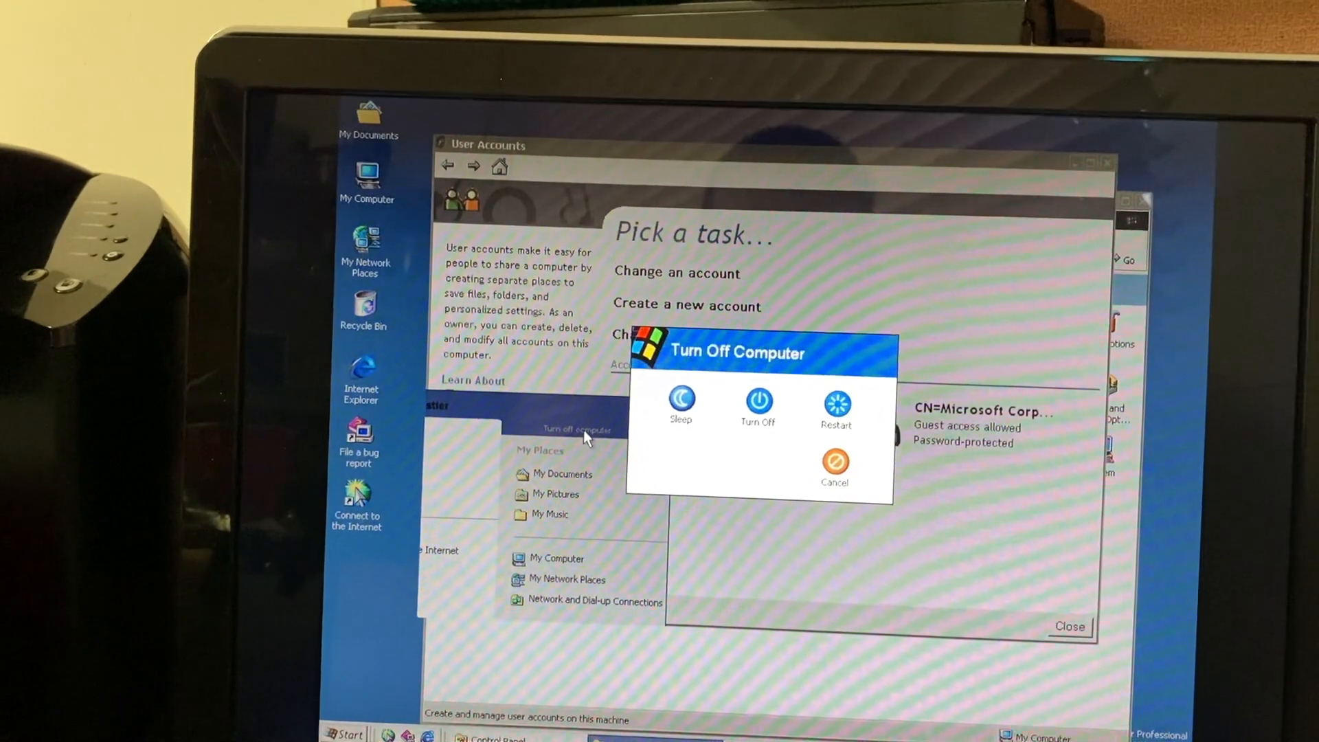
pyautogui.click(834, 463)
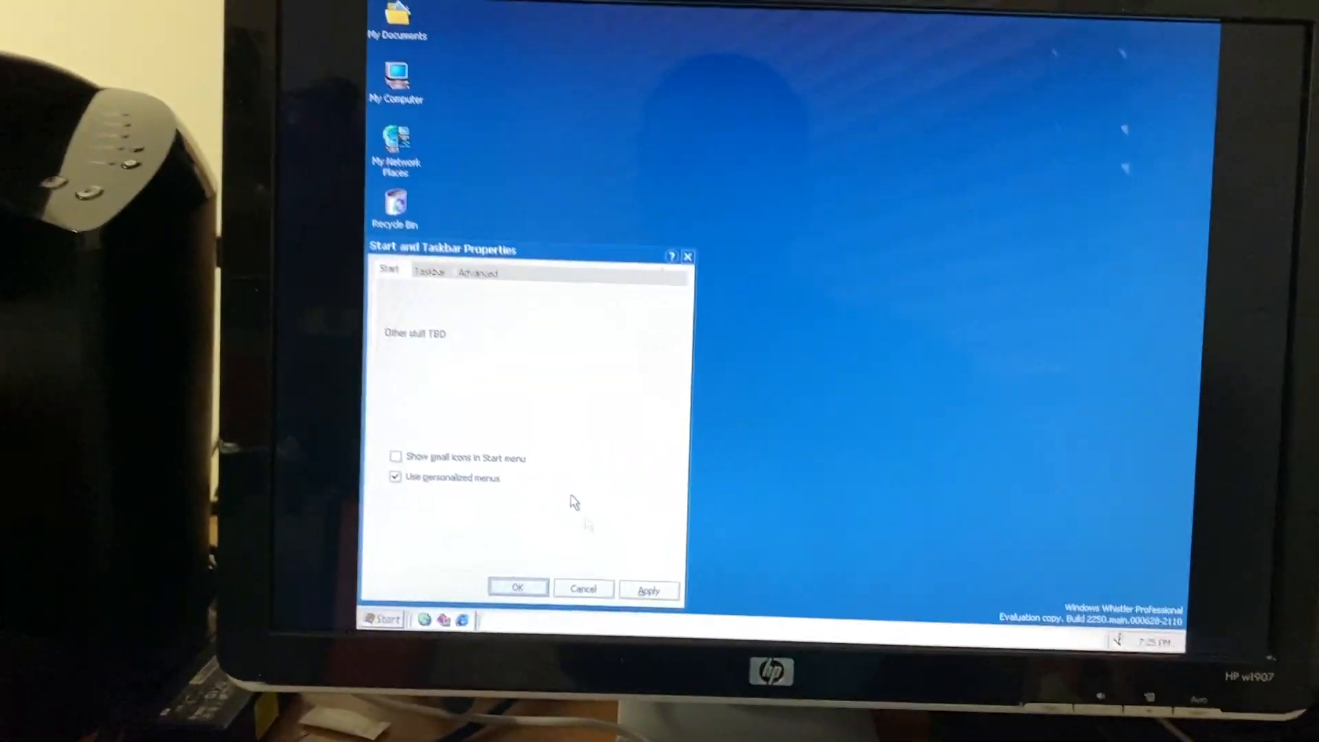
pyautogui.click(434, 643)
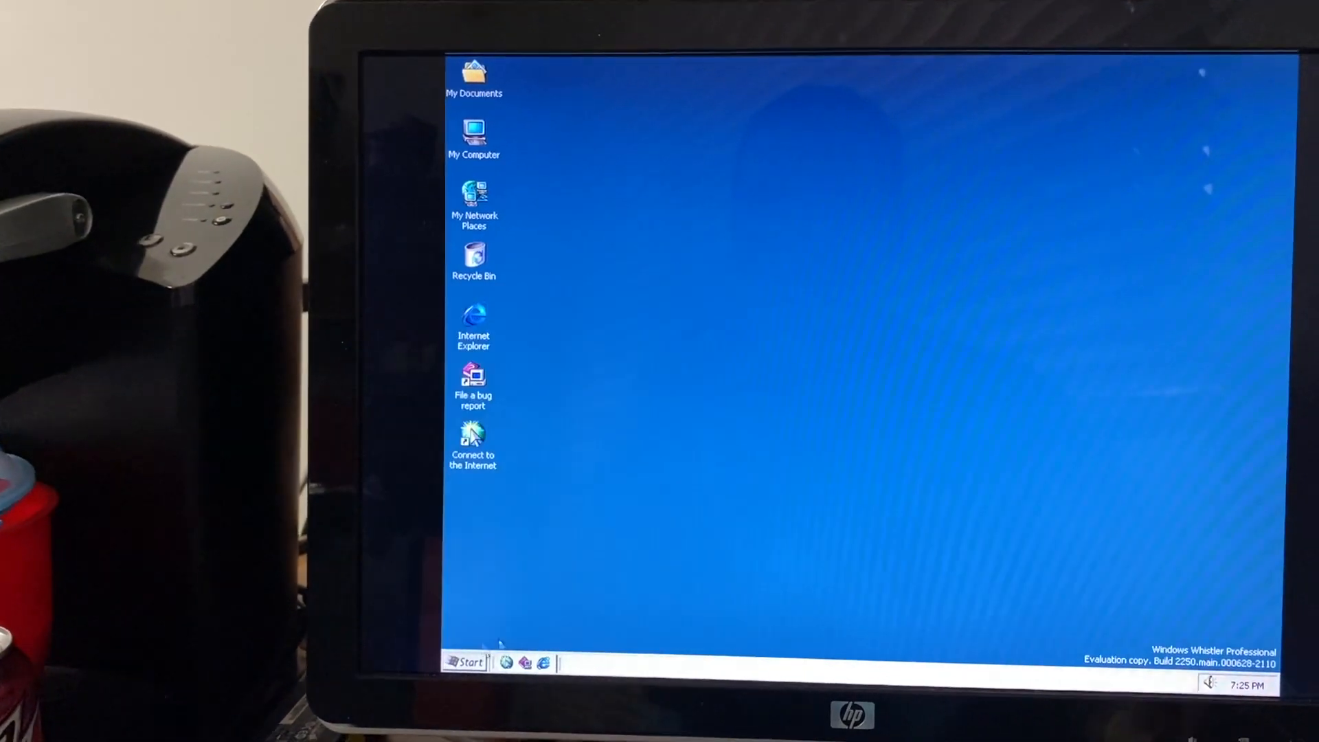
pyautogui.click(464, 662)
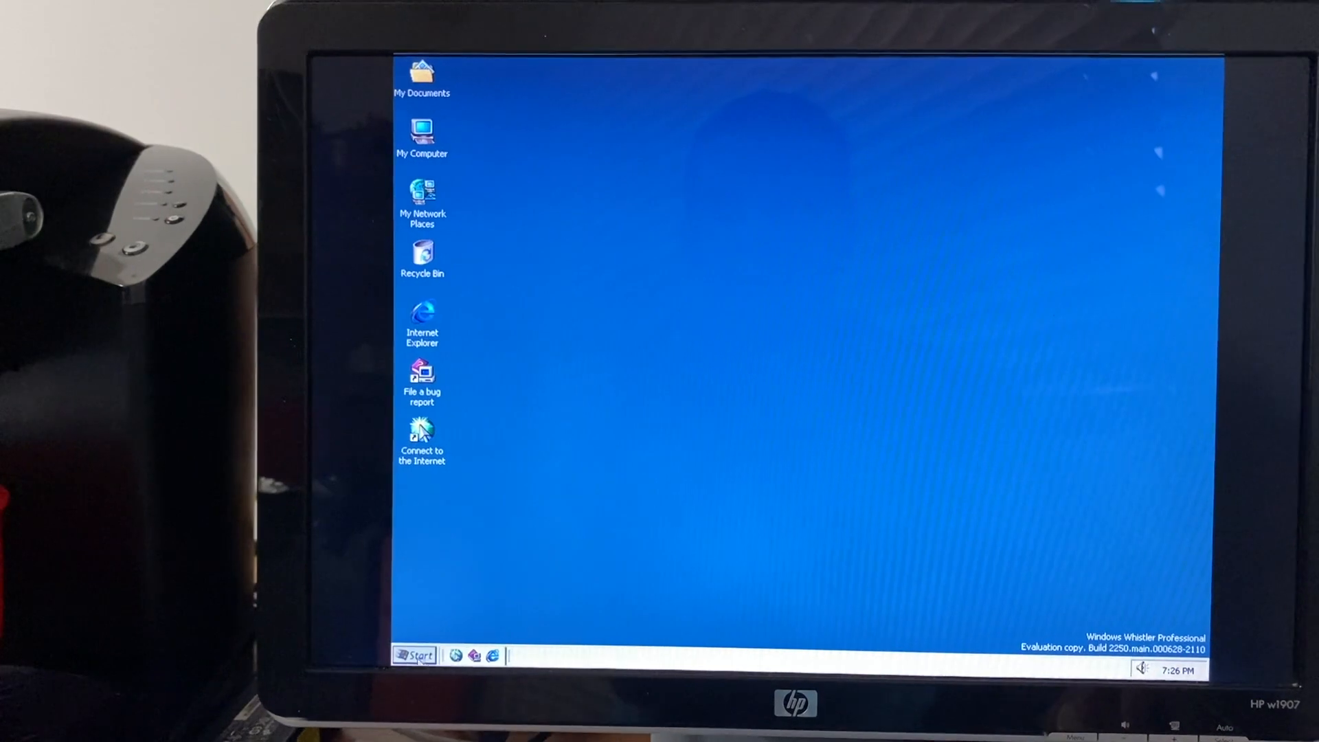
pyautogui.click(414, 655)
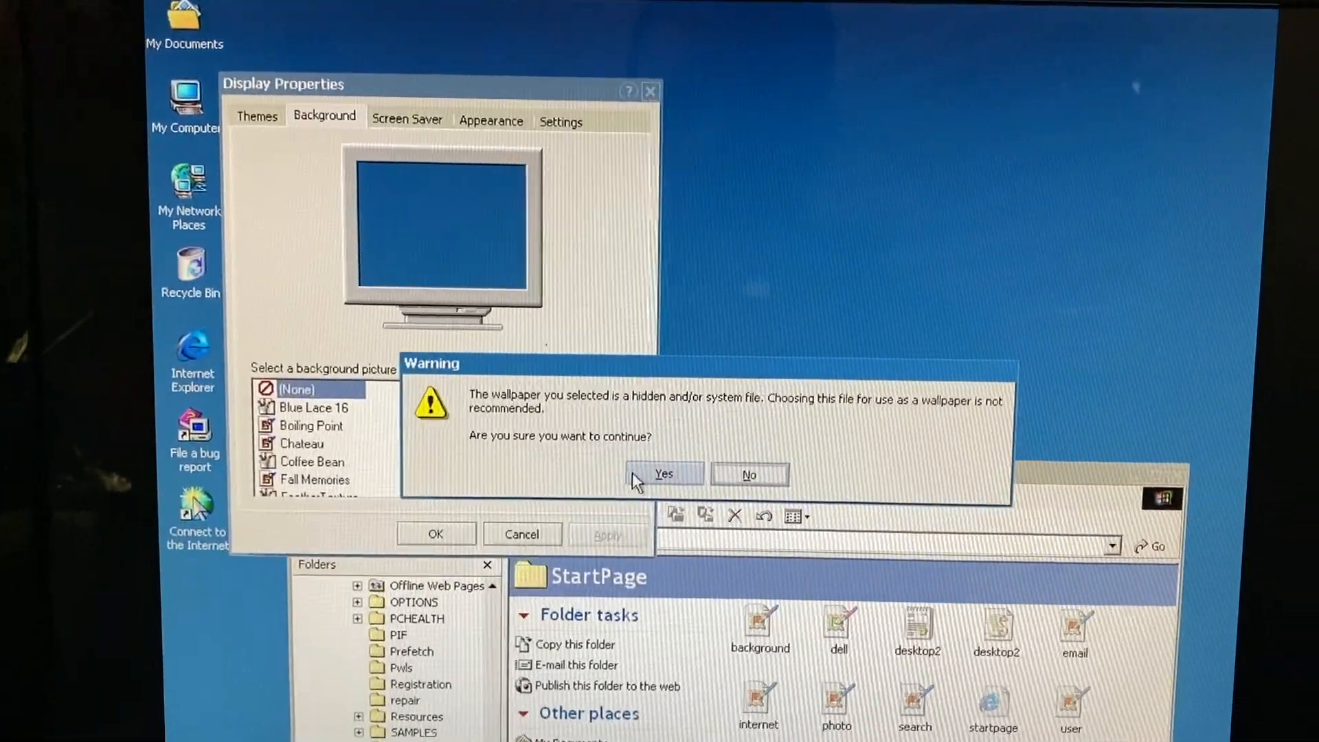
# - Accept the hidden startpage file as wallpaper, allow its scripts and dismiss the stack overflow error
pyautogui.click(662, 474)
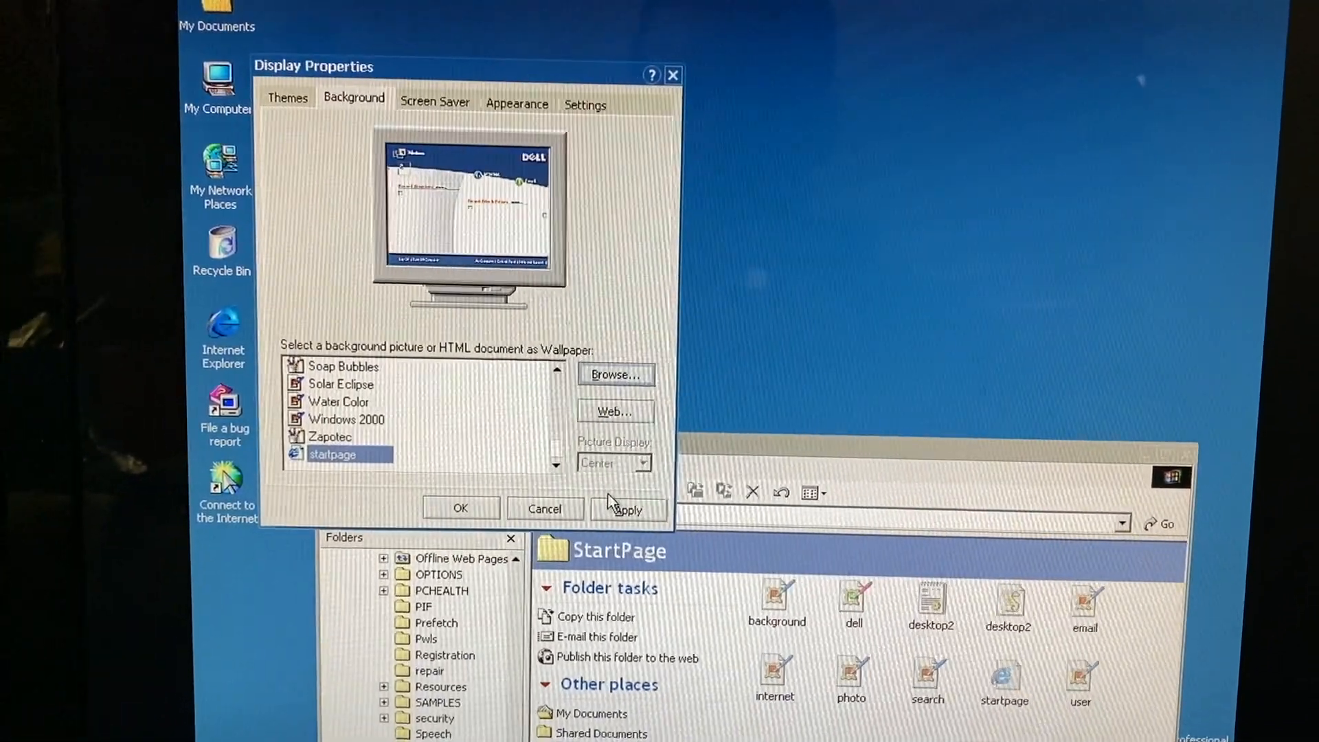
pyautogui.click(626, 510)
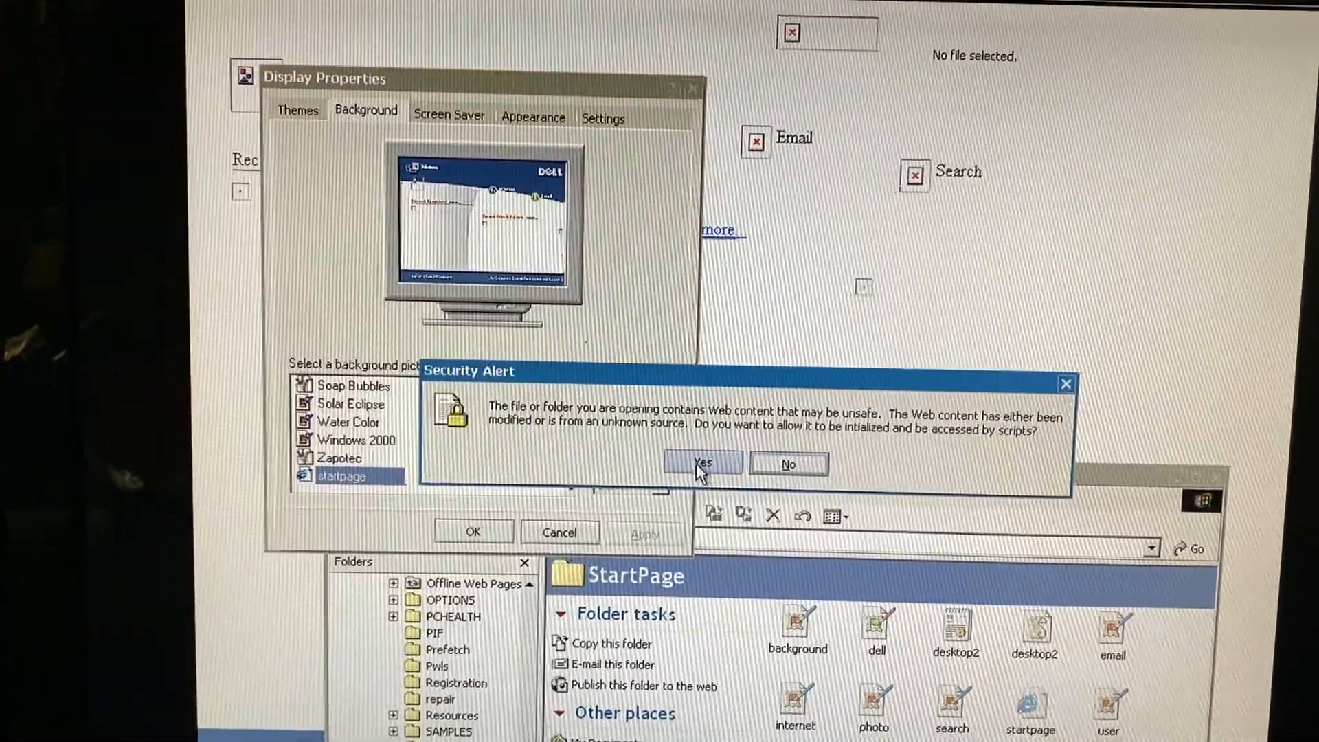
pyautogui.click(702, 463)
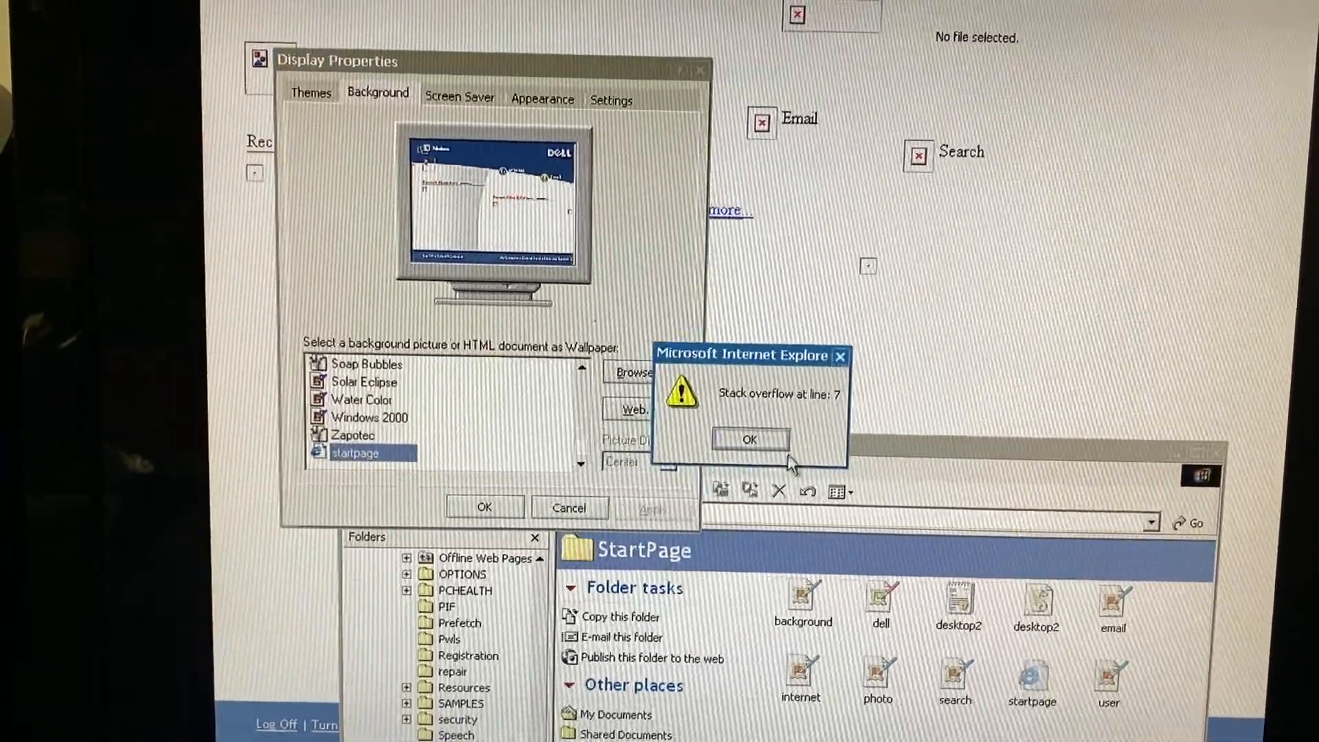
pyautogui.click(749, 439)
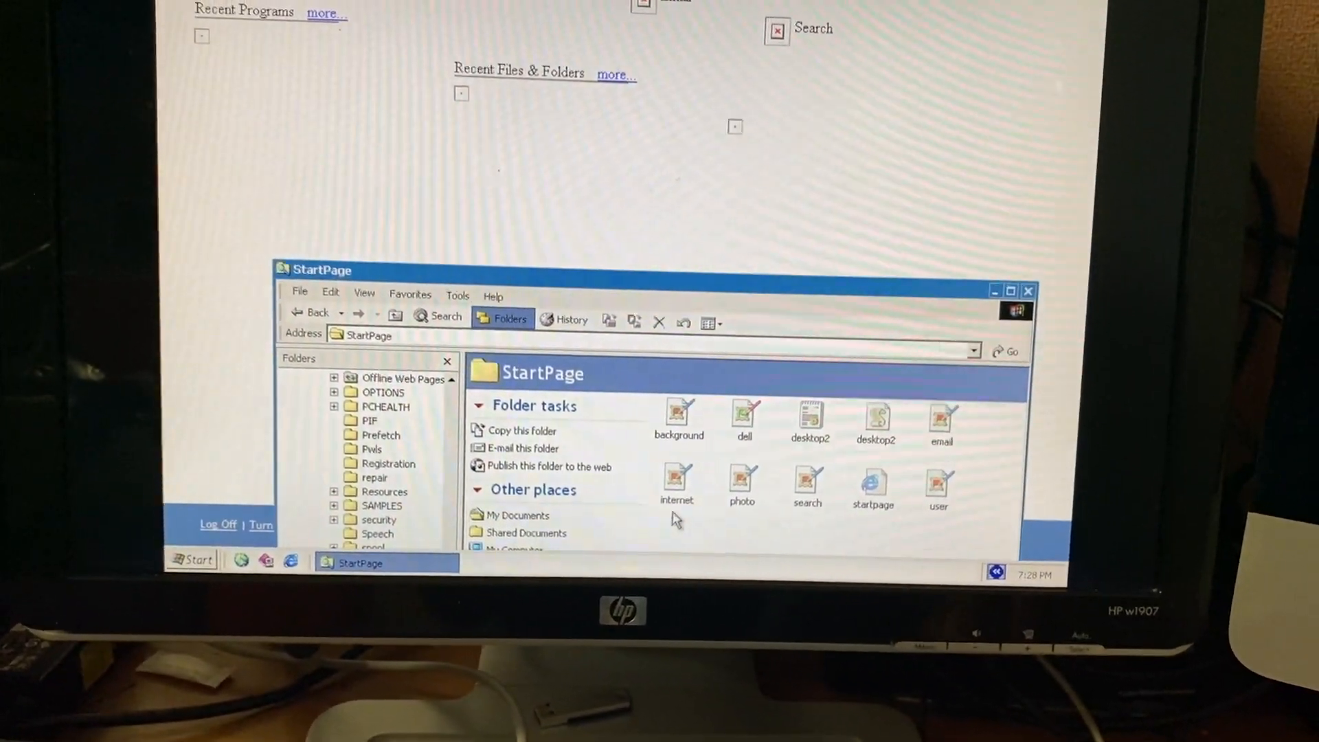
# - Inspect the StartPage folder's properties and the user image's properties
pyautogui.rightClick(676, 480)
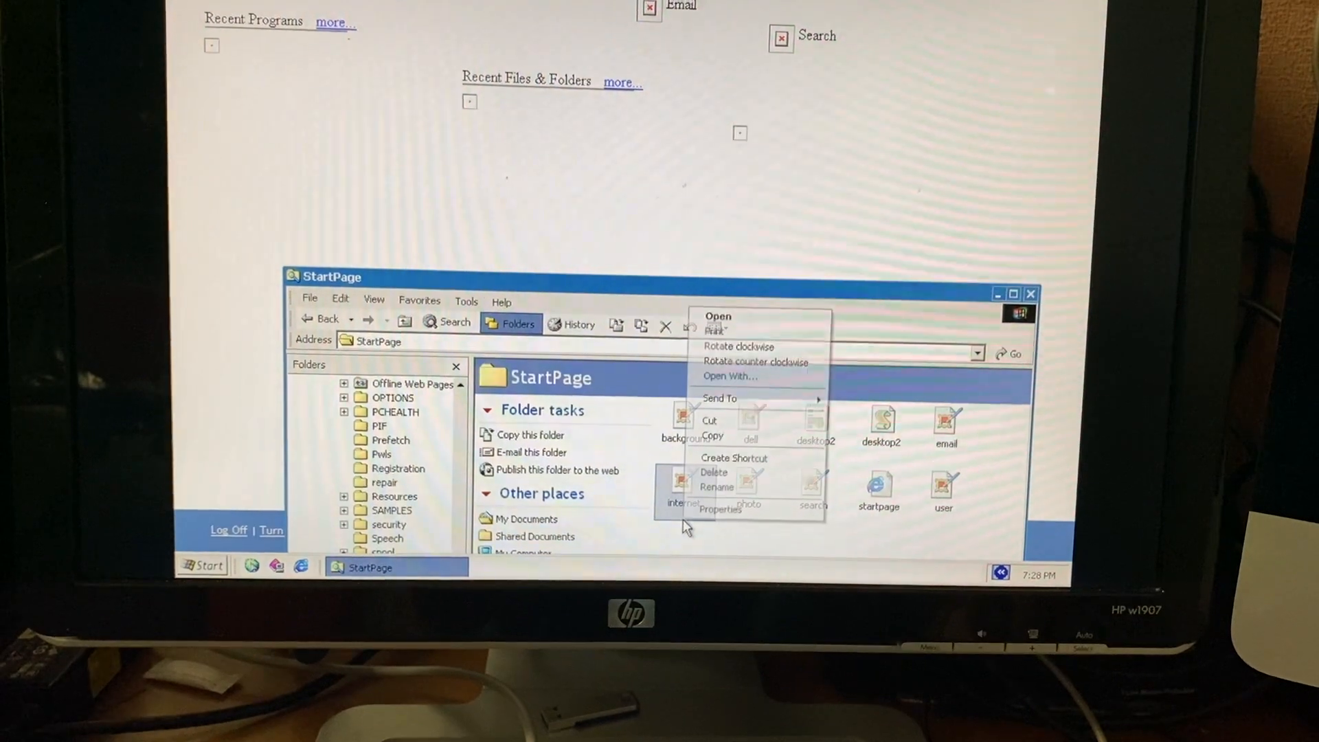
pyautogui.click(719, 508)
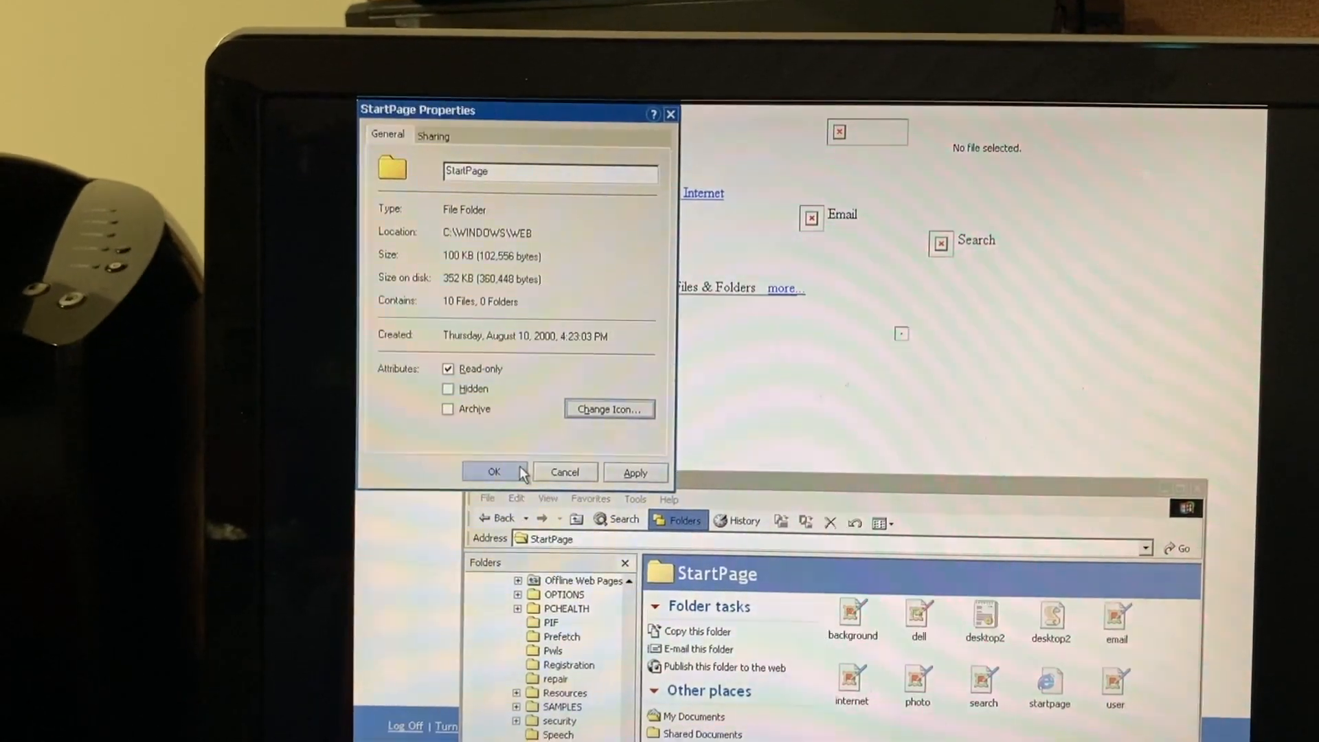
pyautogui.click(494, 472)
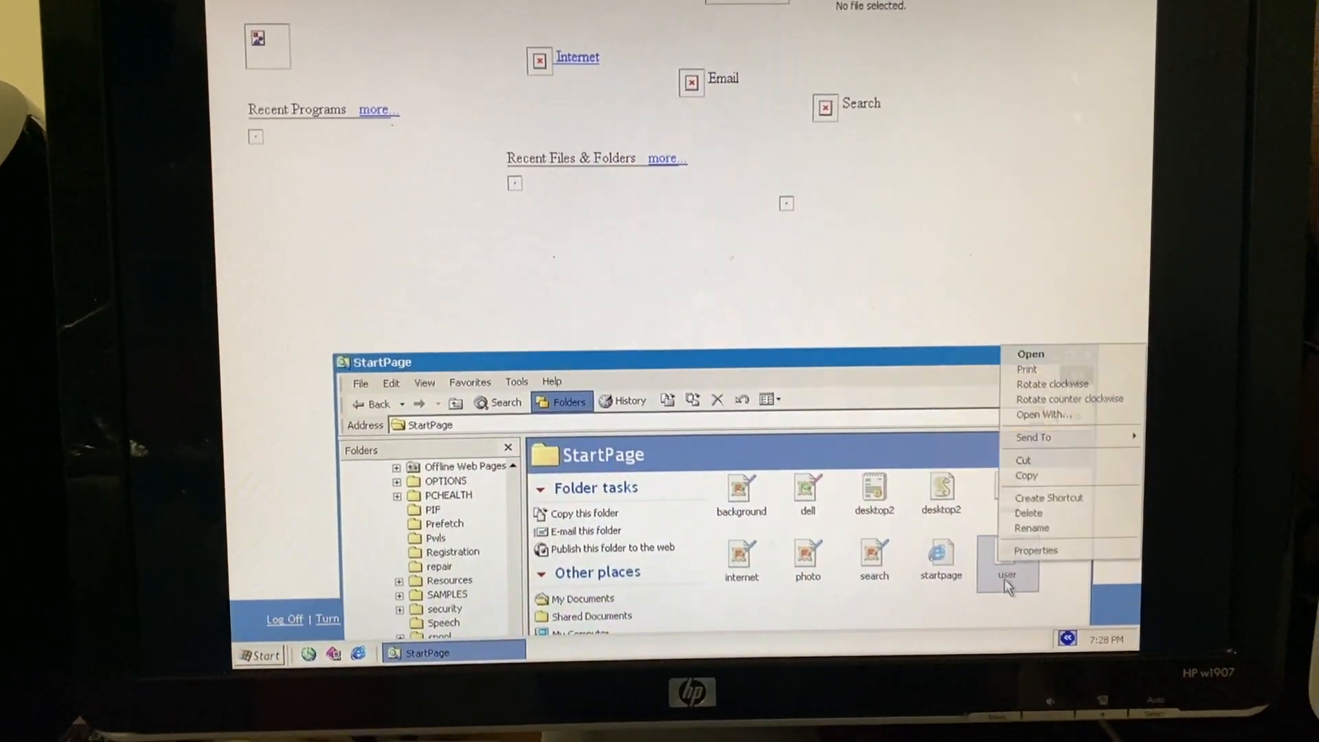
pyautogui.click(1036, 550)
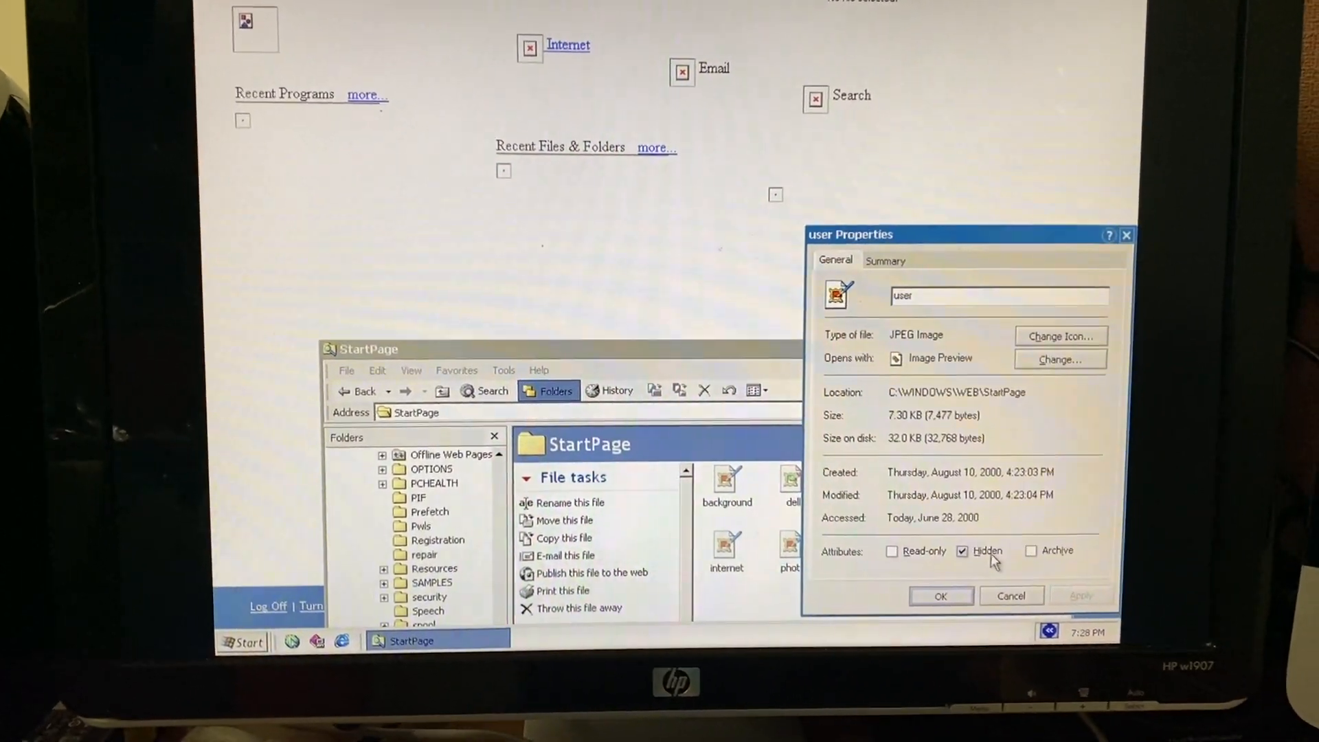
# - Clear the Hidden attribute on the startpage file and apply it
pyautogui.rightClick(833, 522)
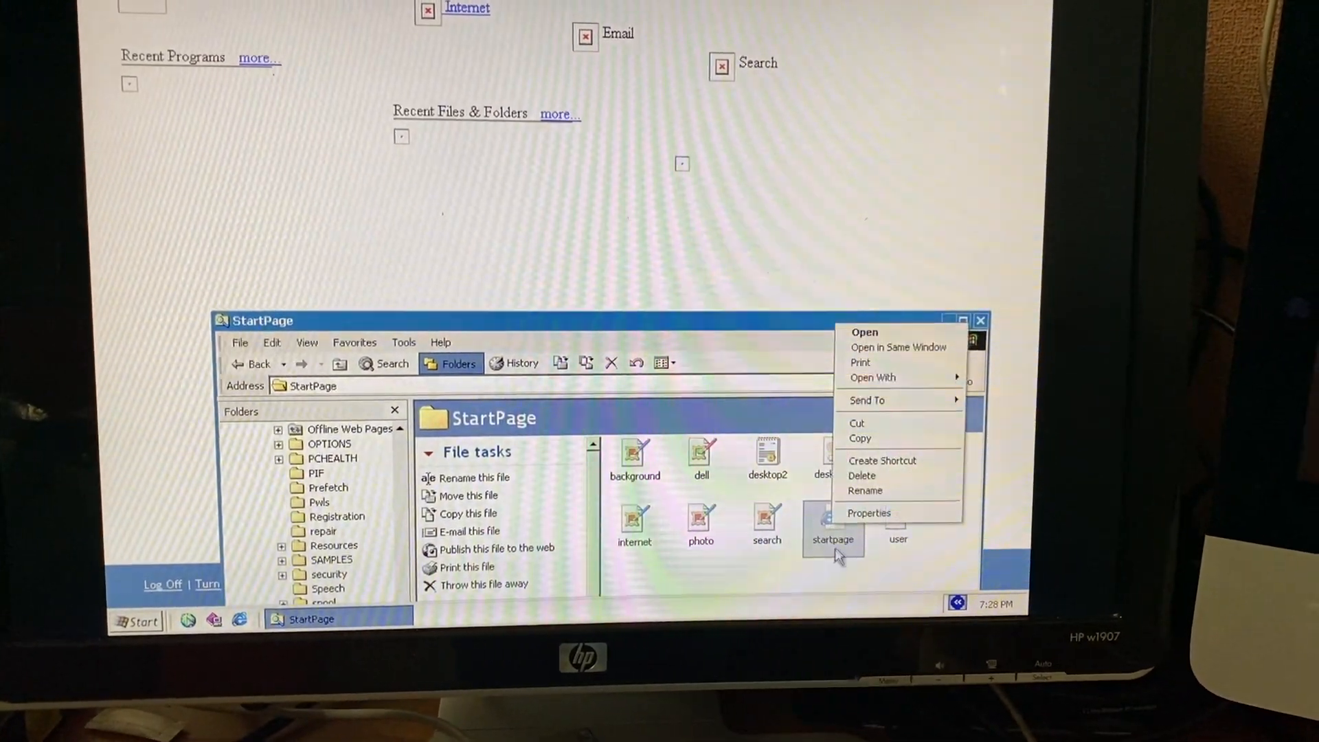
pyautogui.click(868, 513)
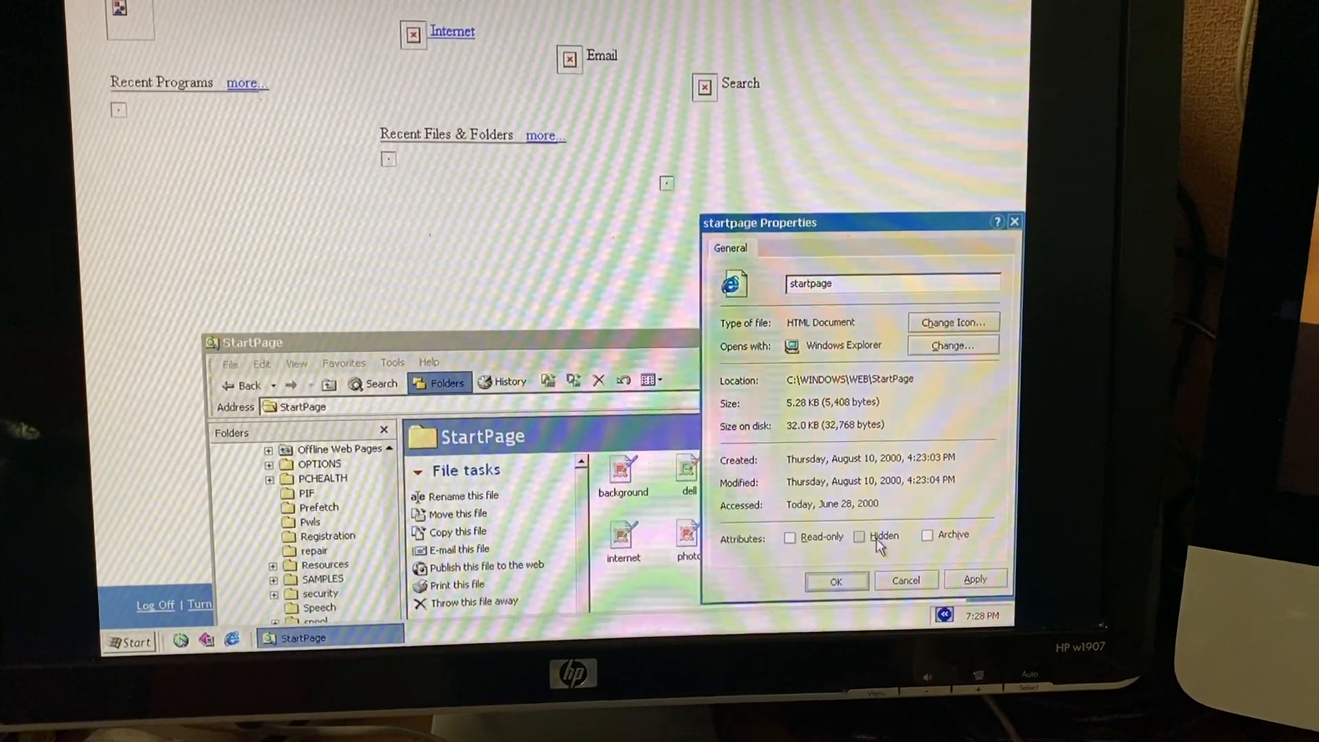
pyautogui.click(906, 580)
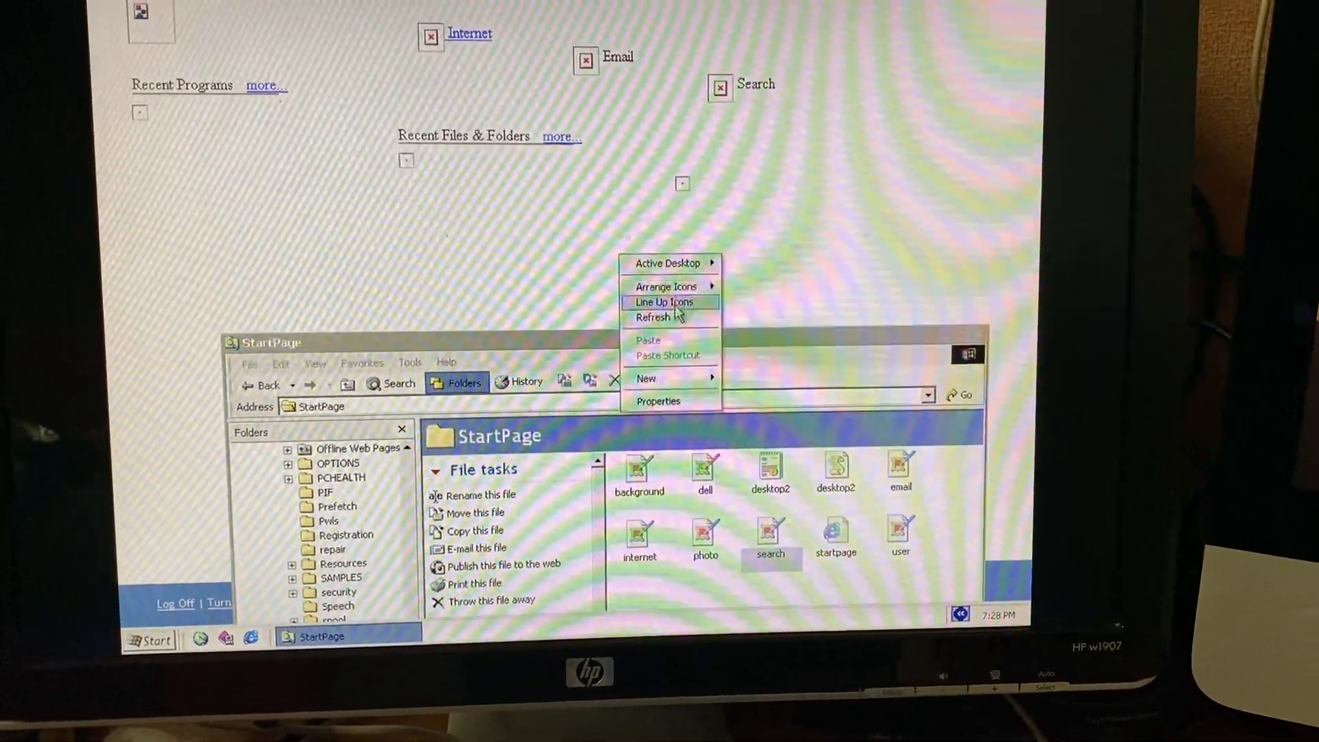
# - Apply a standard wallpaper from the Background choices in Display Properties
pyautogui.click(658, 401)
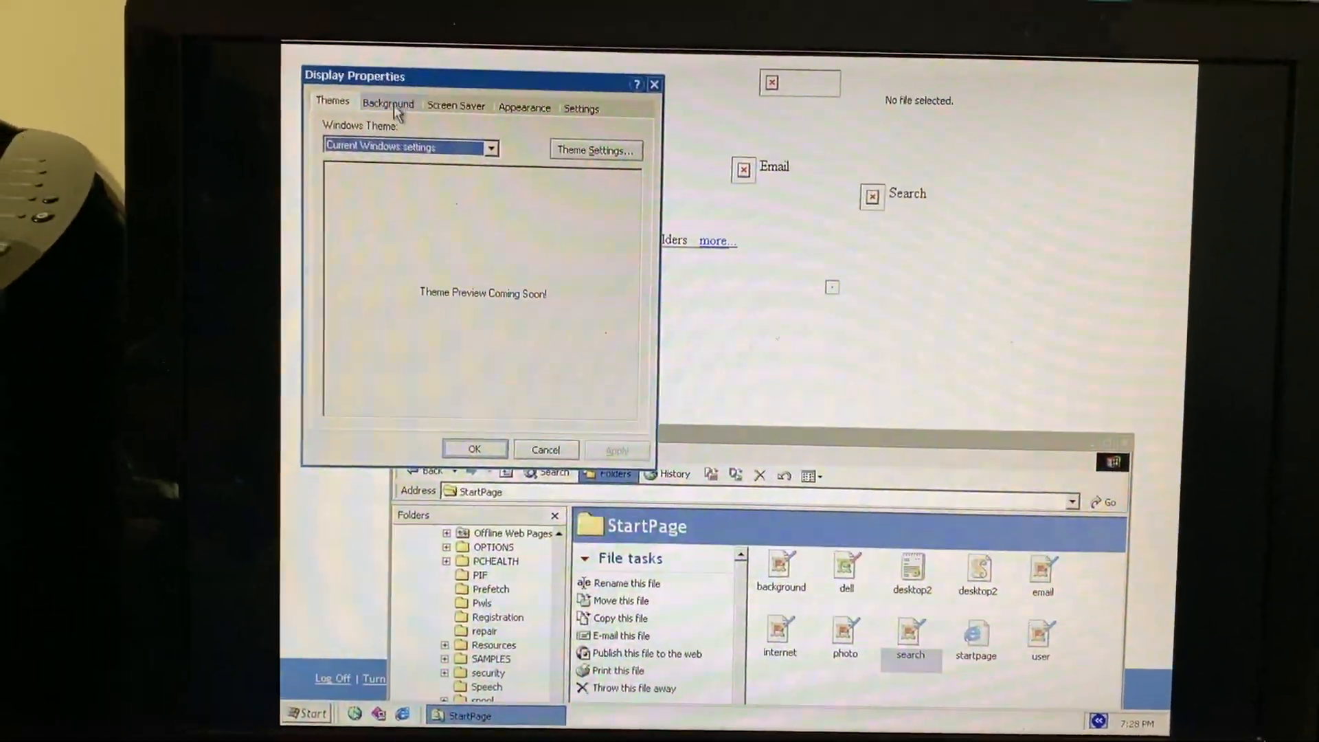
pyautogui.click(387, 103)
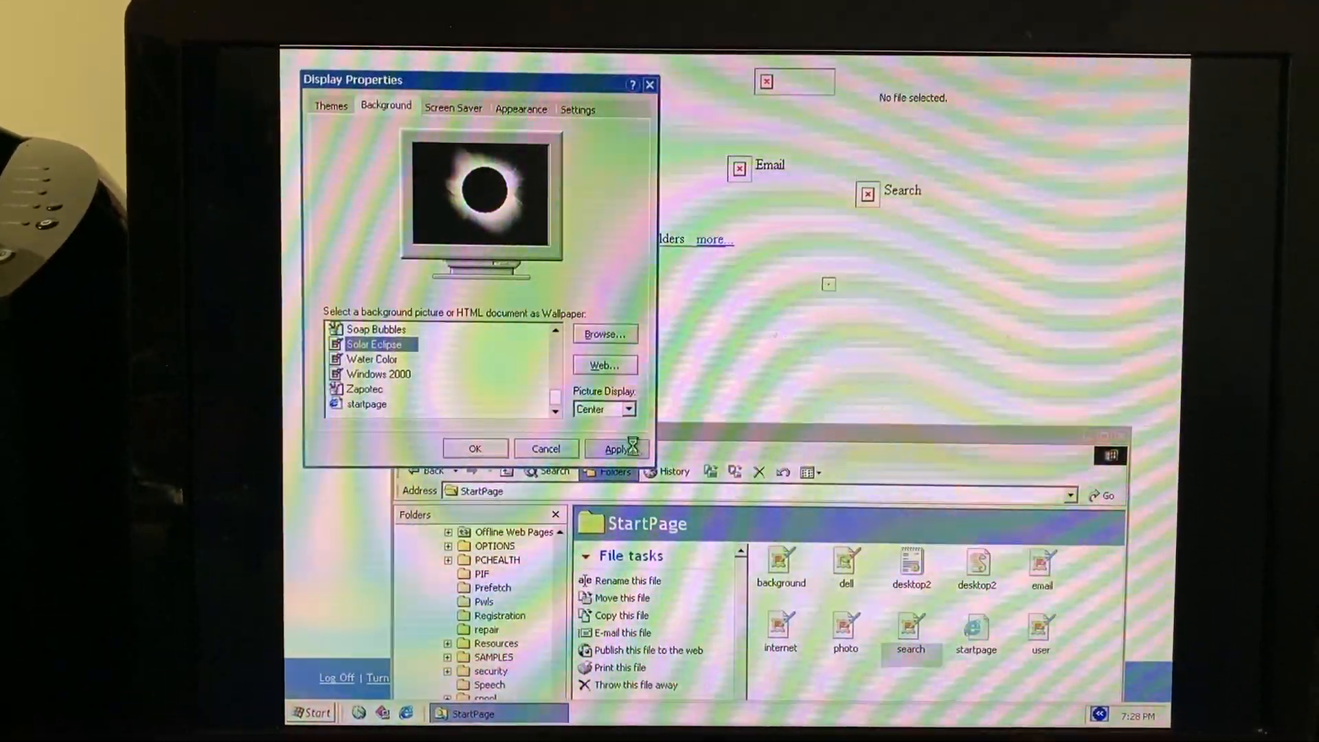
pyautogui.click(620, 448)
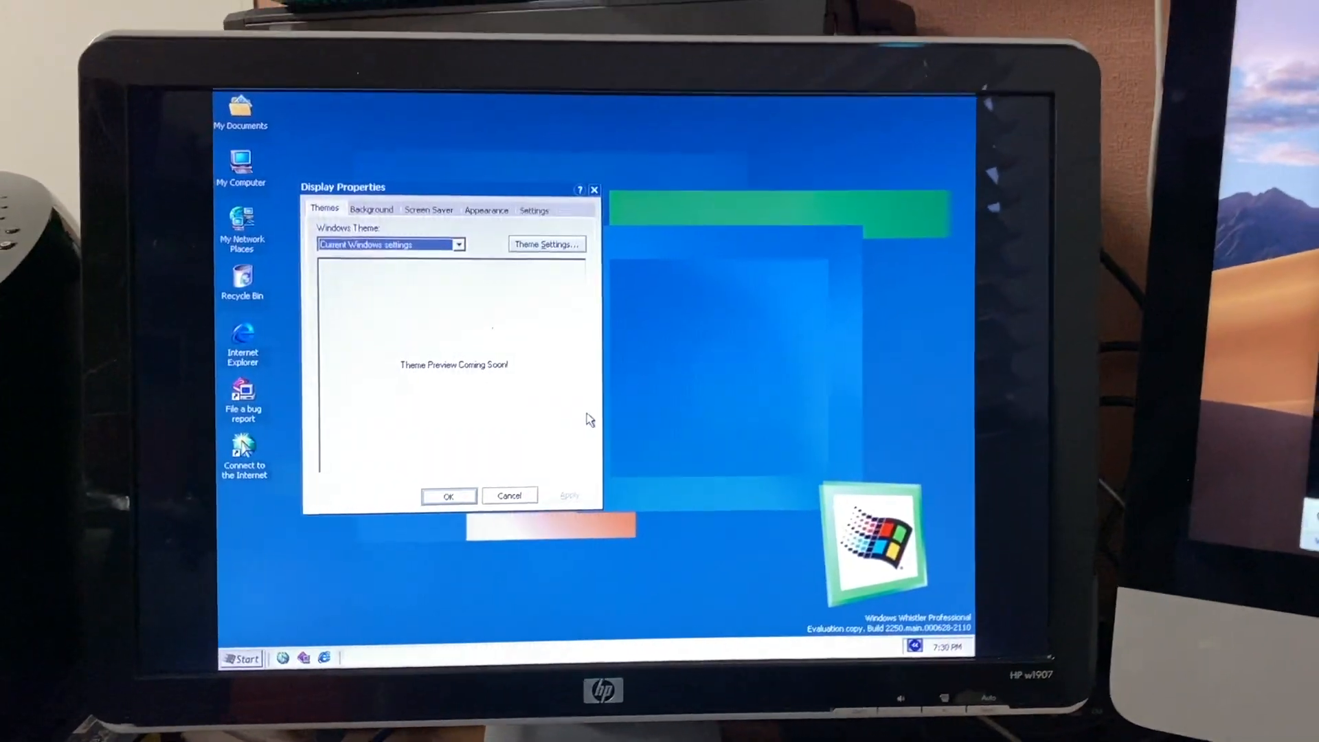
# - Browse to the StartPage folder and set the startpage document as wallpaper
pyautogui.click(371, 209)
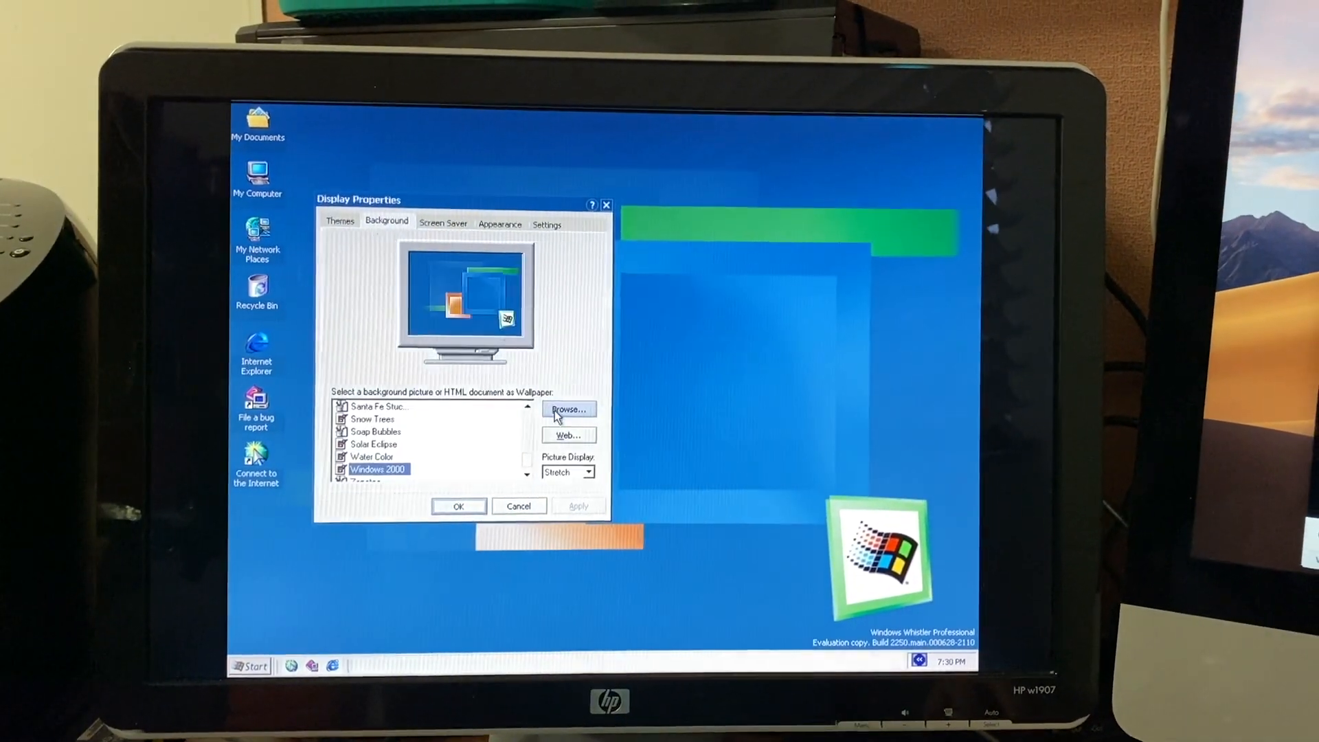
pyautogui.click(567, 410)
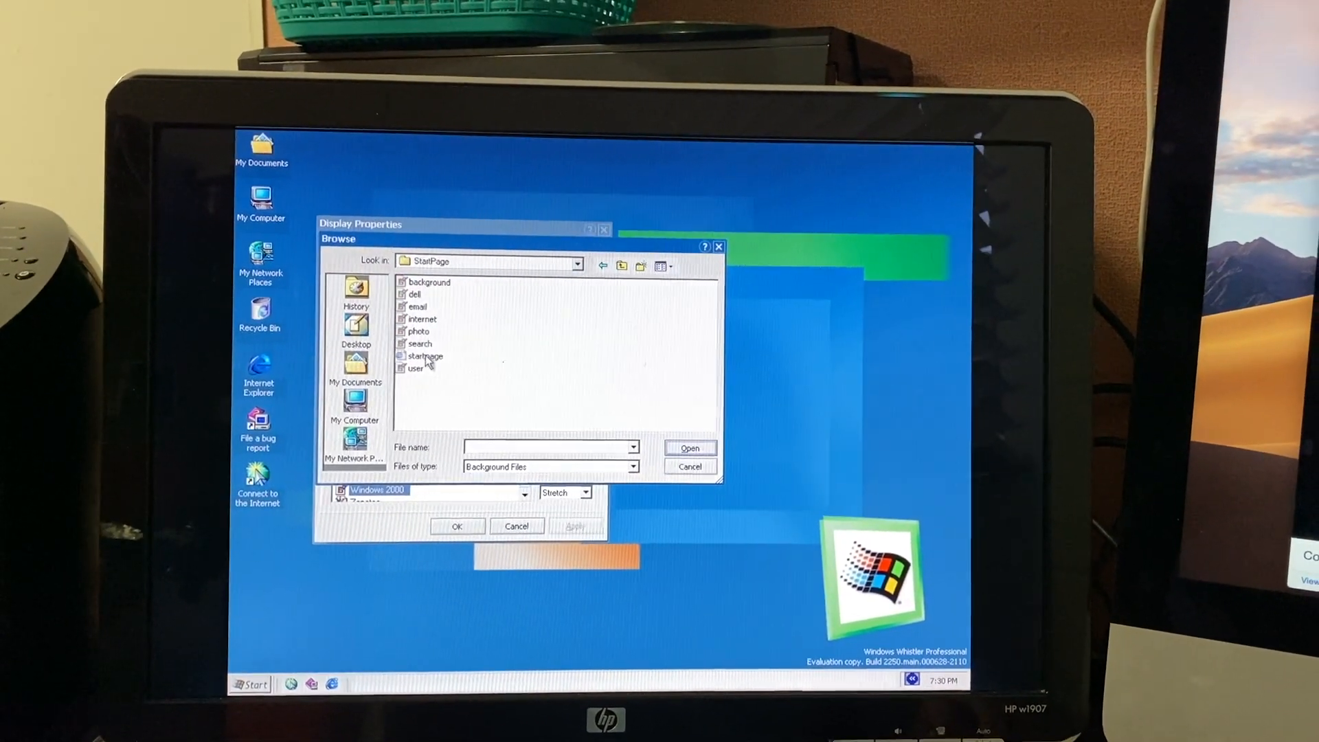
pyautogui.click(688, 446)
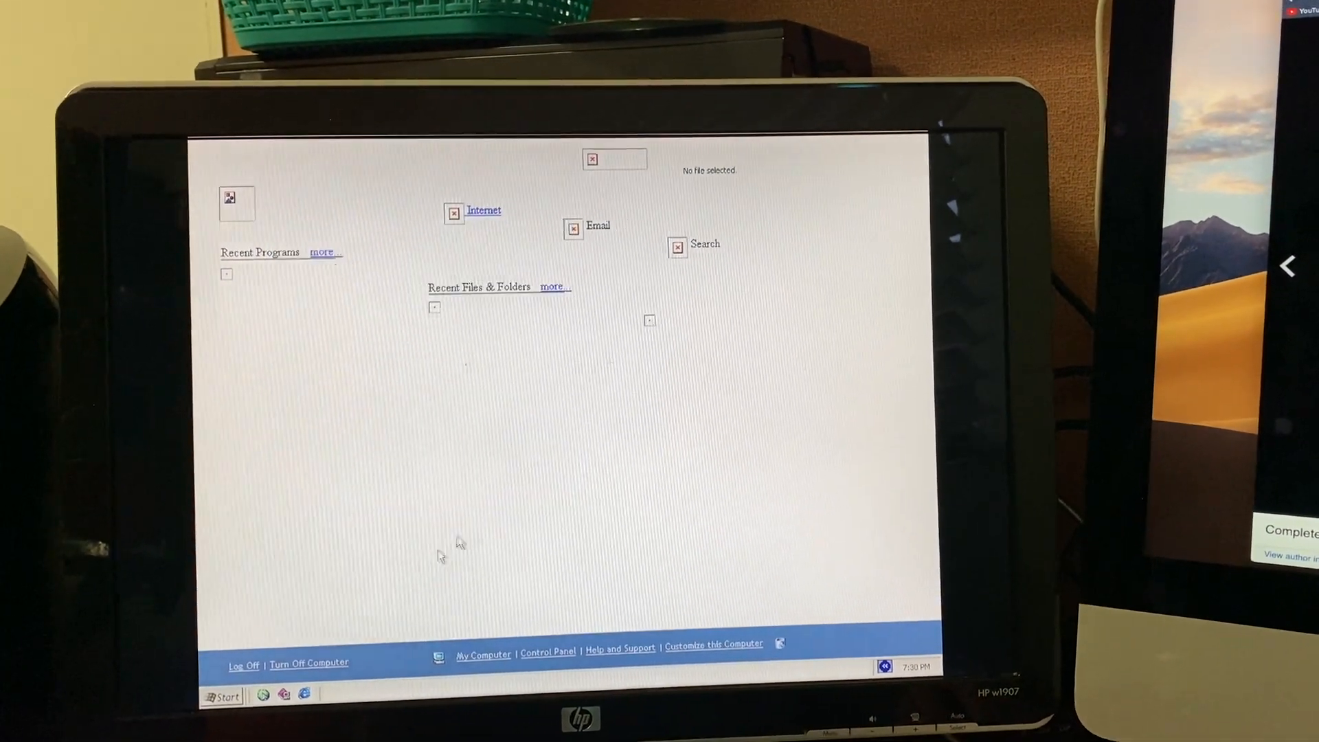
pyautogui.click(483, 210)
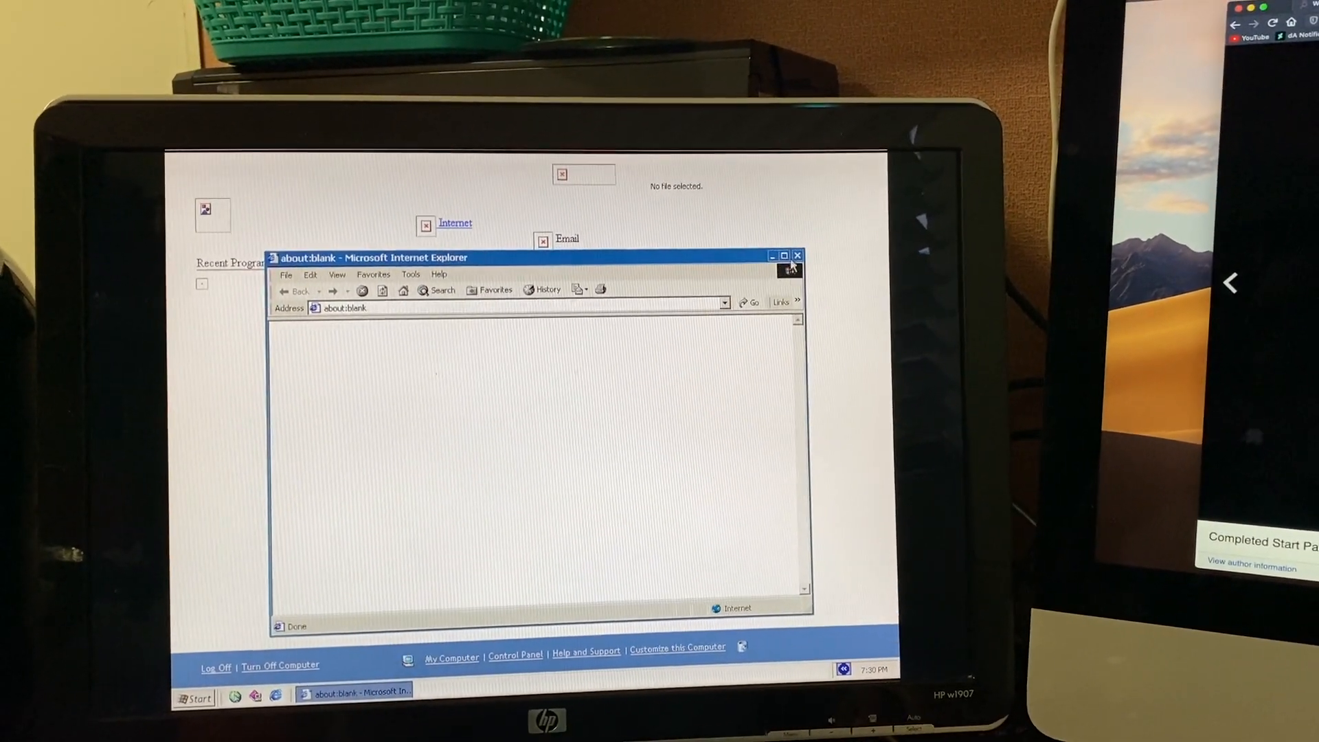
# - Close the blank IE window and dismiss the resulting Script Error dialog
pyautogui.click(796, 256)
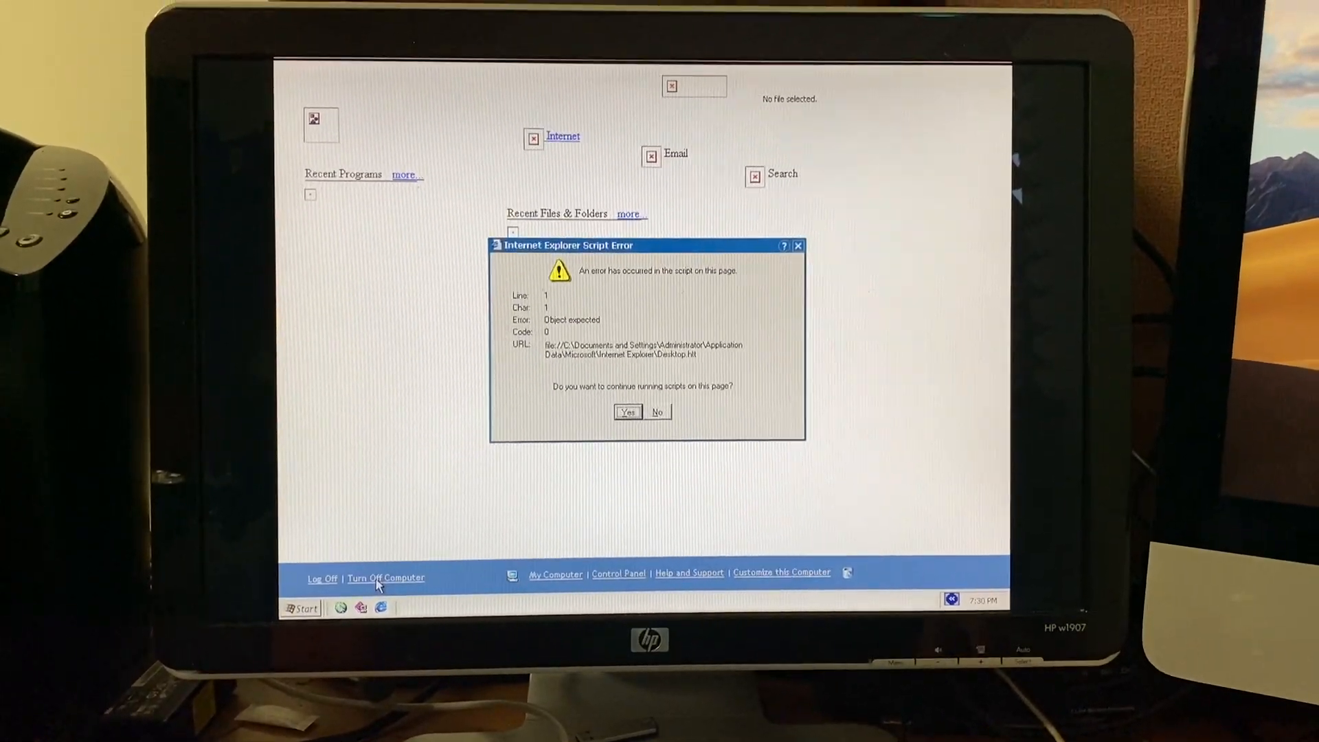
pyautogui.click(626, 411)
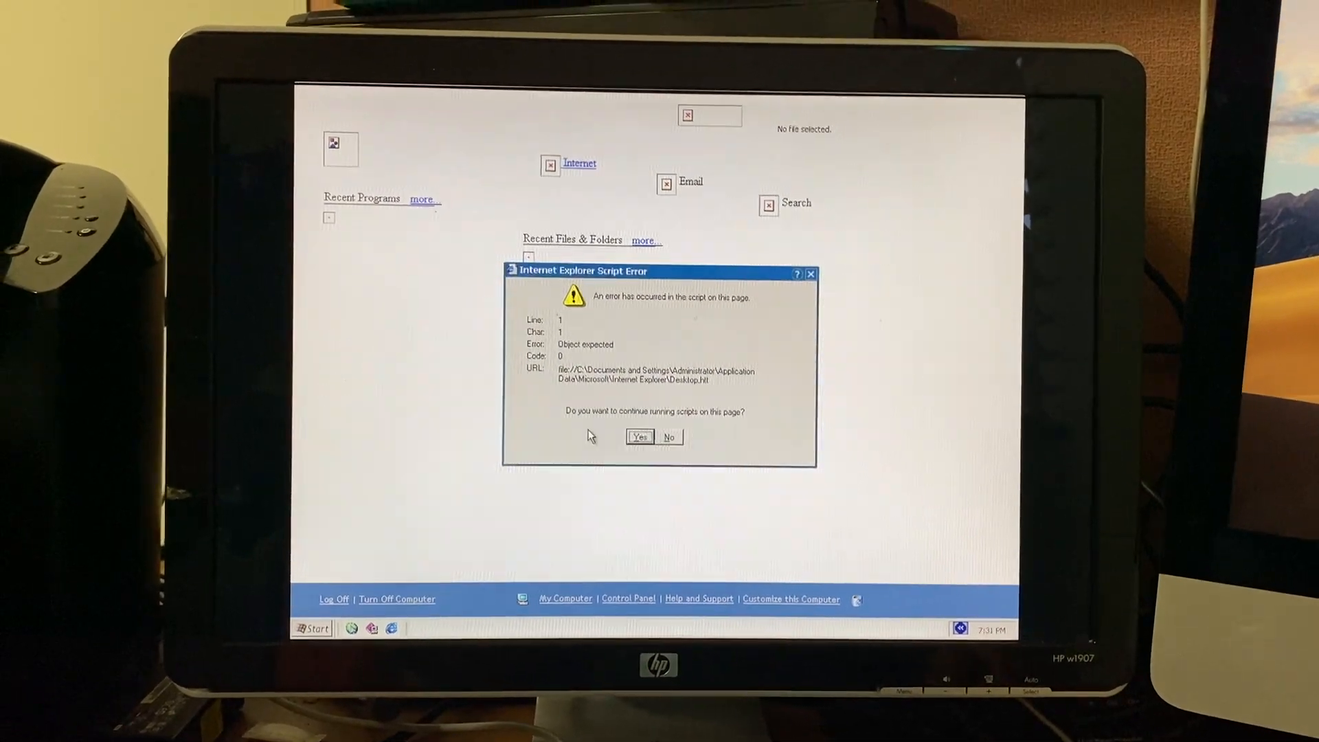
pyautogui.click(639, 437)
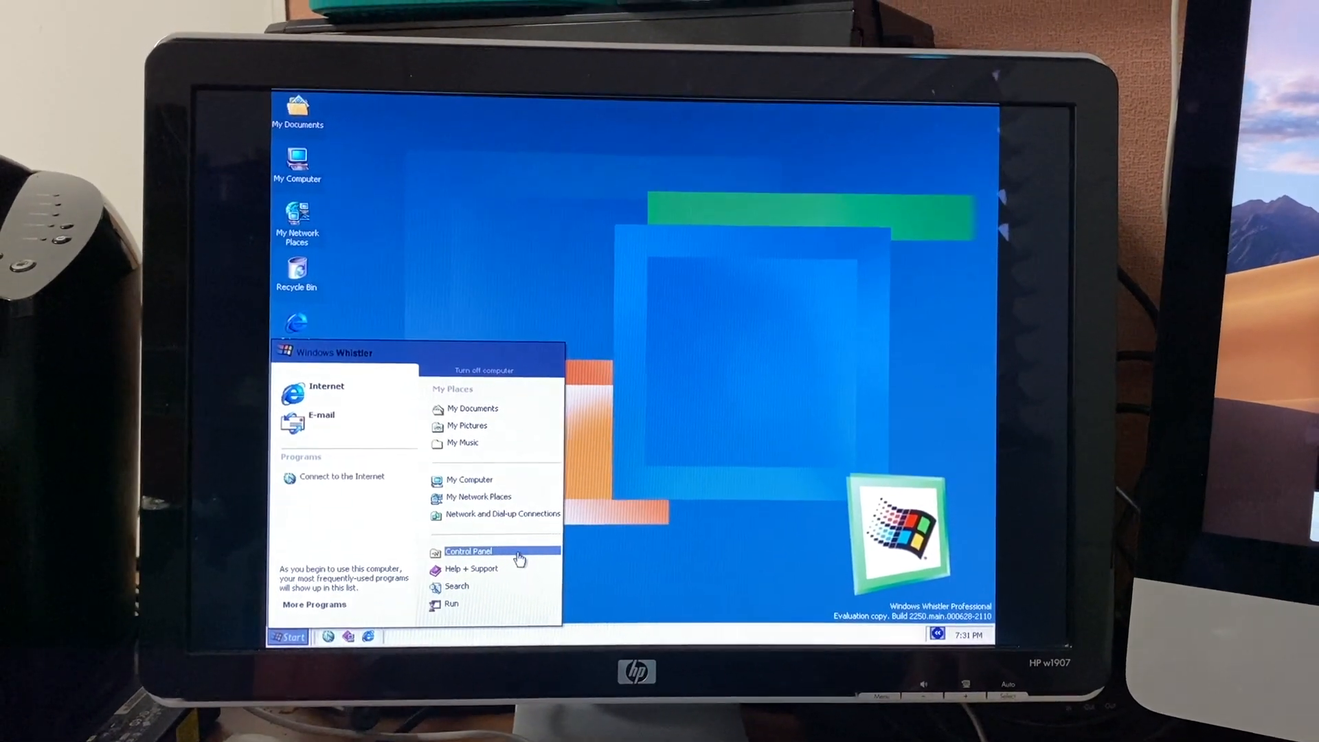
# - Enable the Guest account in Control Panel's User Accounts by answering Yes
pyautogui.click(469, 551)
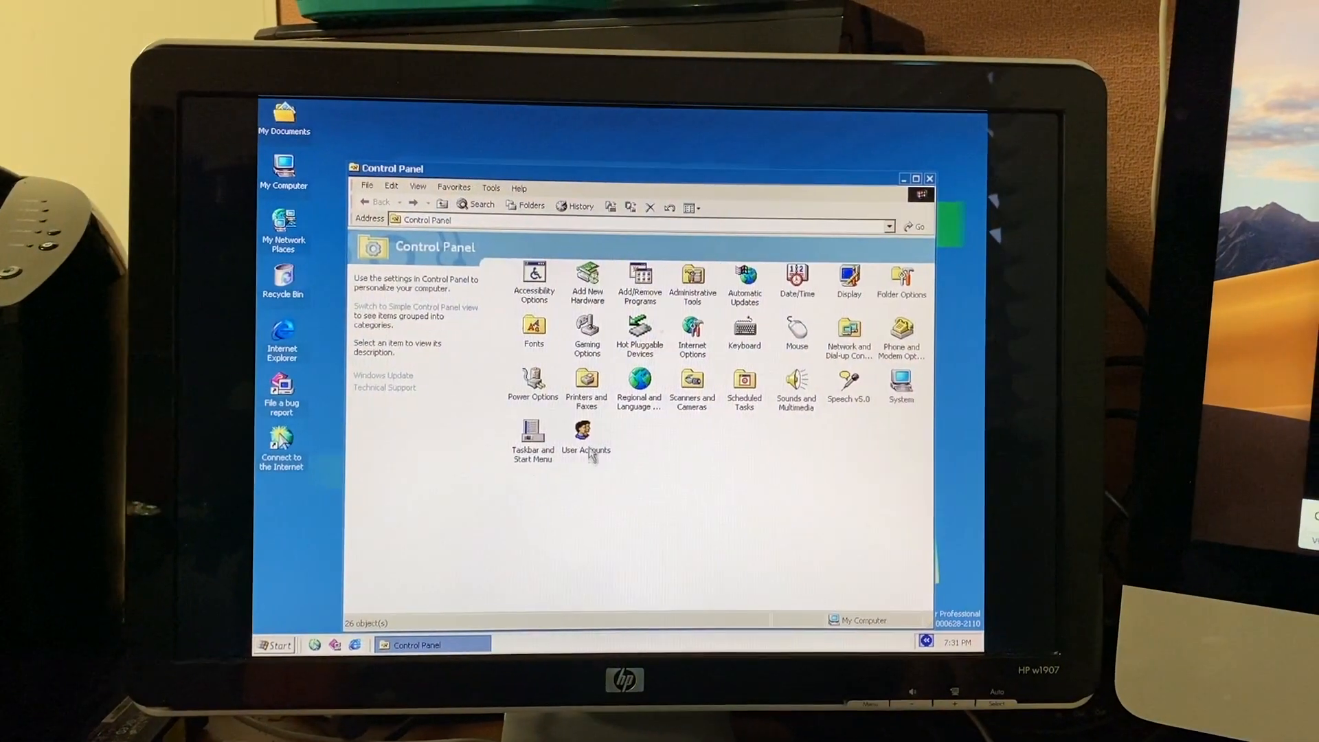
pyautogui.doubleClick(586, 433)
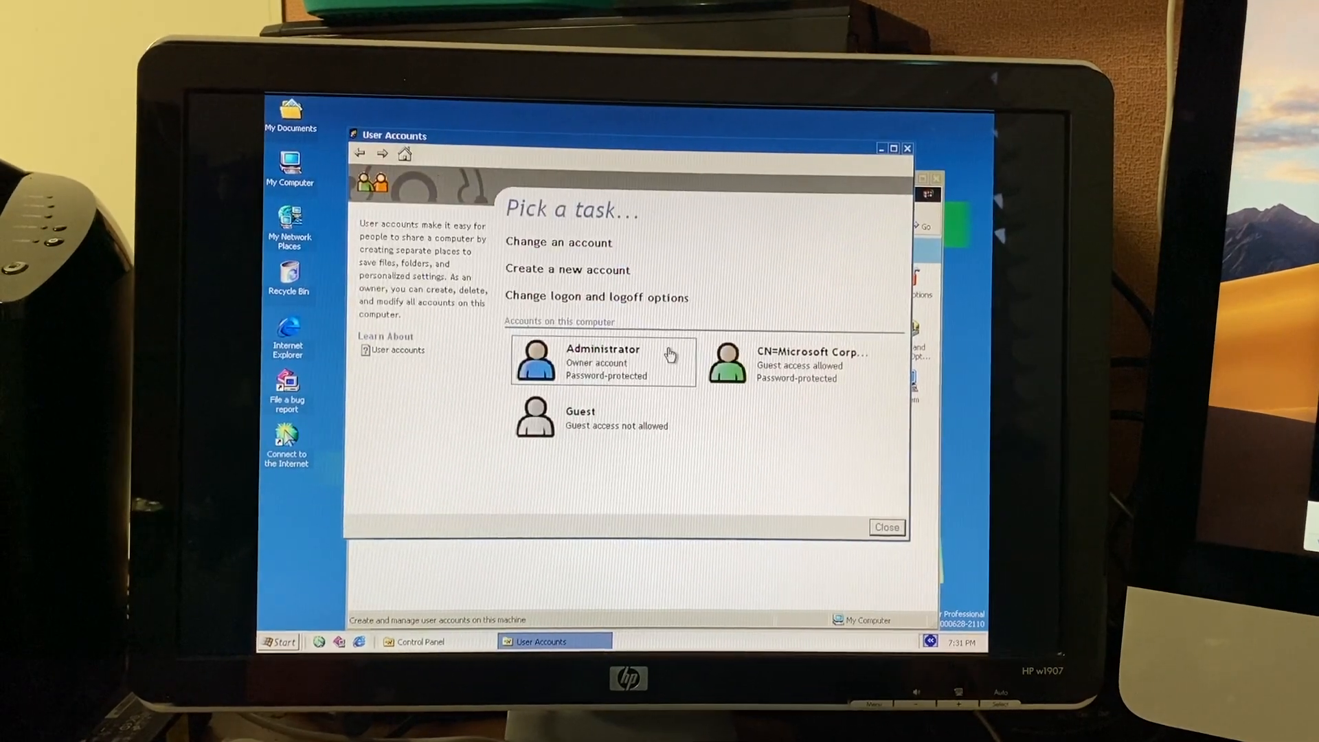
pyautogui.click(535, 417)
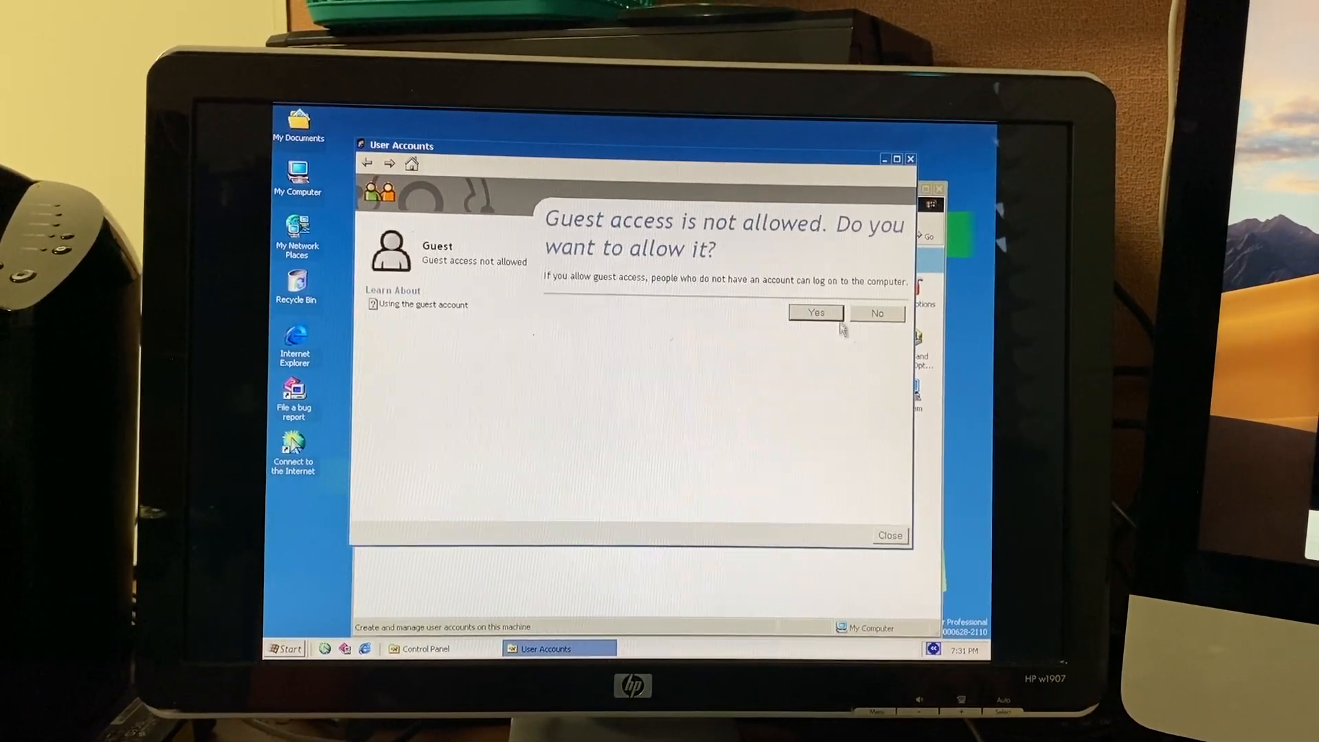
pyautogui.click(814, 313)
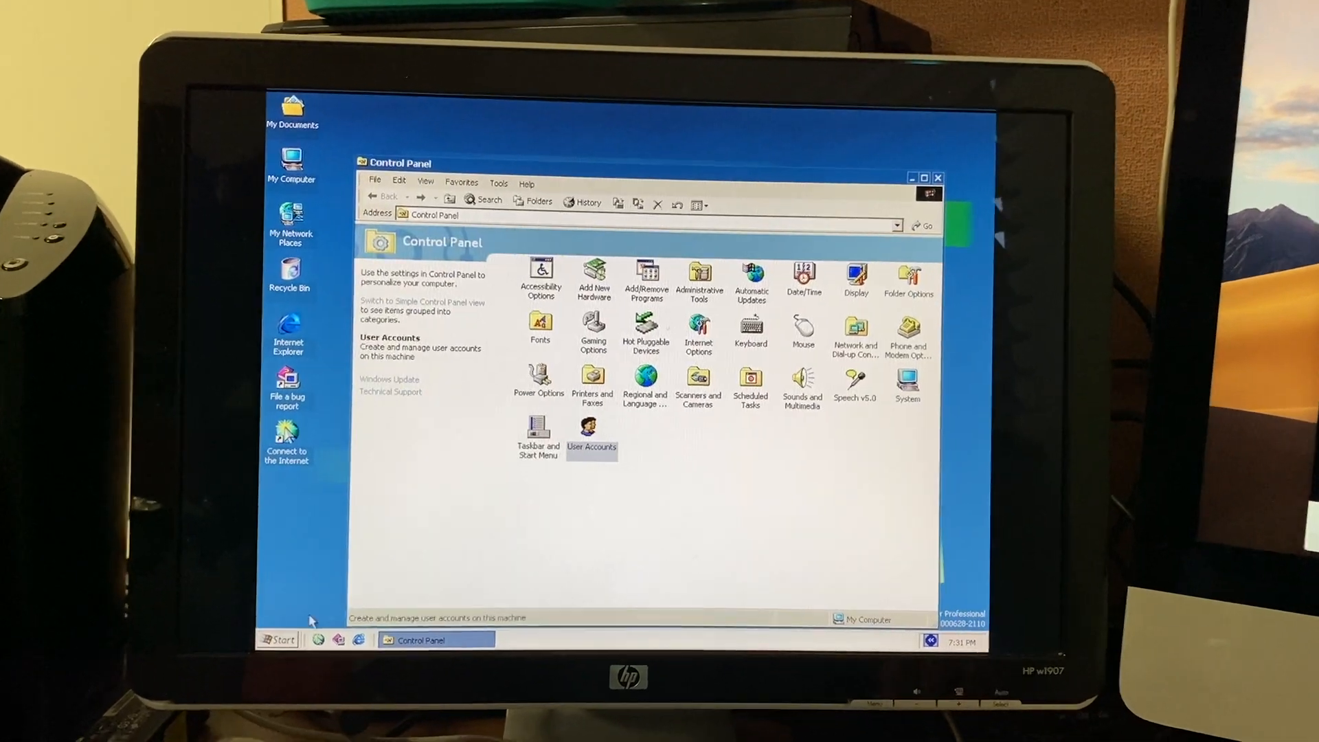
pyautogui.click(280, 638)
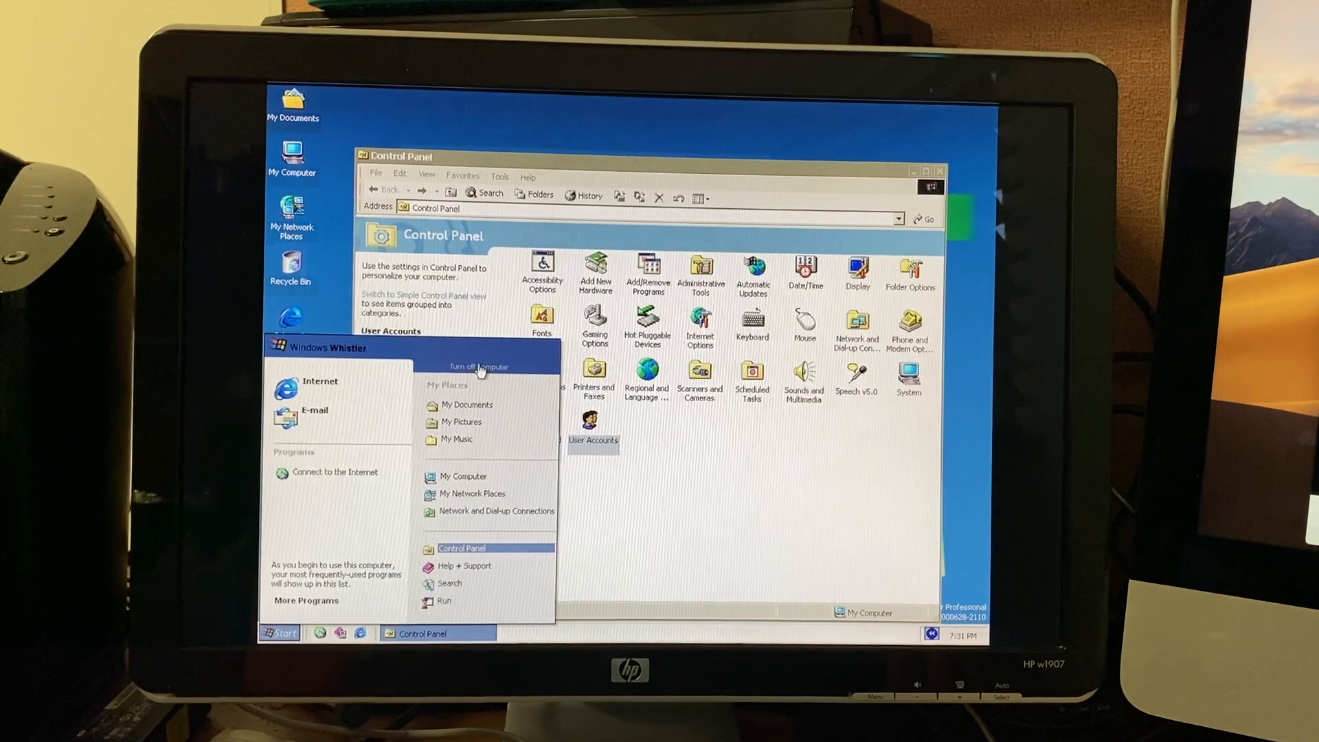
# - Restart the computer from Start > Turn off computer
pyautogui.click(478, 366)
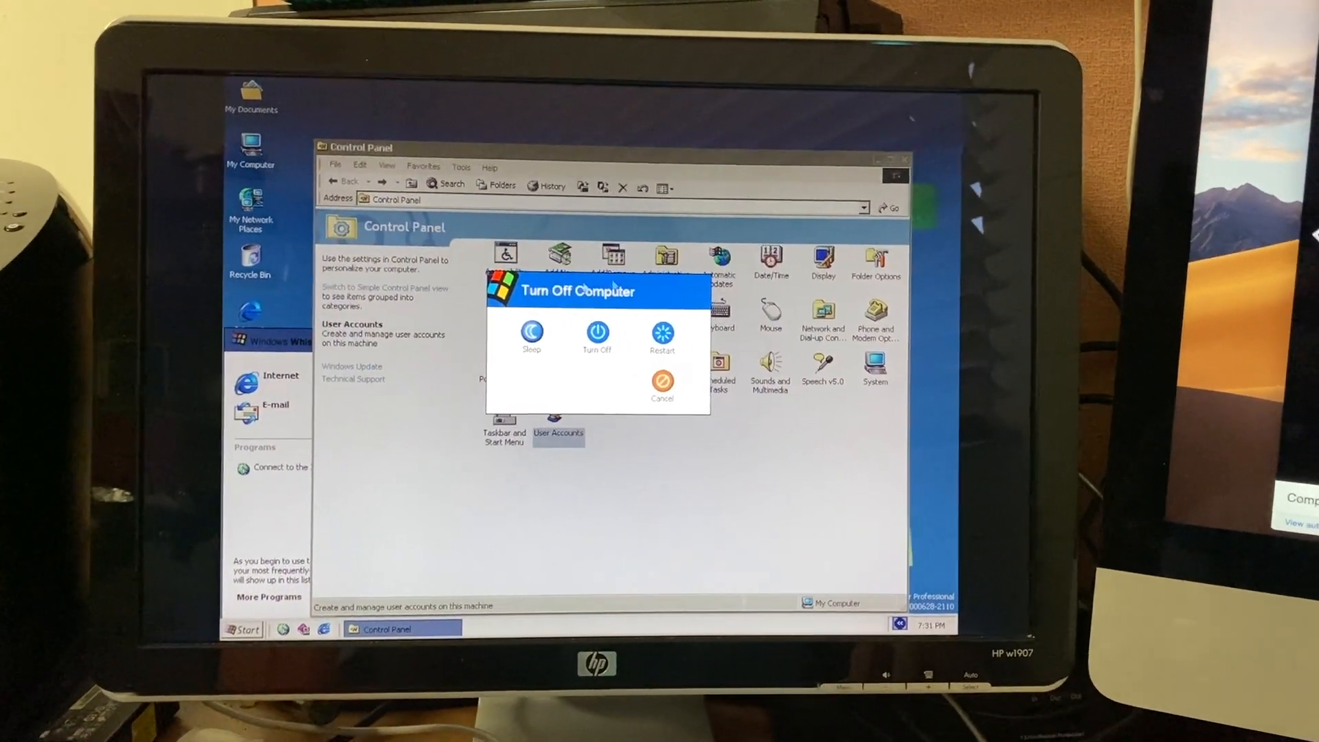
pyautogui.click(662, 380)
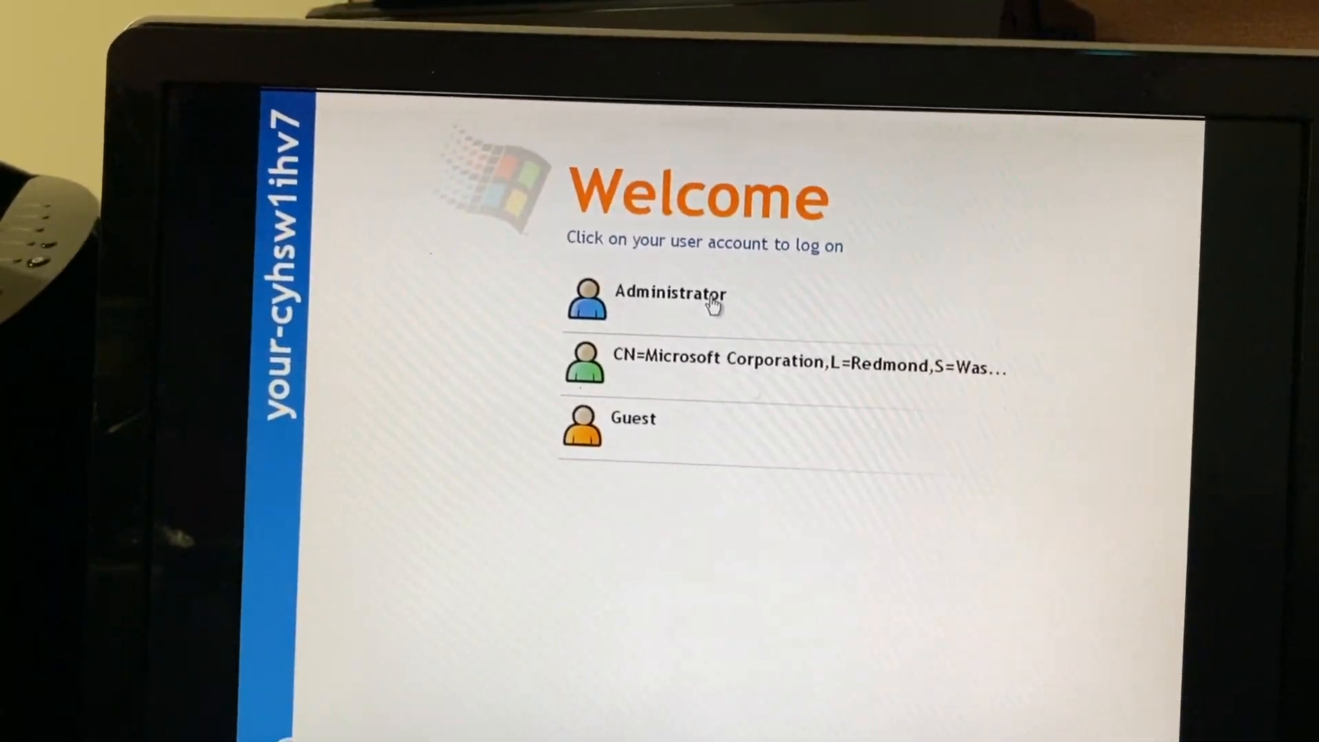
# - Log on as Administrator from the Welcome screen
pyautogui.click(671, 298)
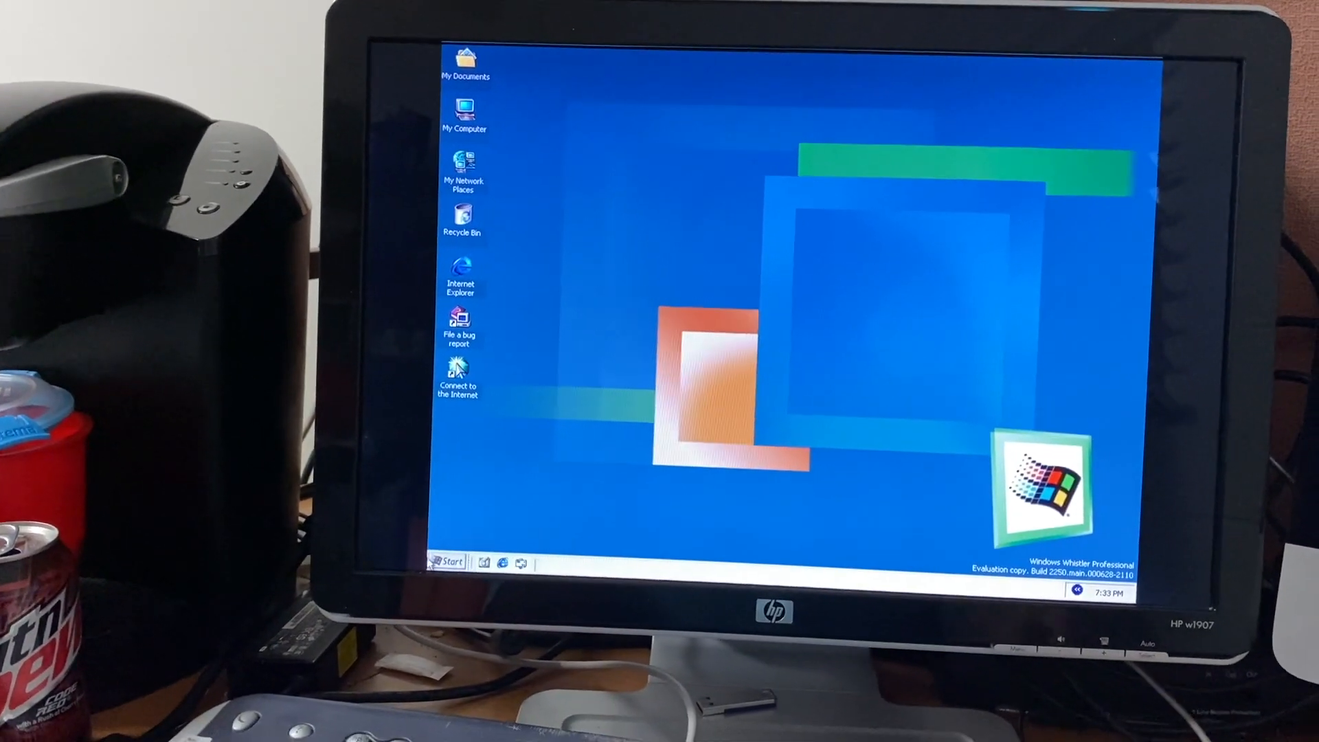
pyautogui.click(450, 562)
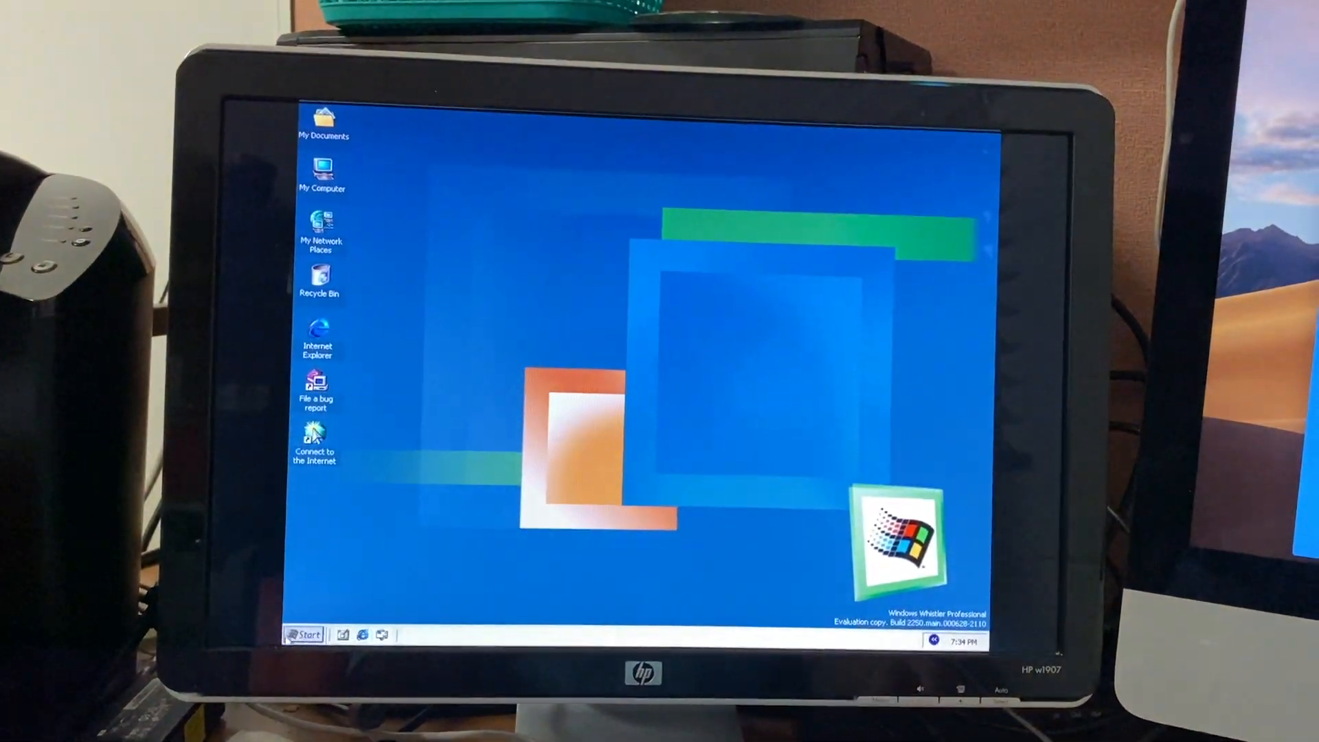
pyautogui.click(302, 635)
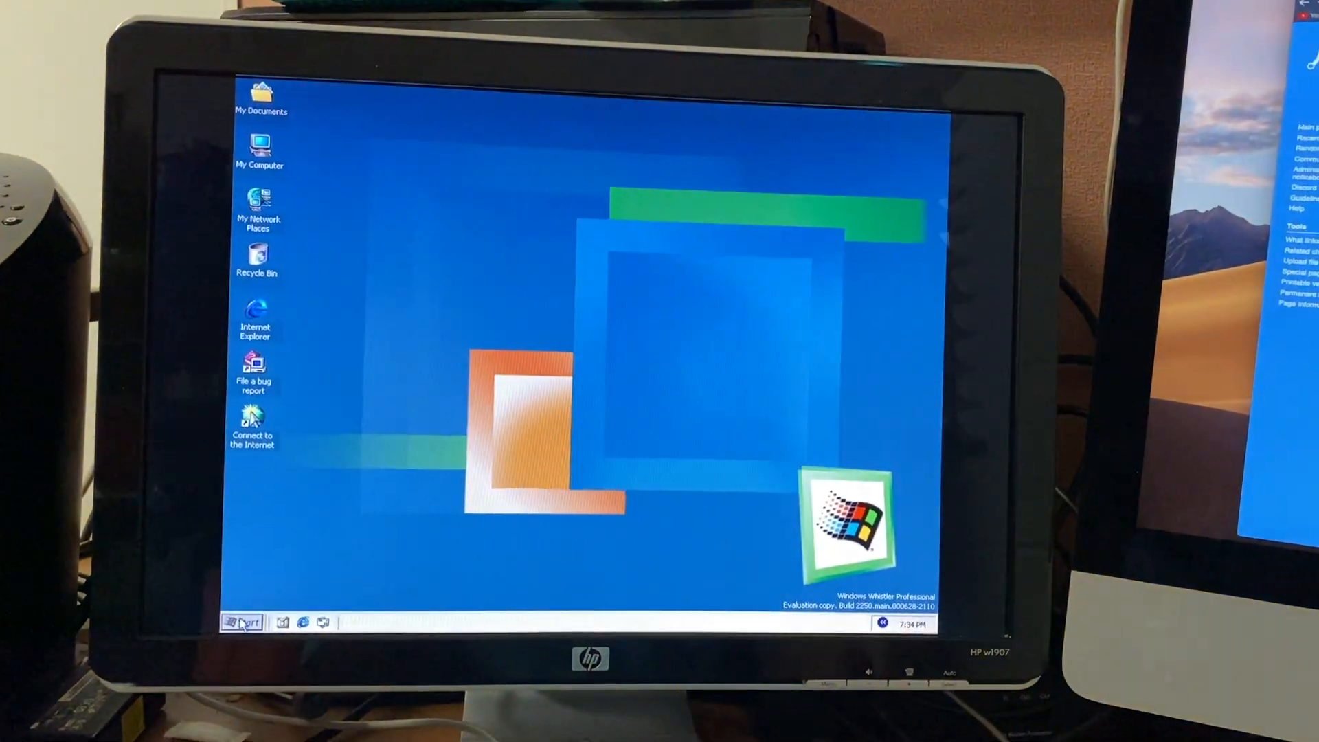
pyautogui.click(244, 622)
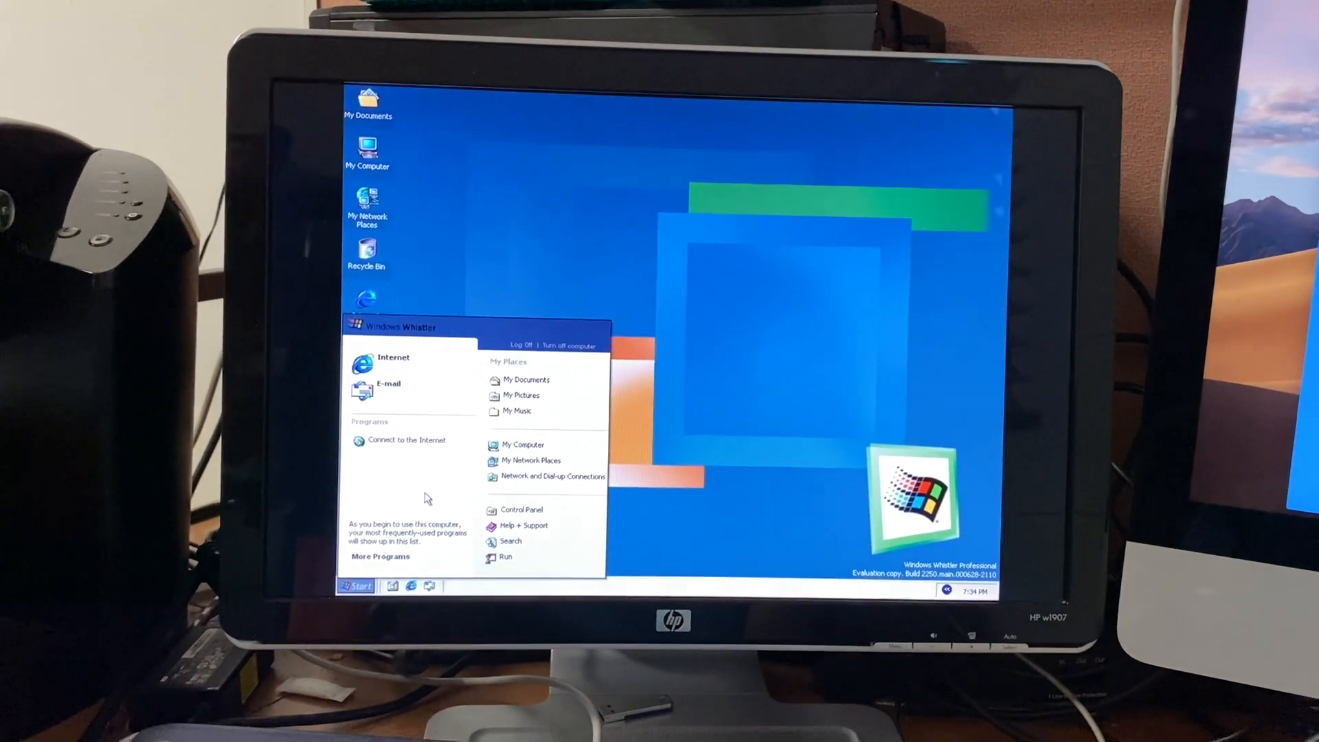
pyautogui.click(573, 345)
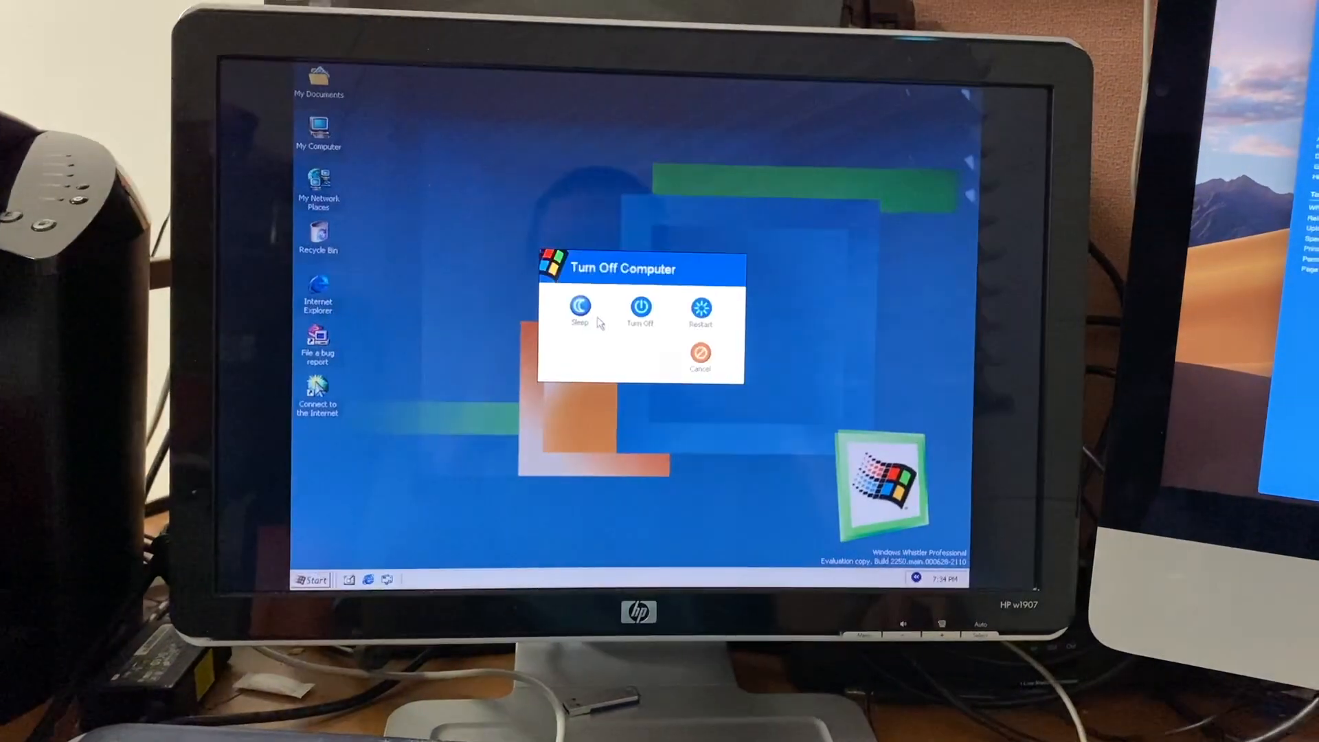
pyautogui.click(699, 351)
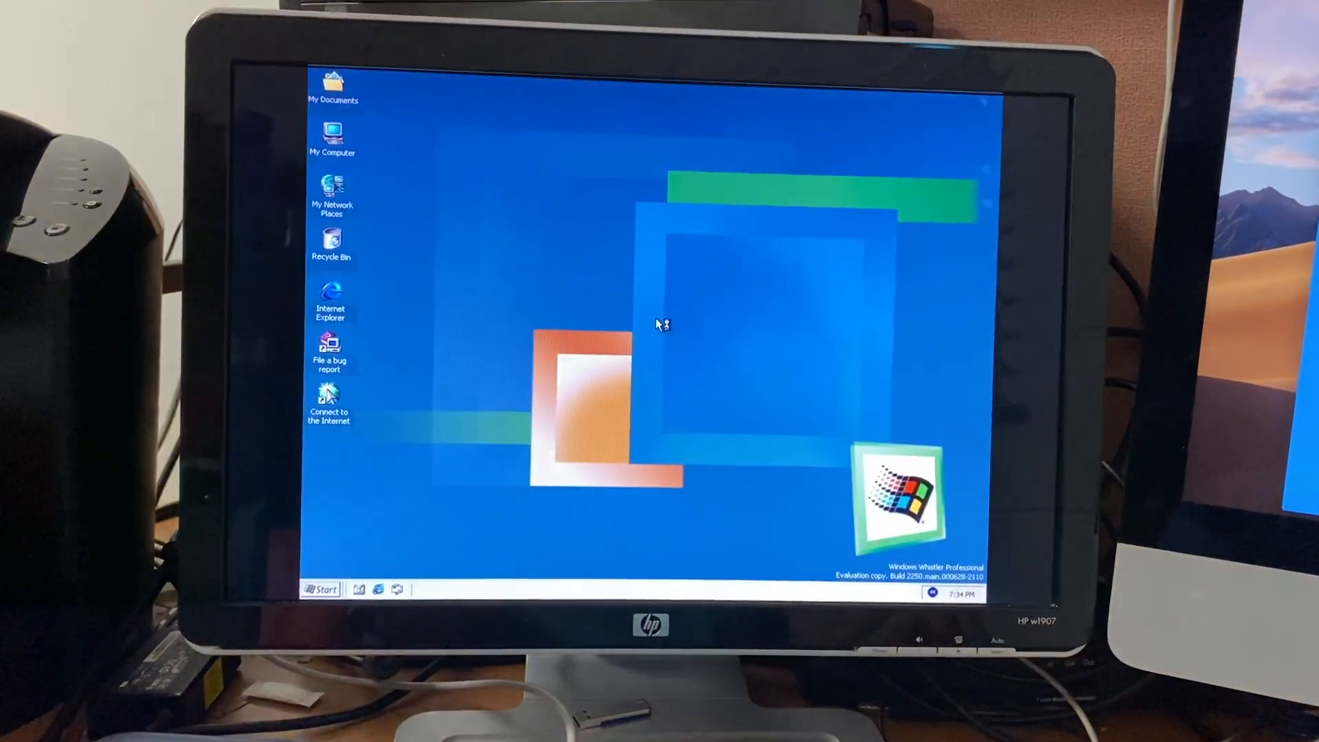